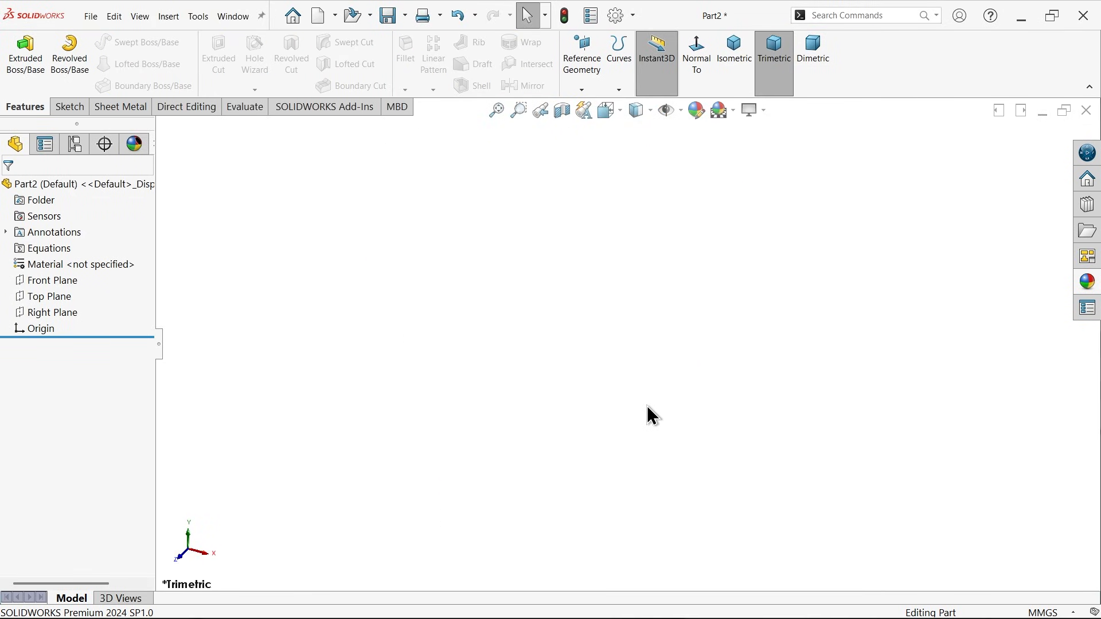
pyautogui.moveTo(621, 446)
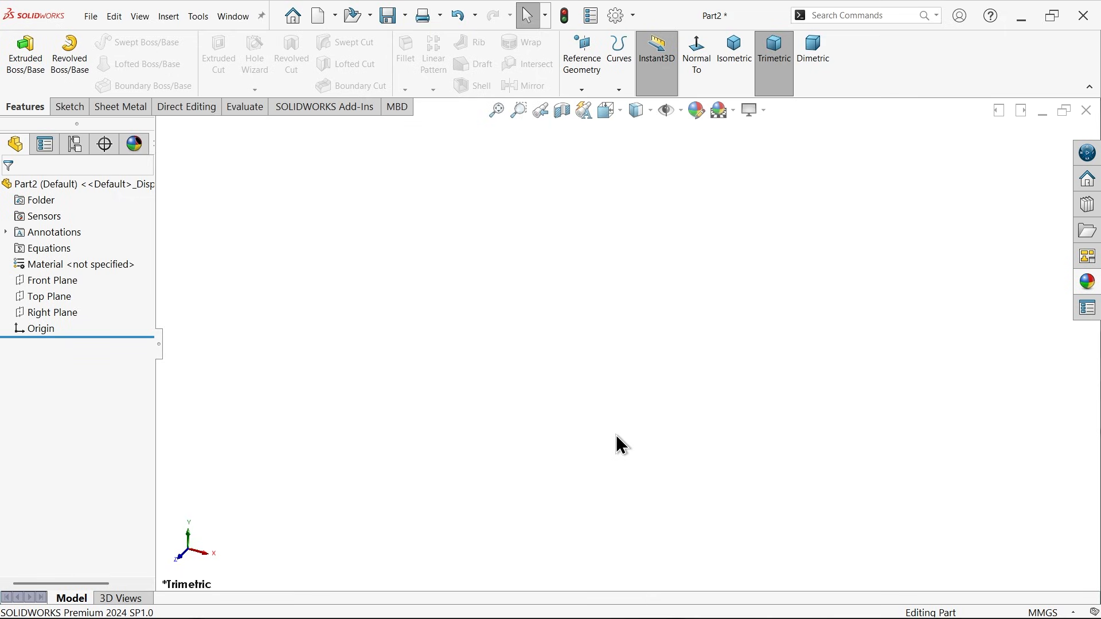
pyautogui.moveTo(261, 323)
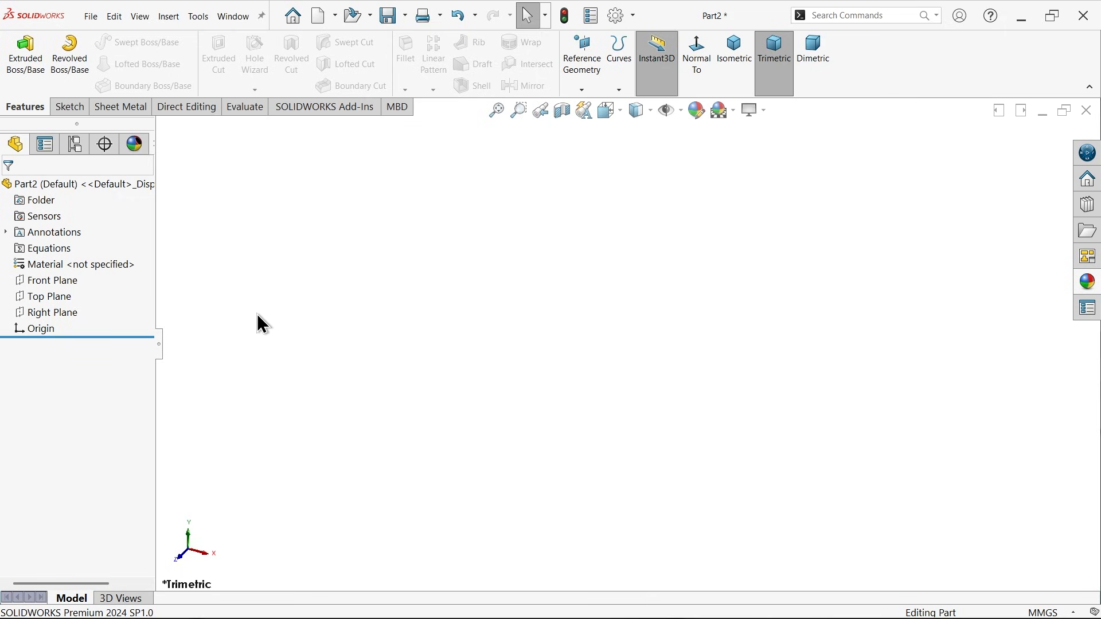
pyautogui.moveTo(129, 287)
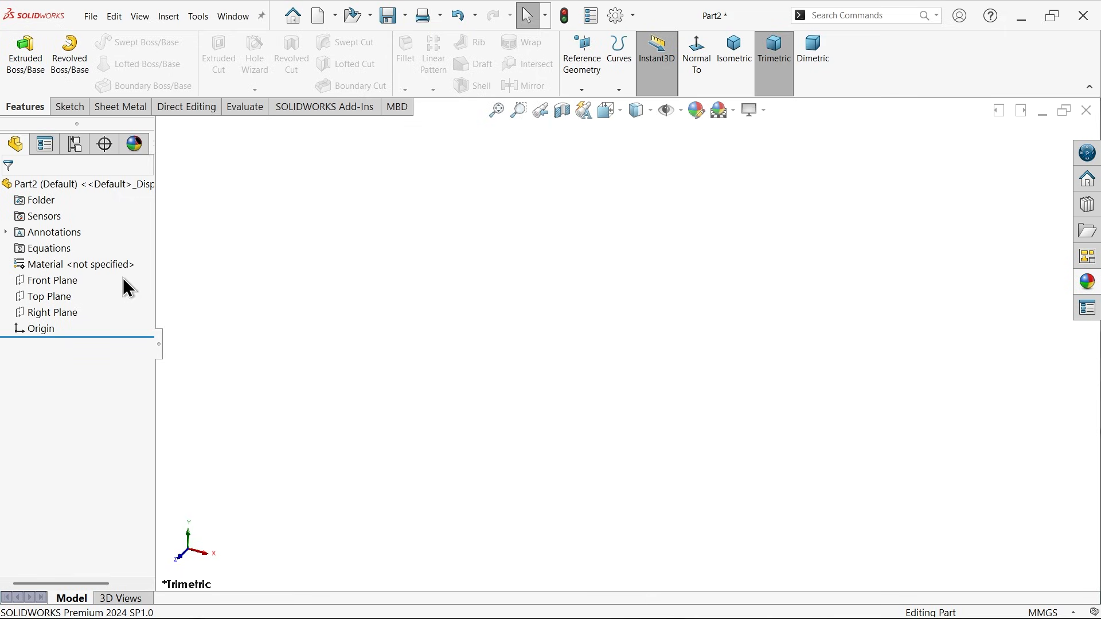
# Select the Front Plane in the FeatureManager tree as the sketch surface.
pyautogui.click(51, 279)
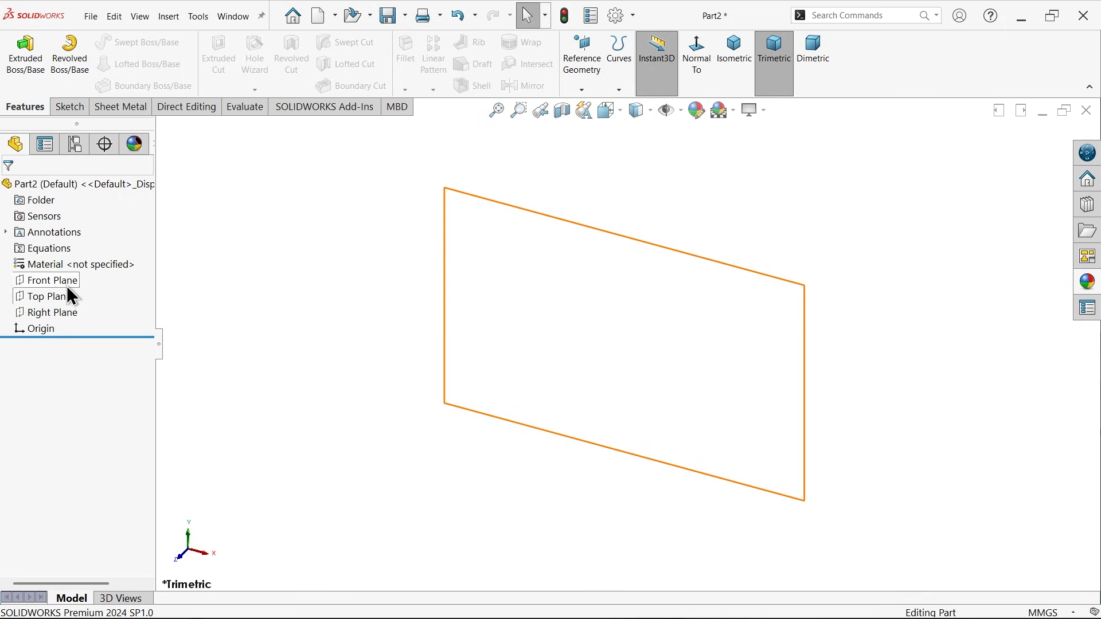
pyautogui.click(51, 280)
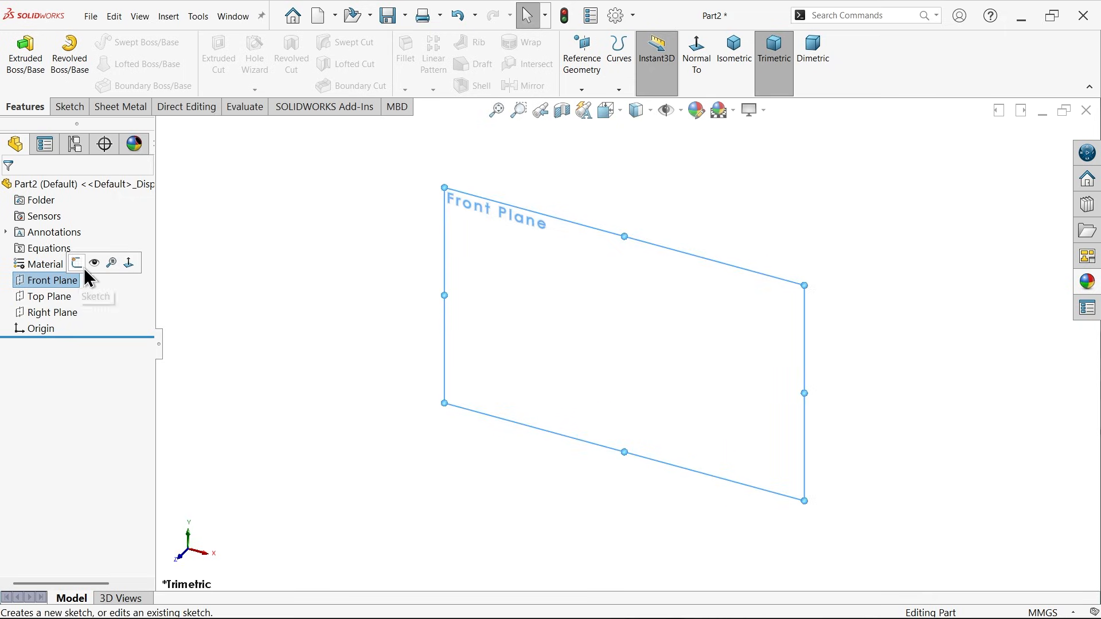
# Draw the cap profile with lines and a tangent arc, dimensioned 15, 10 and a driven 25.
pyautogui.click(95, 296)
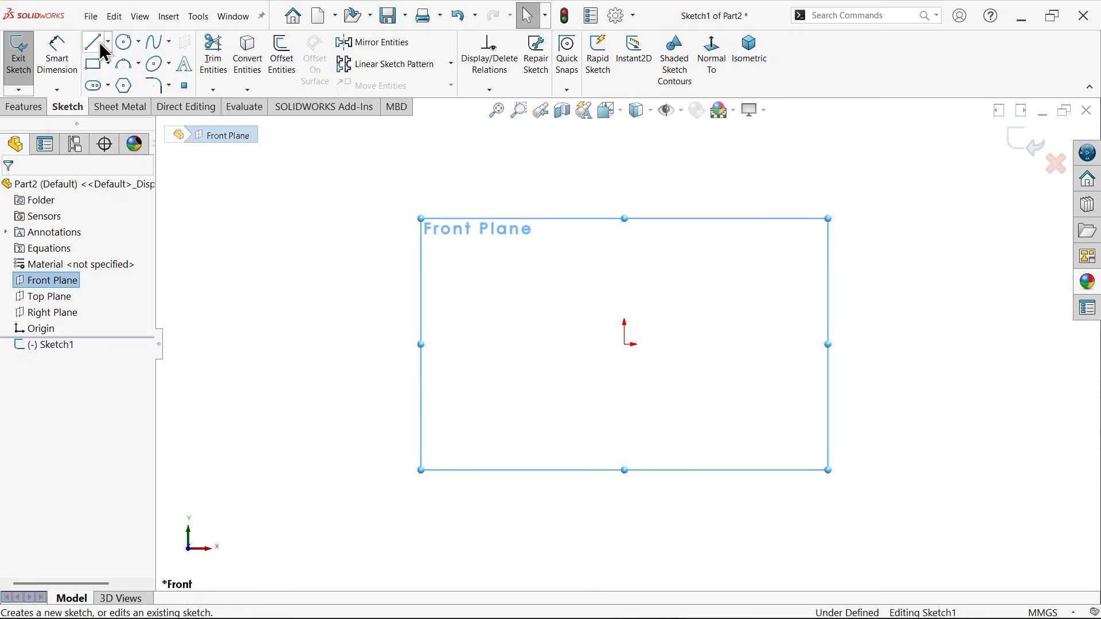
pyautogui.click(93, 40)
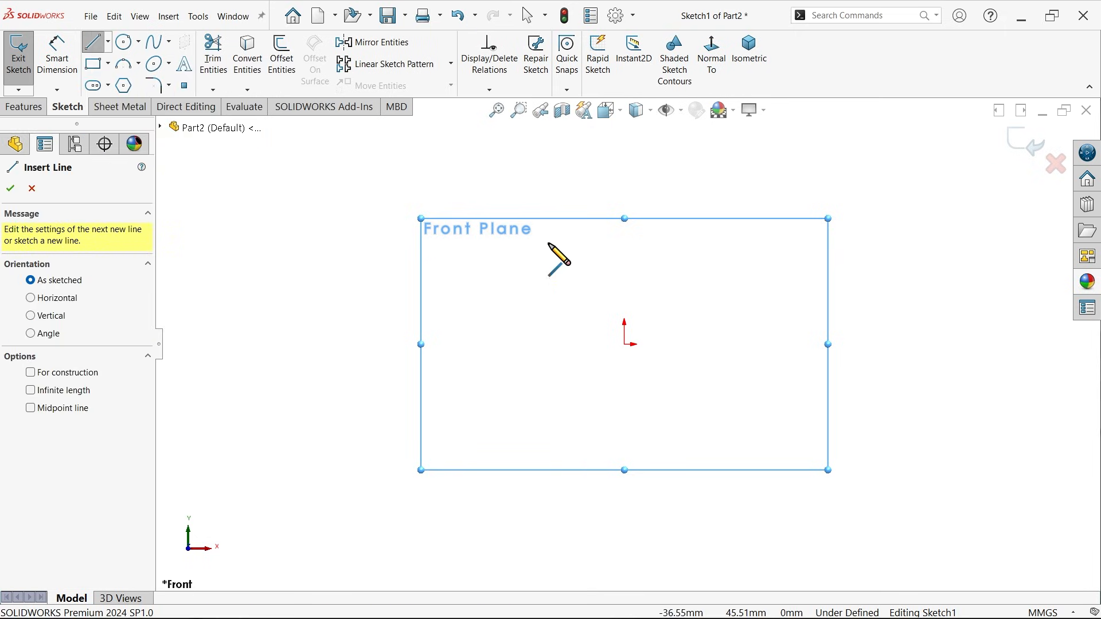
pyautogui.moveTo(544, 214)
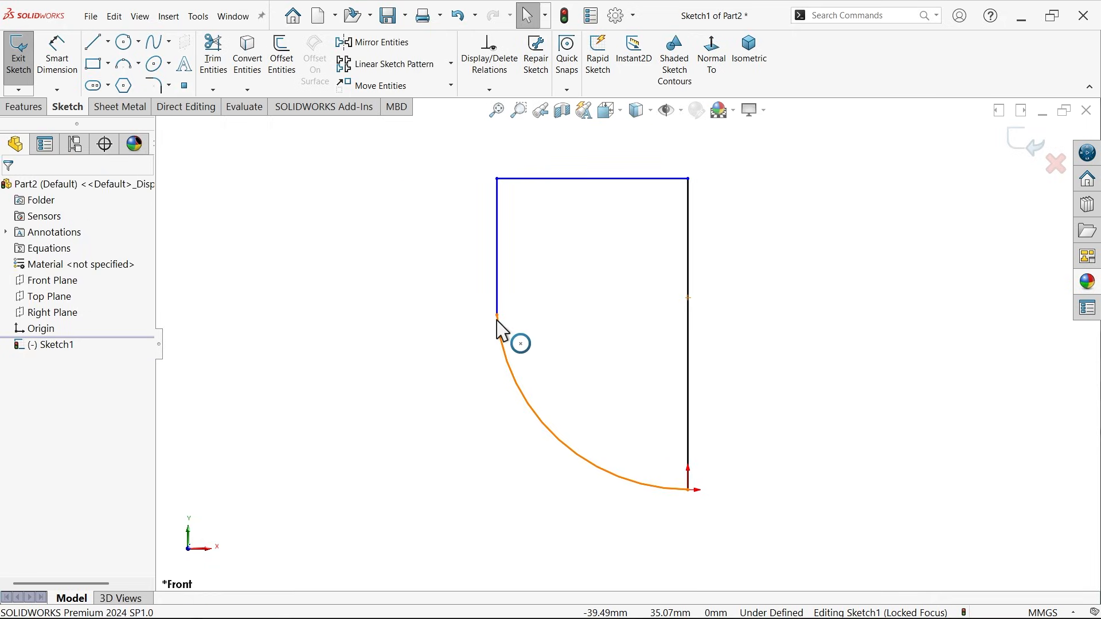
pyautogui.click(496, 315)
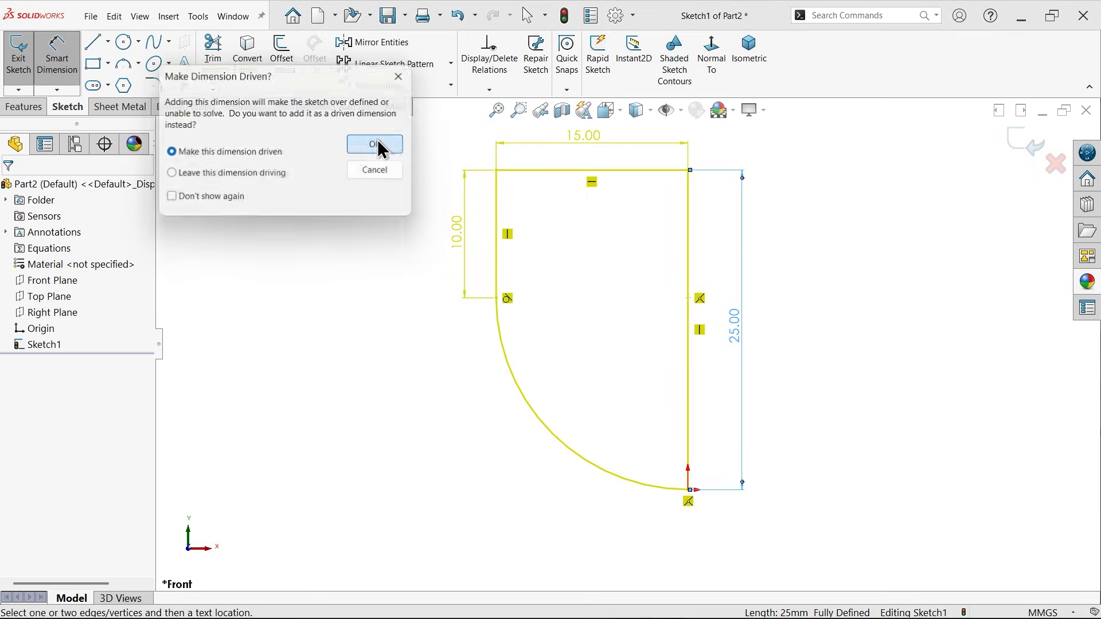
pyautogui.click(374, 144)
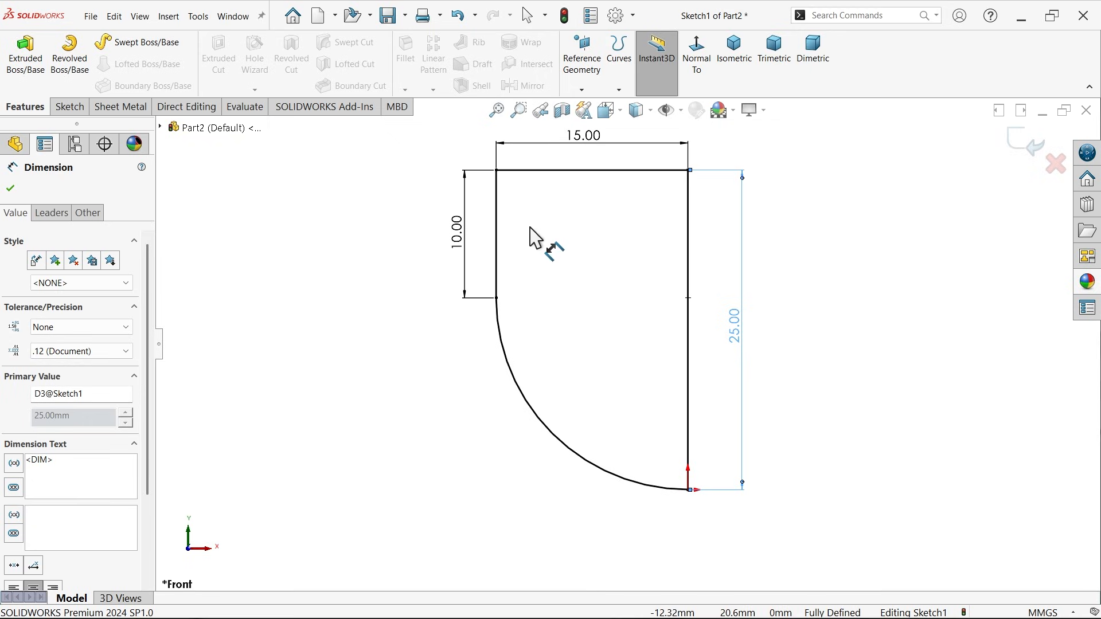
pyautogui.moveTo(68, 54)
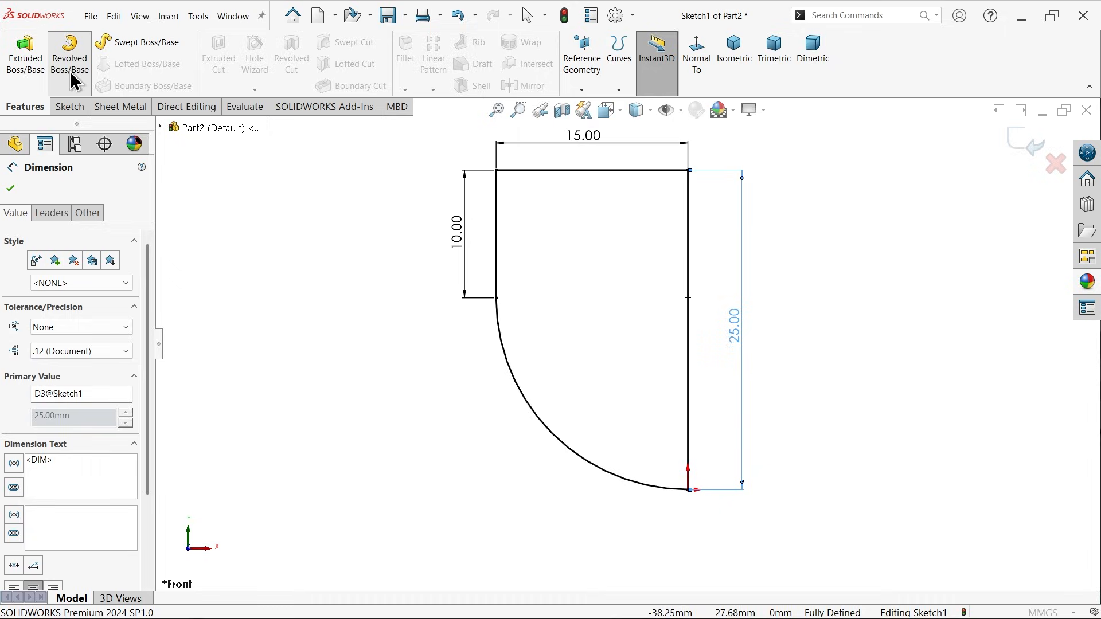
# Revolve the profile about Line2 as a blind 360° solid cap.
pyautogui.click(69, 55)
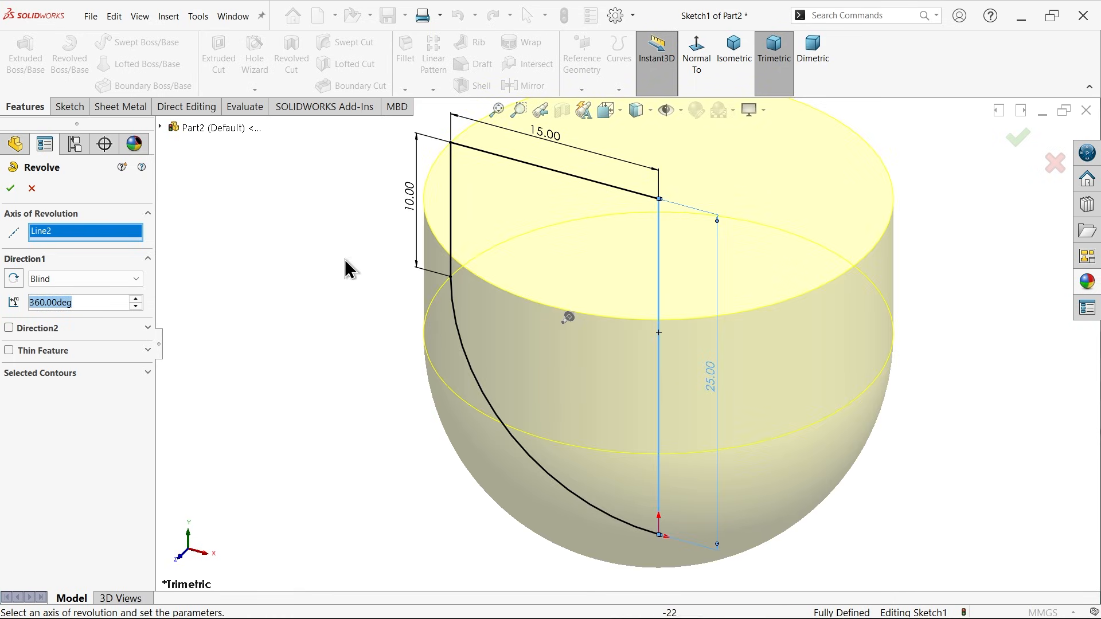
pyautogui.click(84, 279)
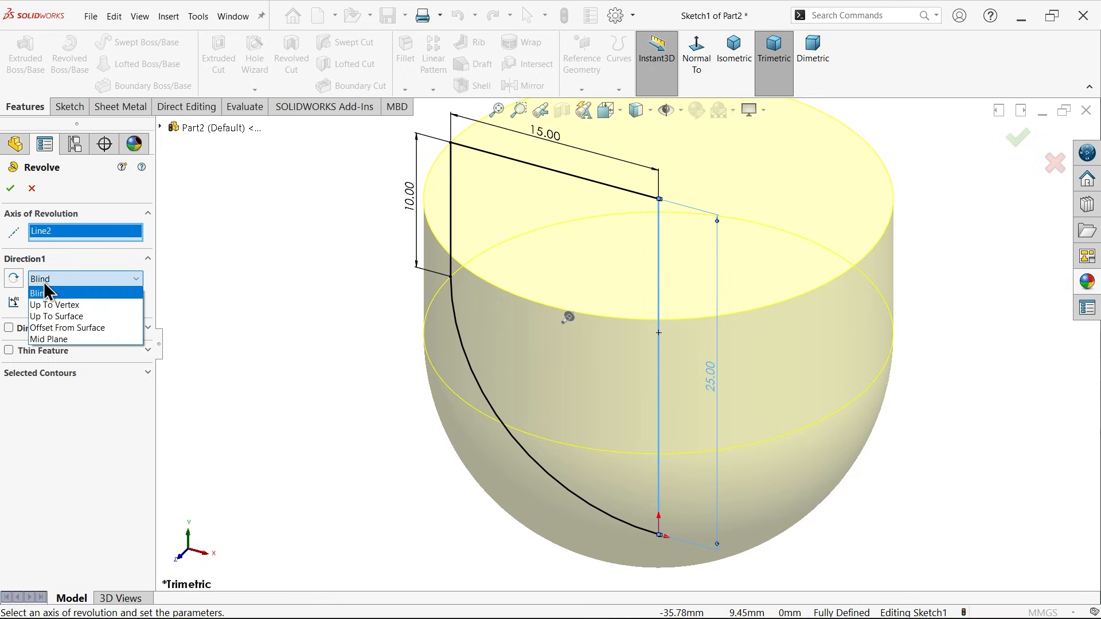
pyautogui.click(41, 292)
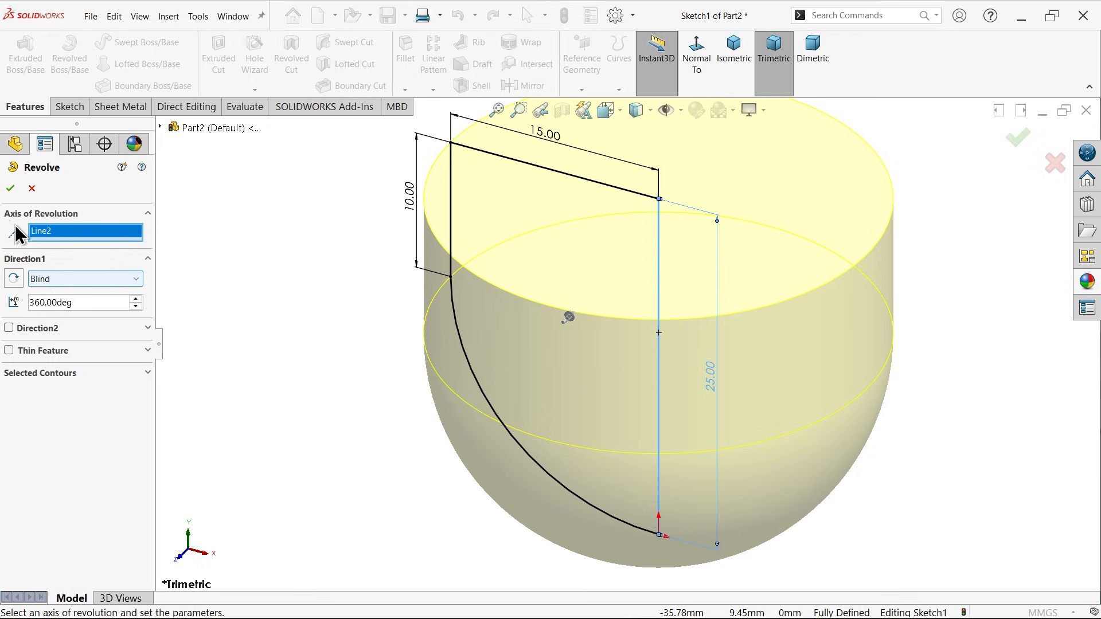
pyautogui.click(11, 188)
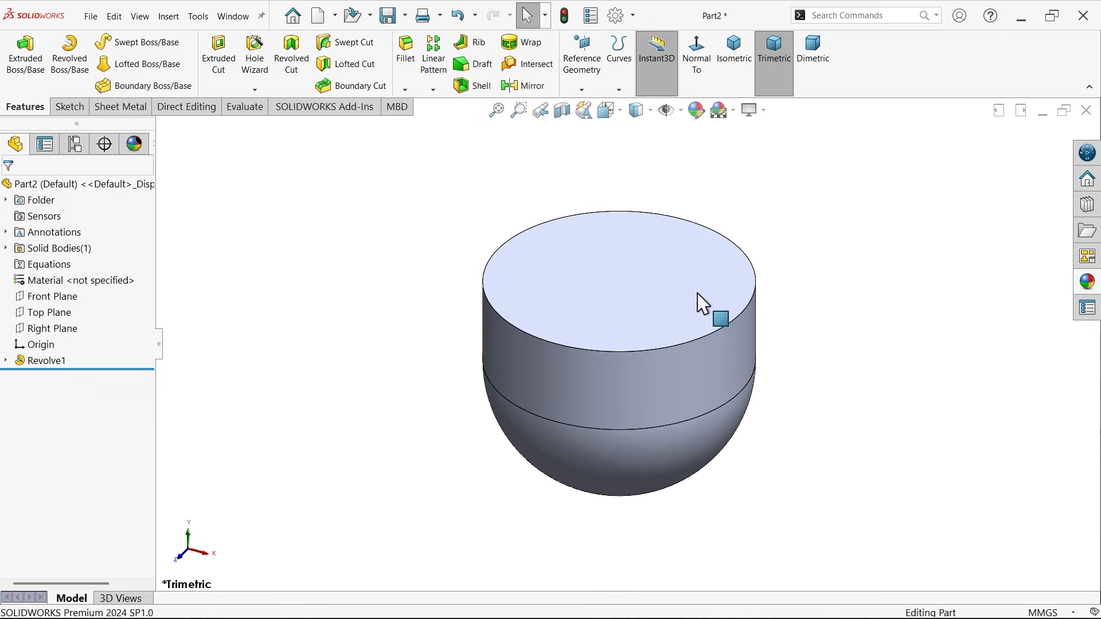
pyautogui.moveTo(625, 309)
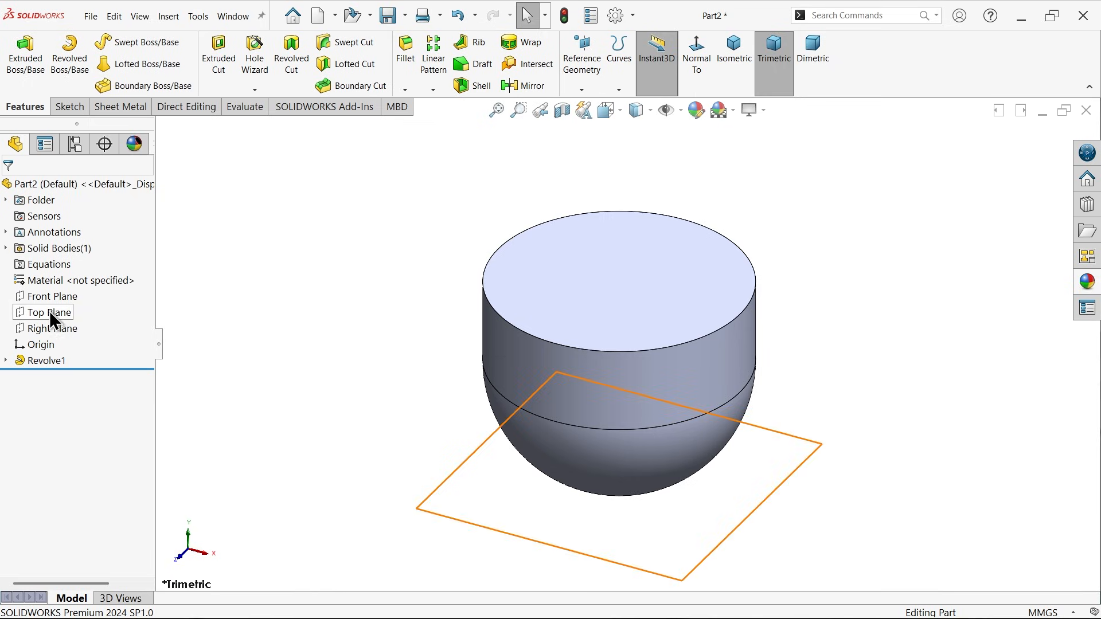
# Begin a second sketch on the Front Plane.
pyautogui.click(54, 295)
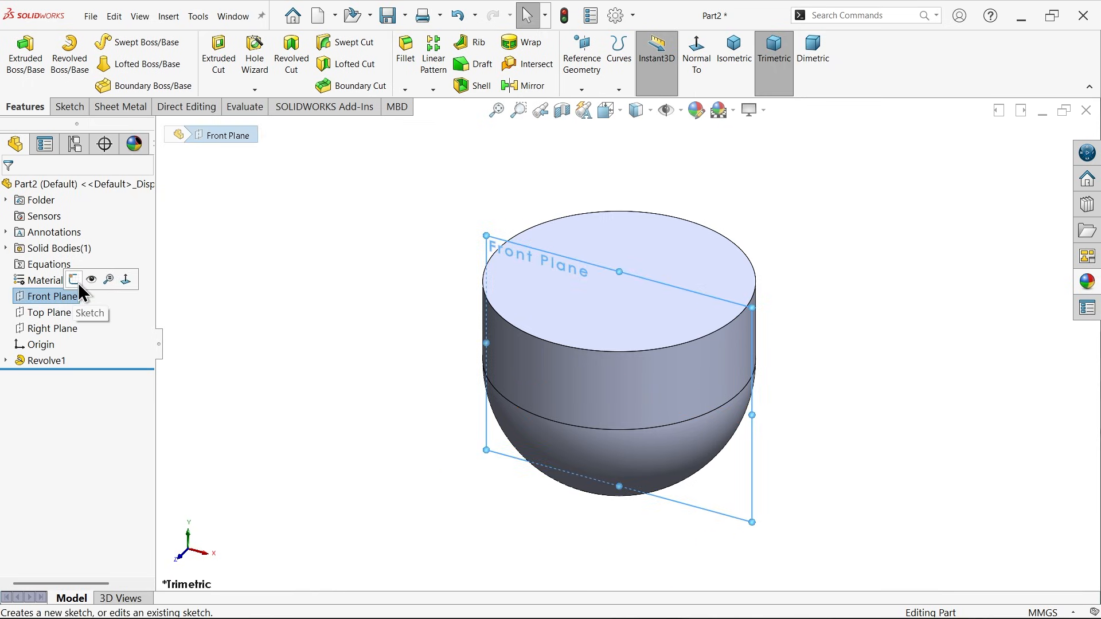
pyautogui.click(73, 280)
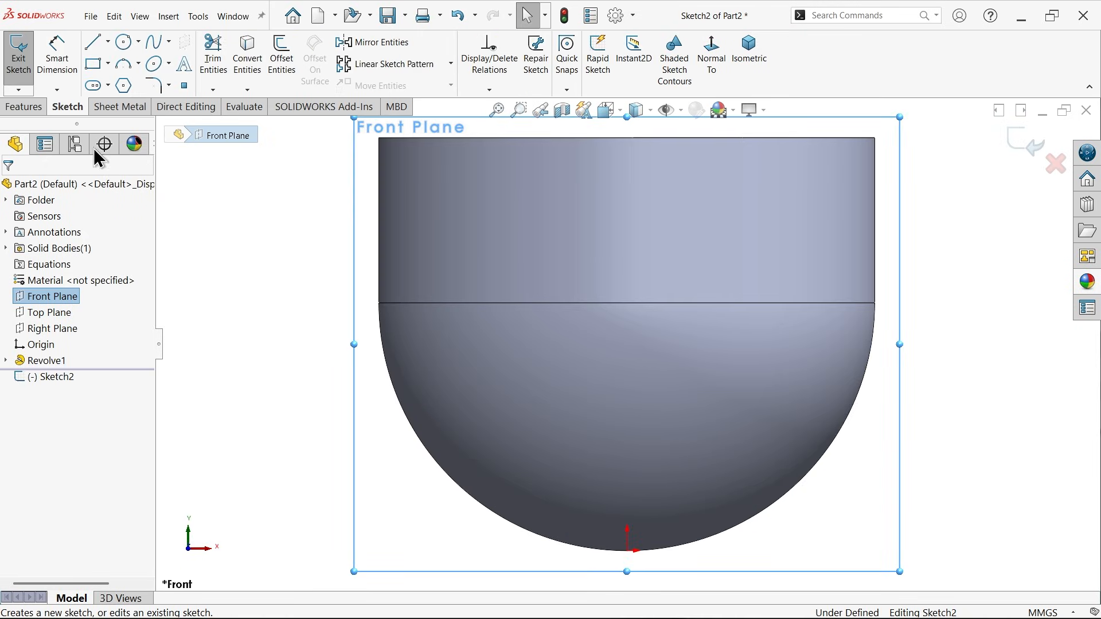
# Draw a vertical centreline from the cap's top edge down to the origin.
pyautogui.click(110, 41)
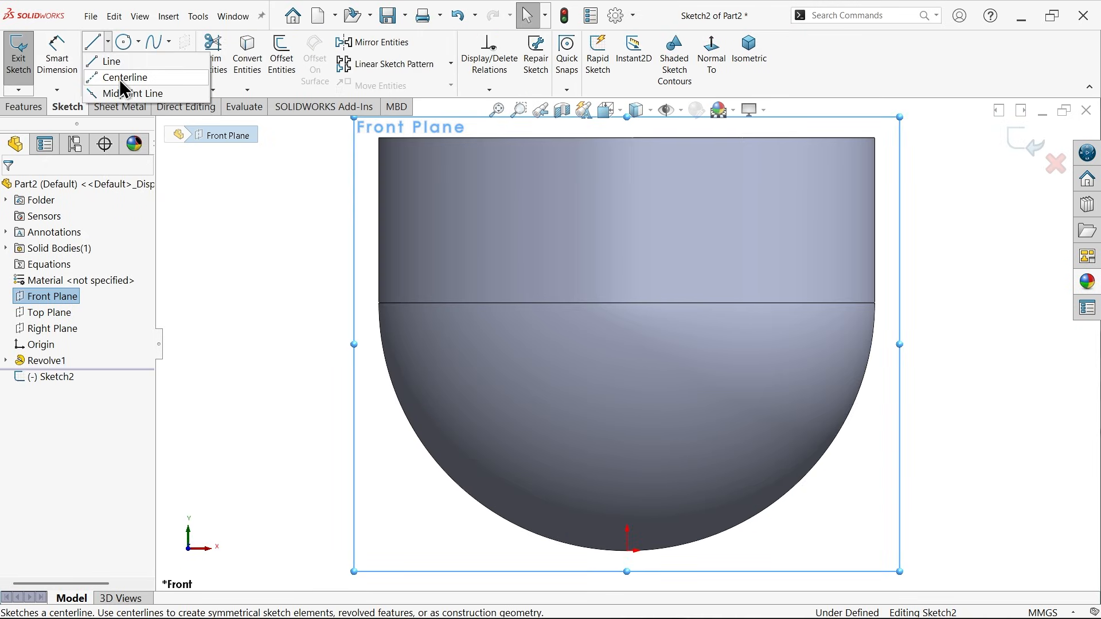
pyautogui.click(128, 77)
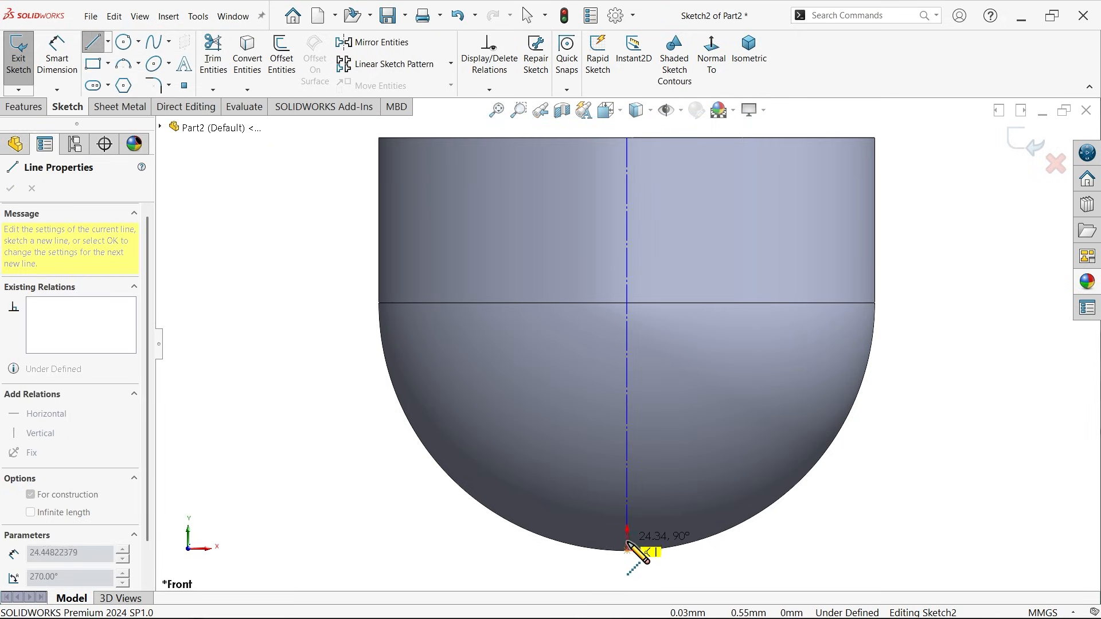
pyautogui.click(10, 188)
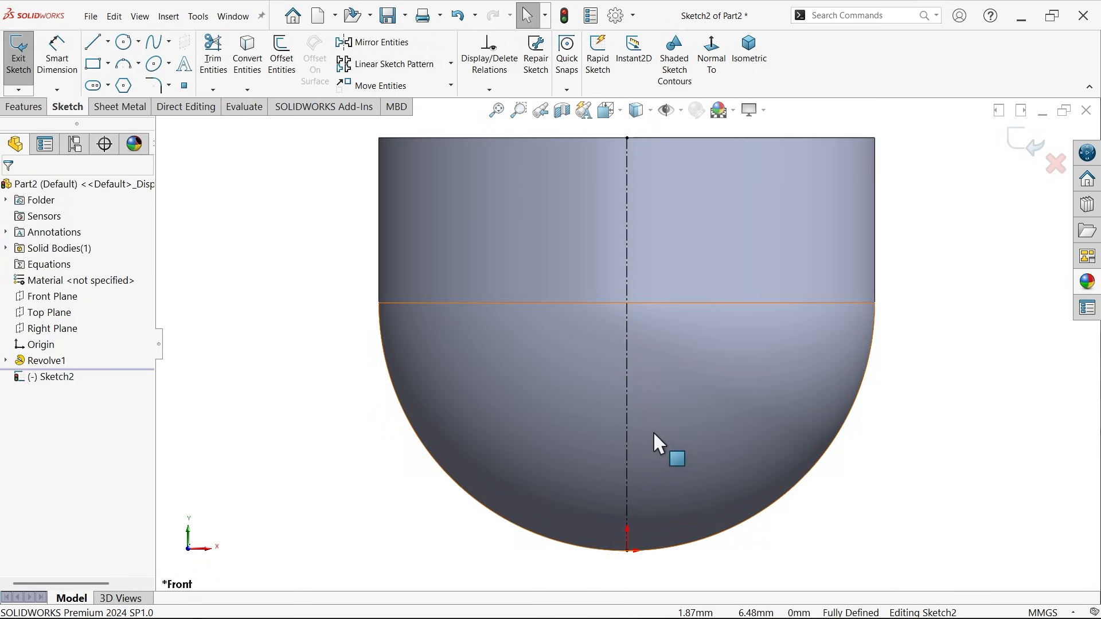
pyautogui.click(112, 42)
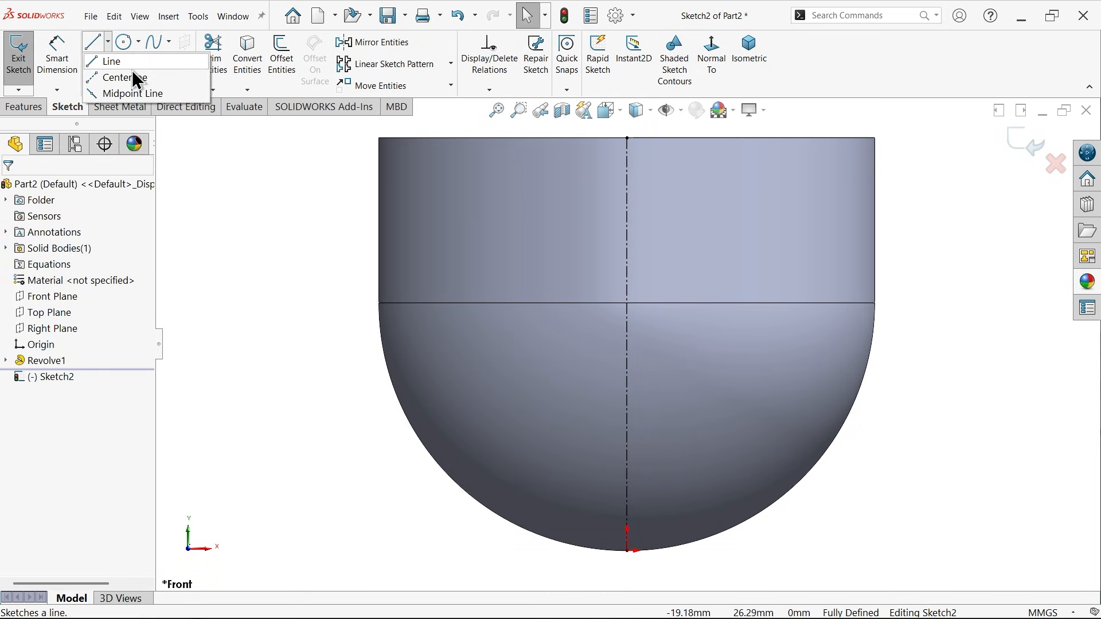
# Add a slanted centreline 88.70 mm long at 108°, offset 9.75 mm from the axis, and exit the sketch.
pyautogui.click(121, 76)
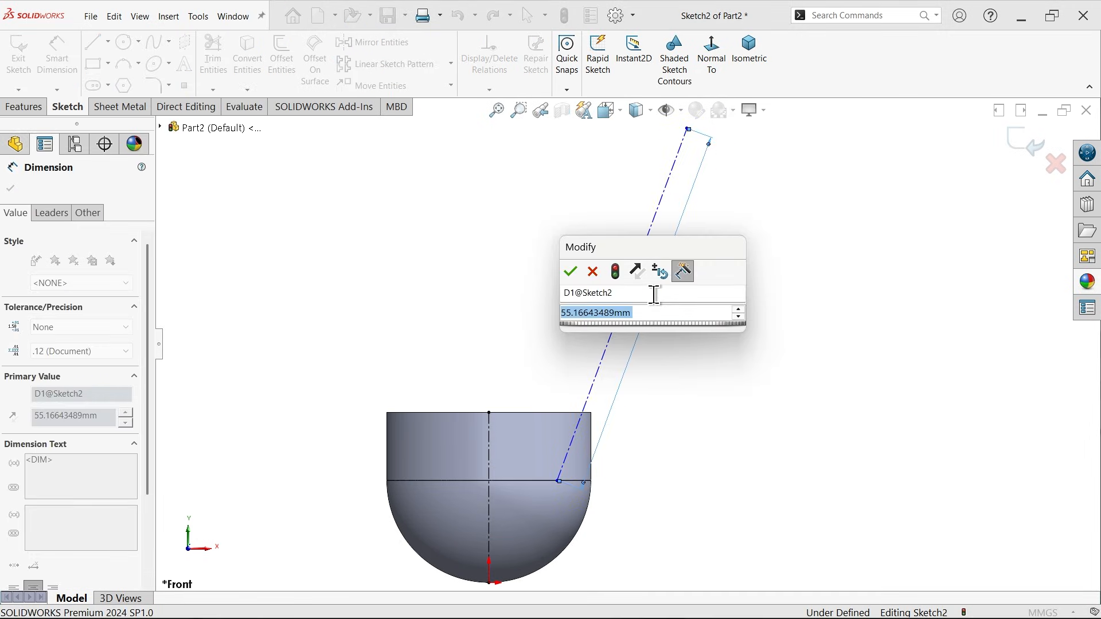
pyautogui.write('88.')
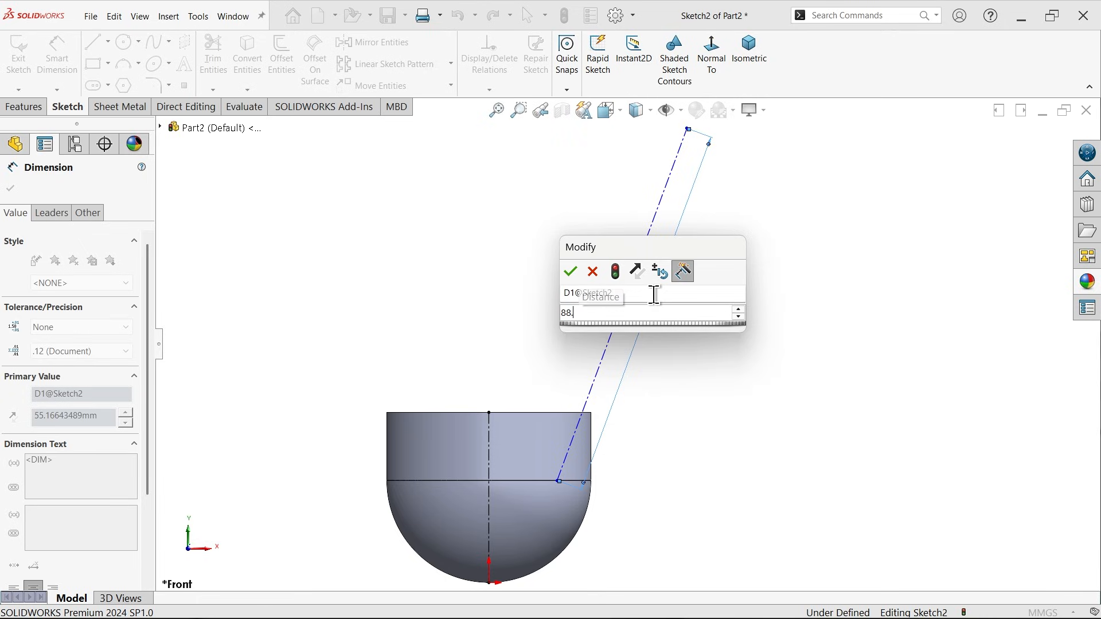
pyautogui.click(570, 272)
pyautogui.write('1')
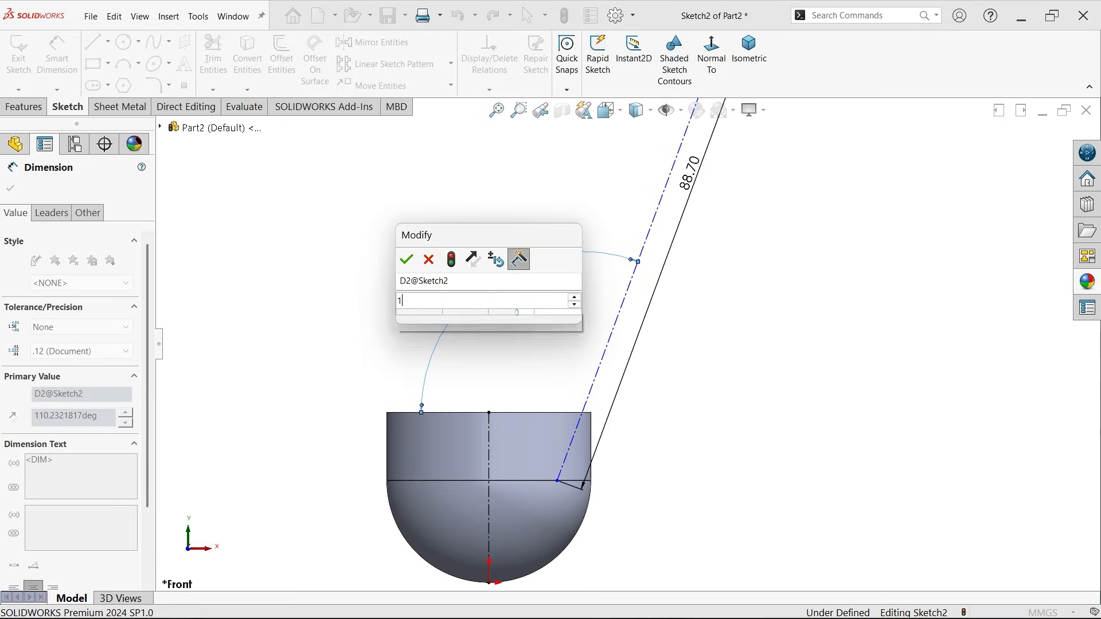
pyautogui.click(406, 259)
pyautogui.write('9.75')
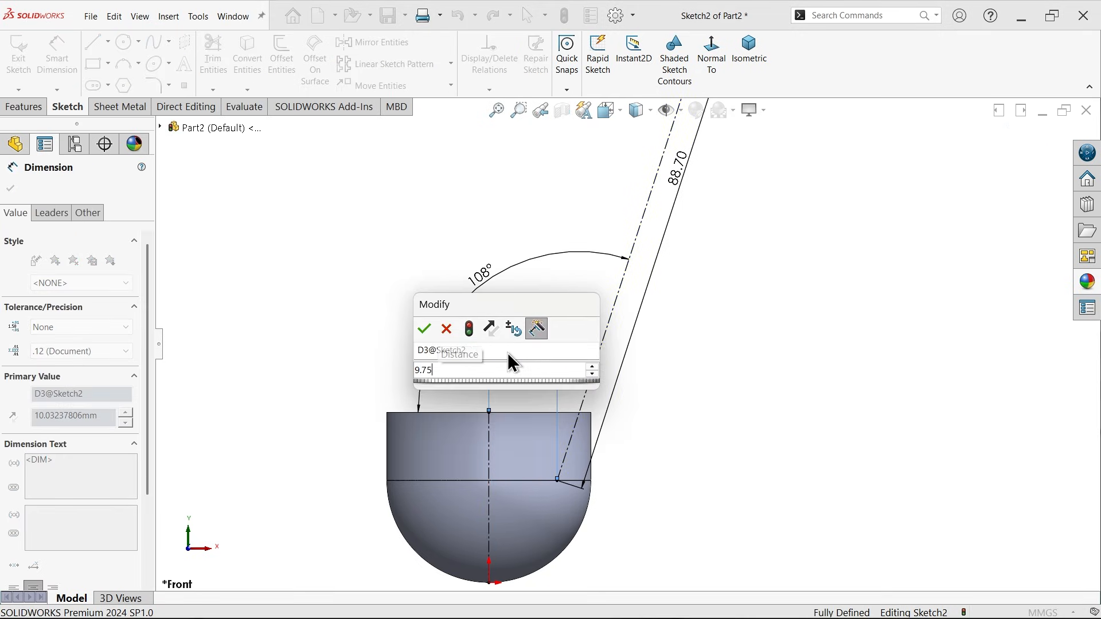
pyautogui.click(423, 329)
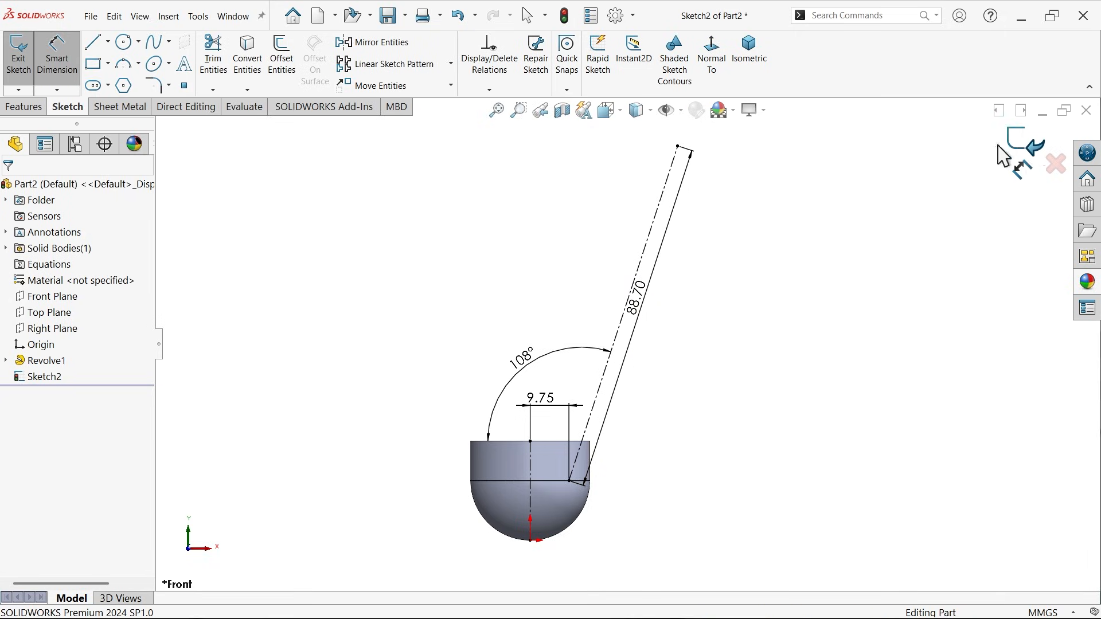
pyautogui.click(19, 55)
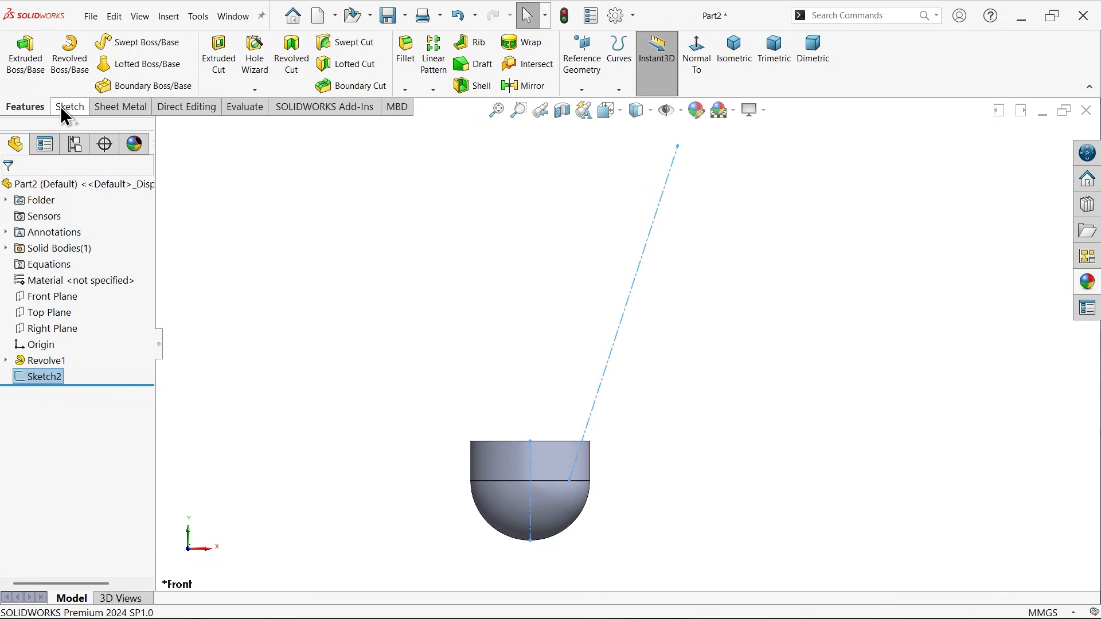
# Create Plane1 through the slanted shaft line at 79° to the Front Plane.
pyautogui.click(70, 107)
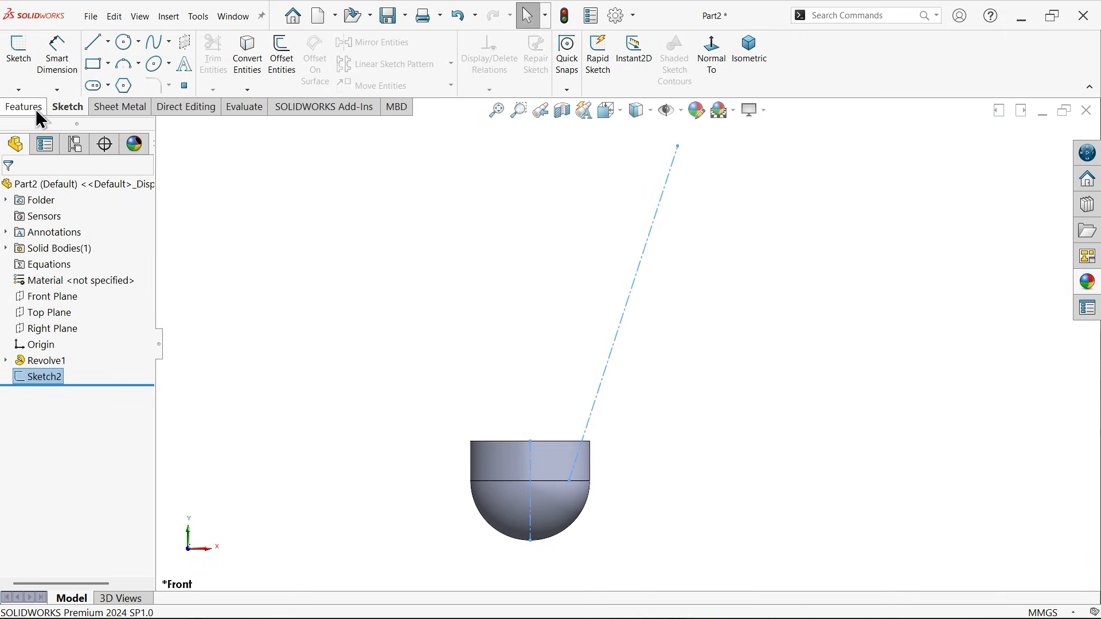
pyautogui.click(582, 90)
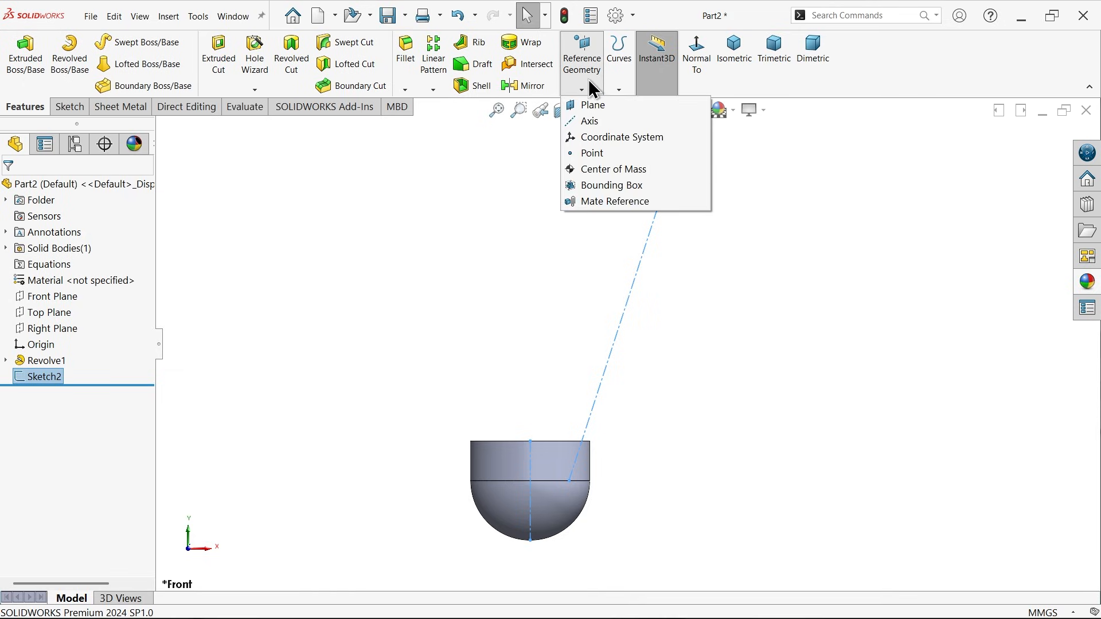
pyautogui.click(593, 104)
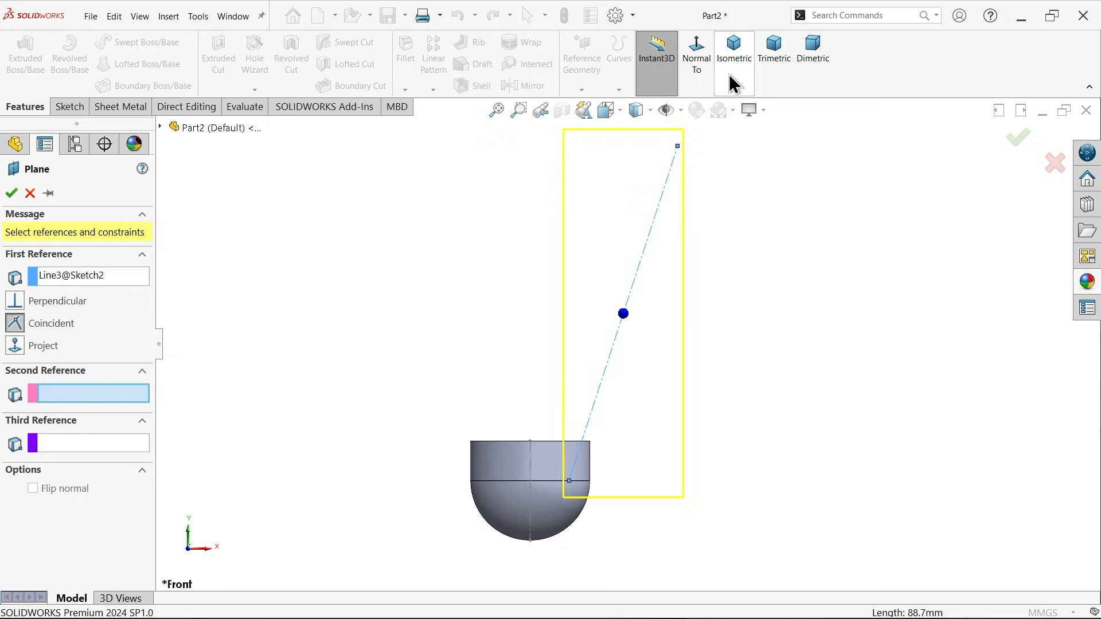
pyautogui.click(733, 49)
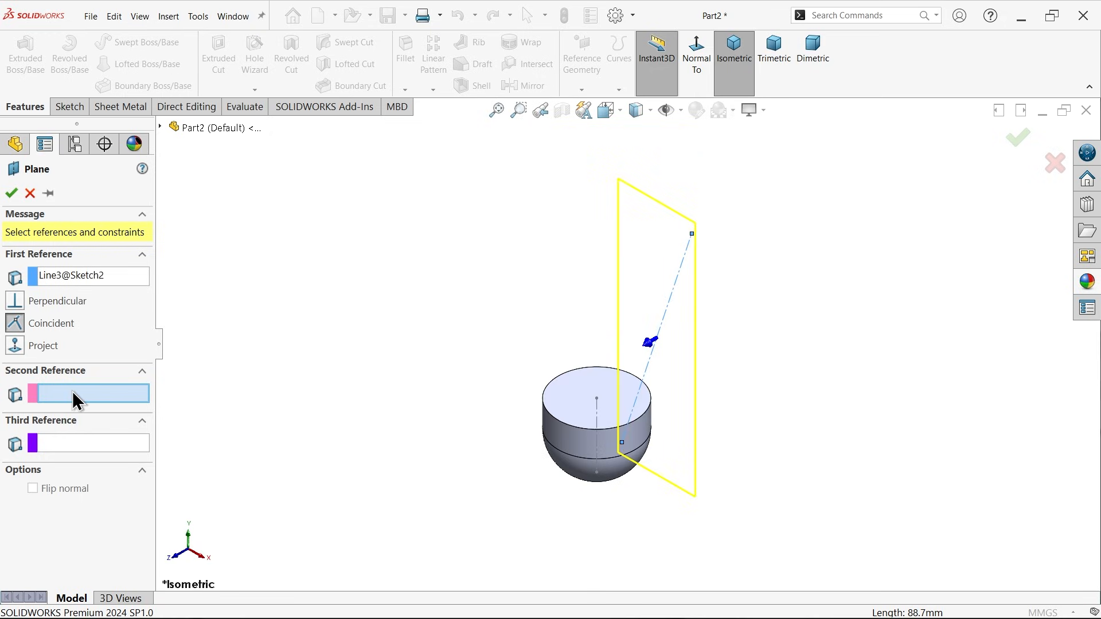
pyautogui.click(159, 127)
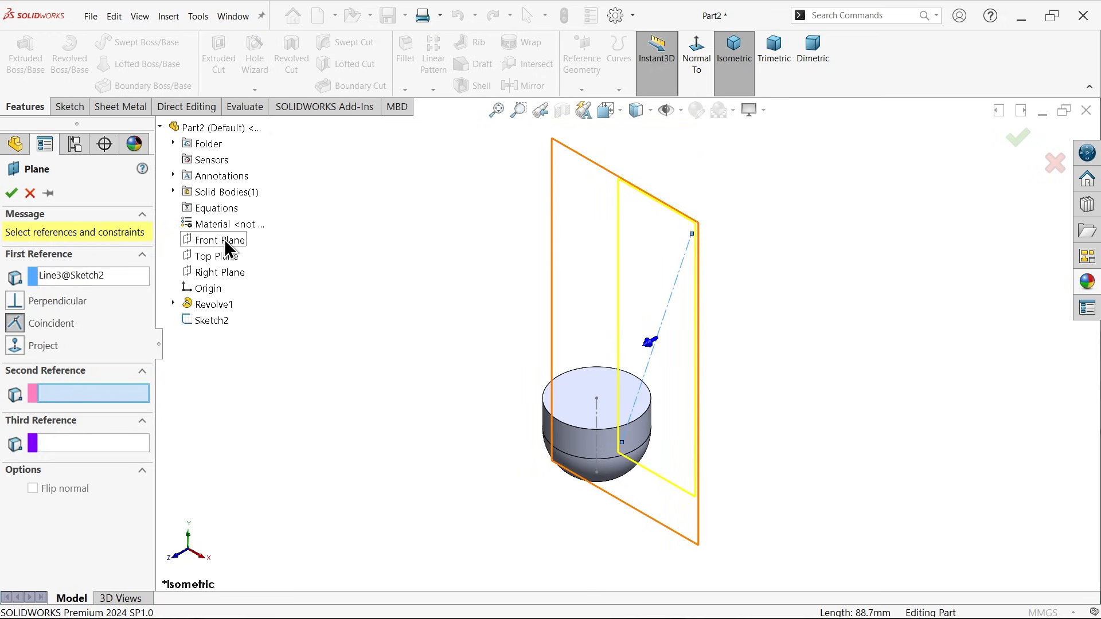
pyautogui.click(218, 240)
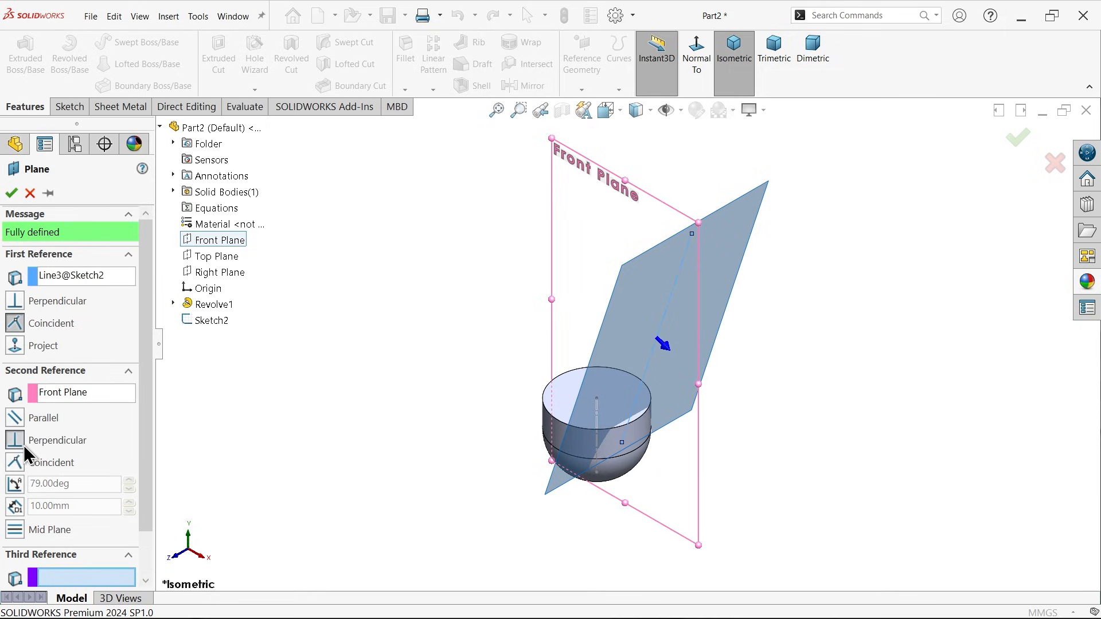
pyautogui.click(15, 484)
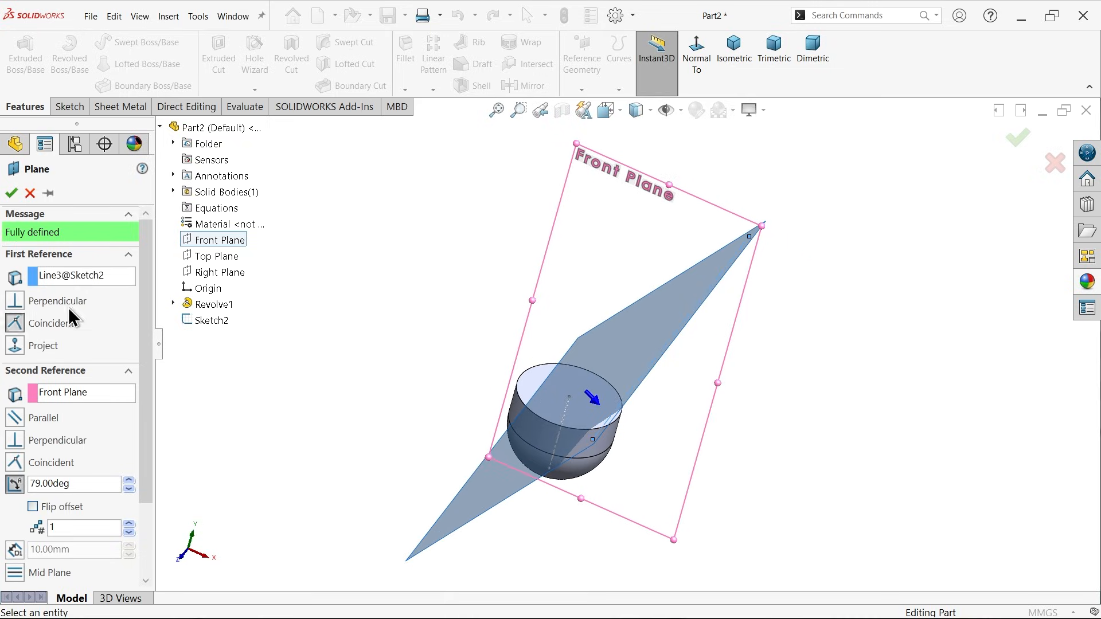
pyautogui.click(11, 193)
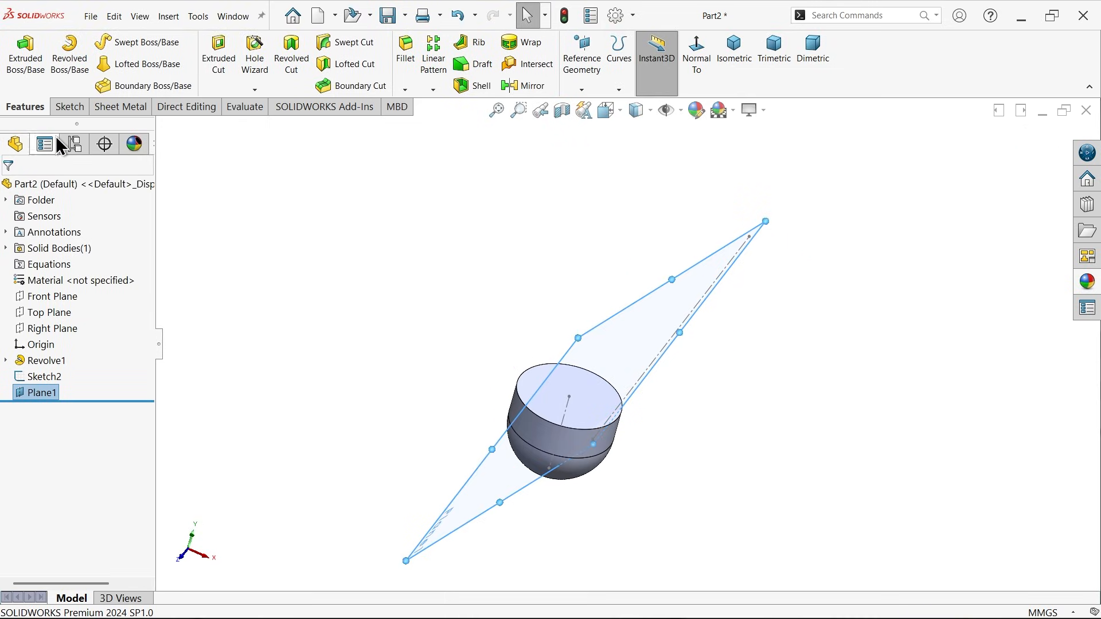
# Sketch on Plane1 a line along the shaft axis and a short line 0.75 mm from it.
pyautogui.click(70, 107)
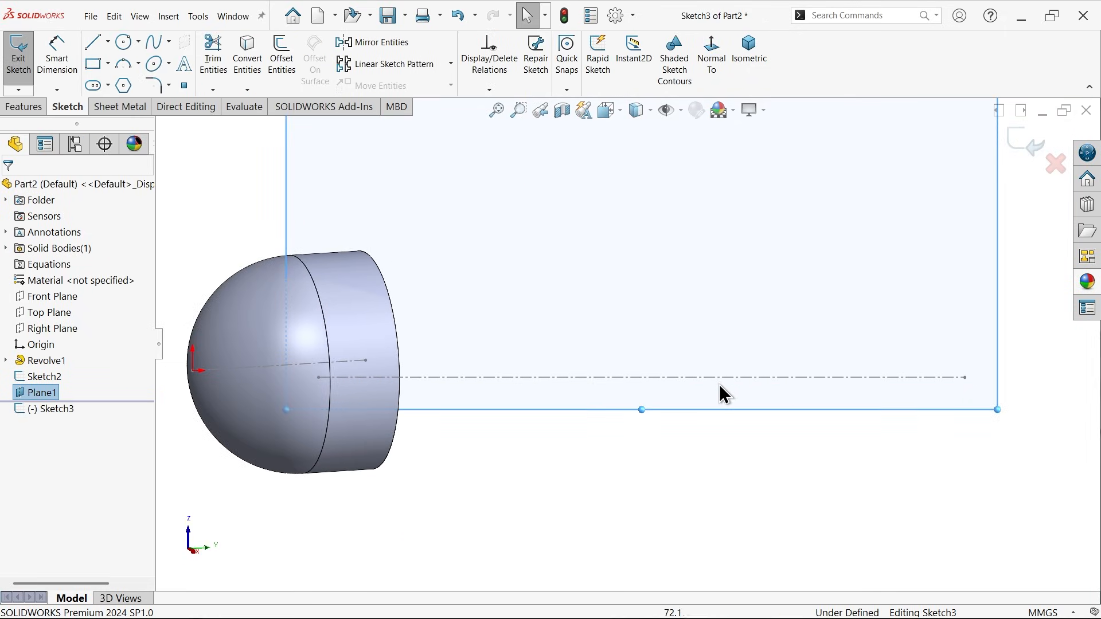
pyautogui.moveTo(733, 404)
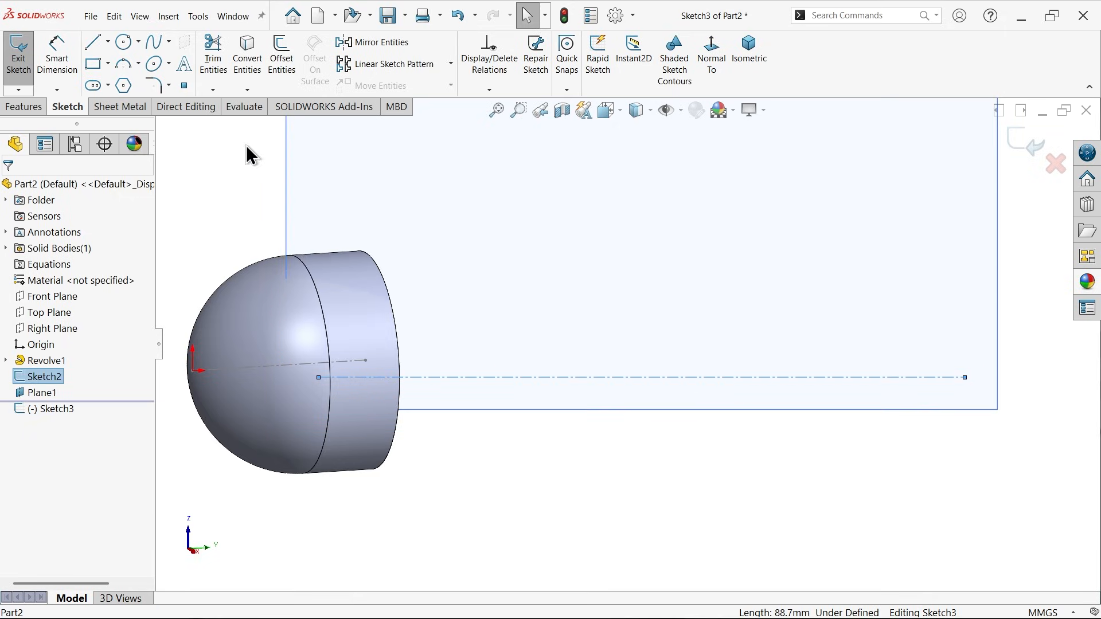
pyautogui.moveTo(246, 55)
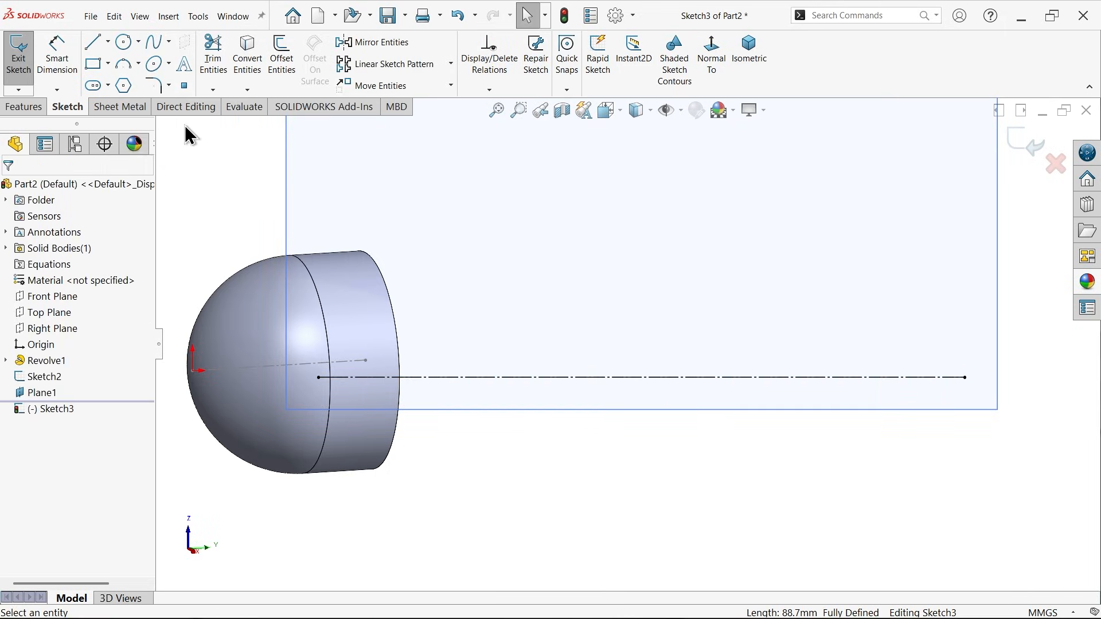
pyautogui.moveTo(96, 43)
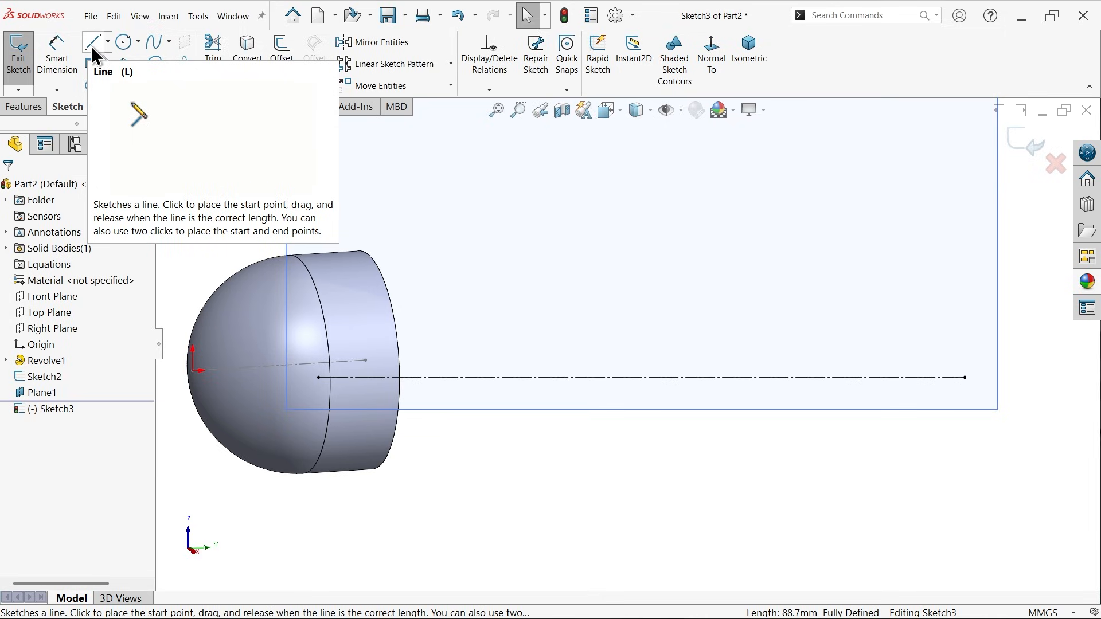
pyautogui.click(94, 41)
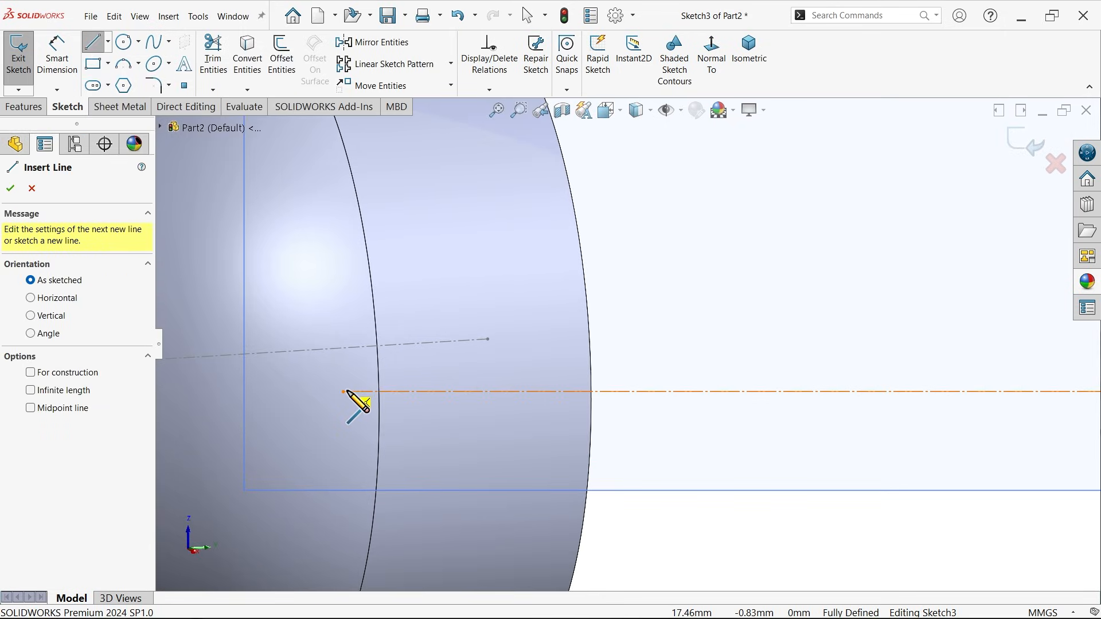
pyautogui.click(343, 392)
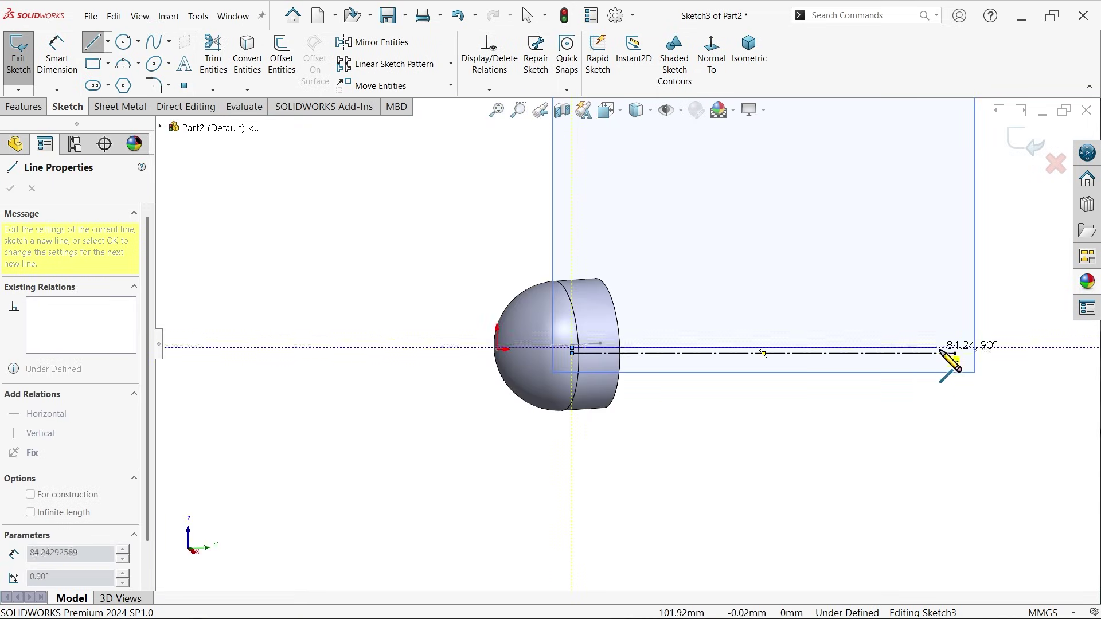
pyautogui.click(780, 351)
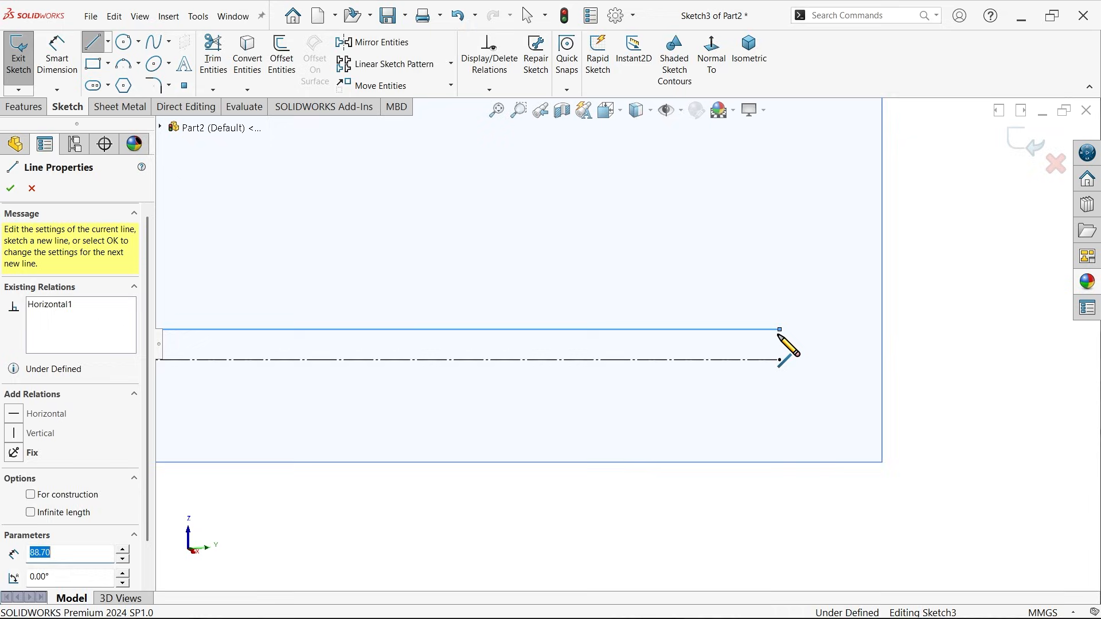
pyautogui.rightClick(786, 351)
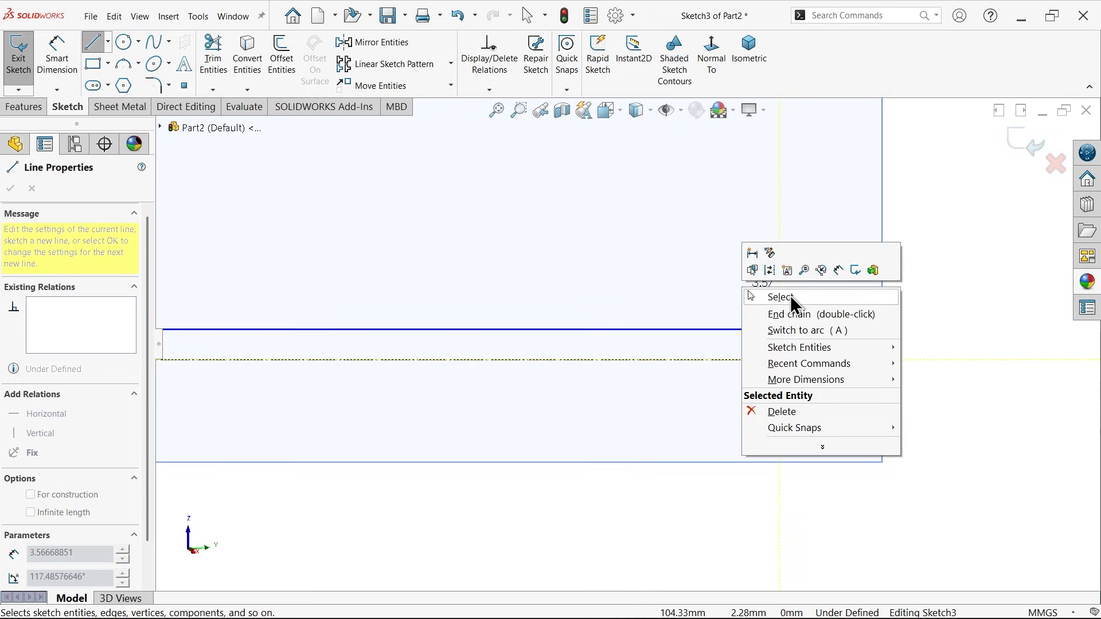
pyautogui.click(779, 297)
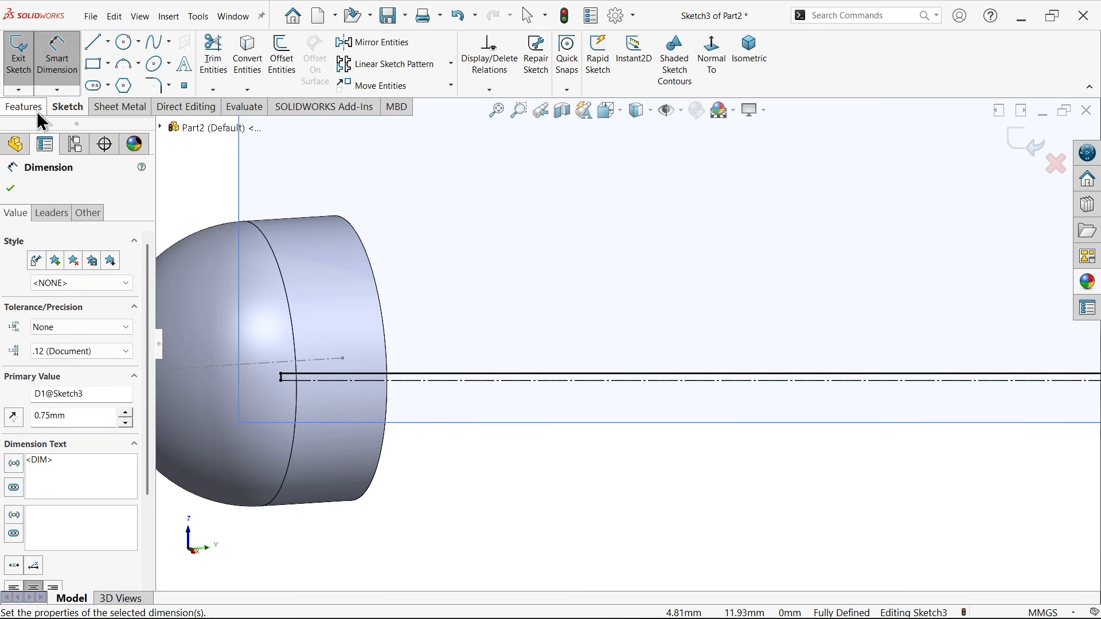
# Revolved Cut the sketch 360° about the shaft line to bore a slim hole in the cap top.
pyautogui.click(746, 56)
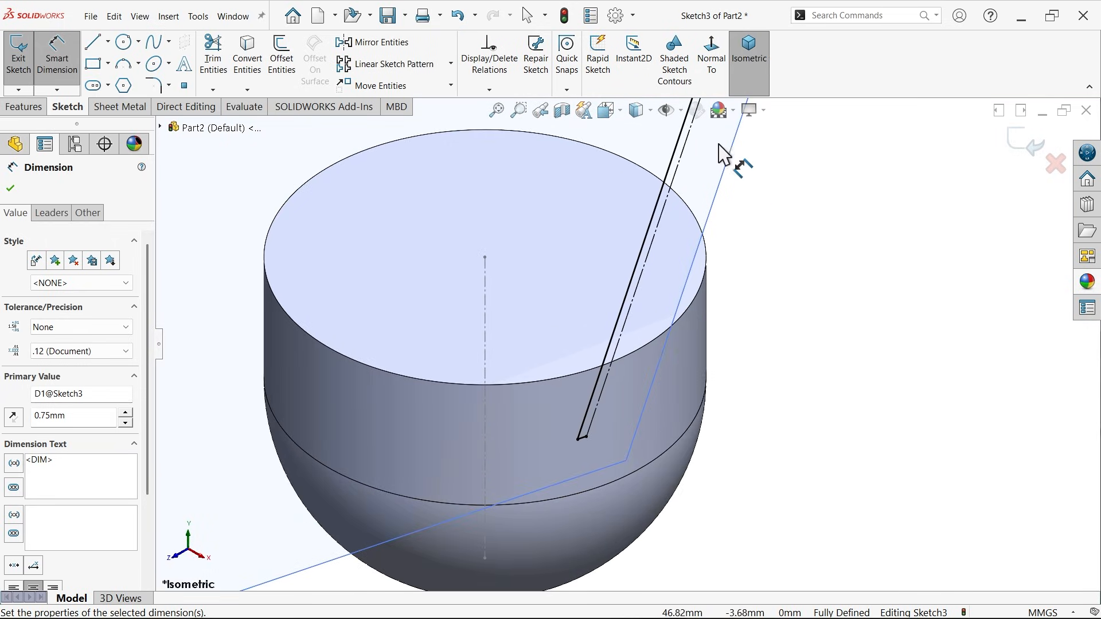
pyautogui.click(24, 107)
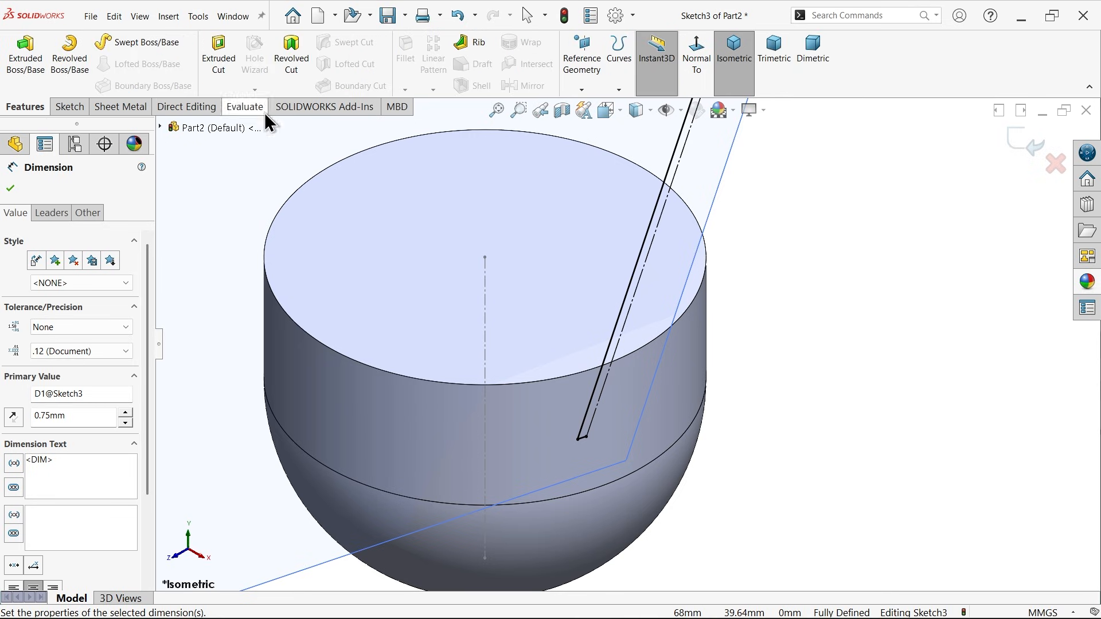
pyautogui.click(290, 55)
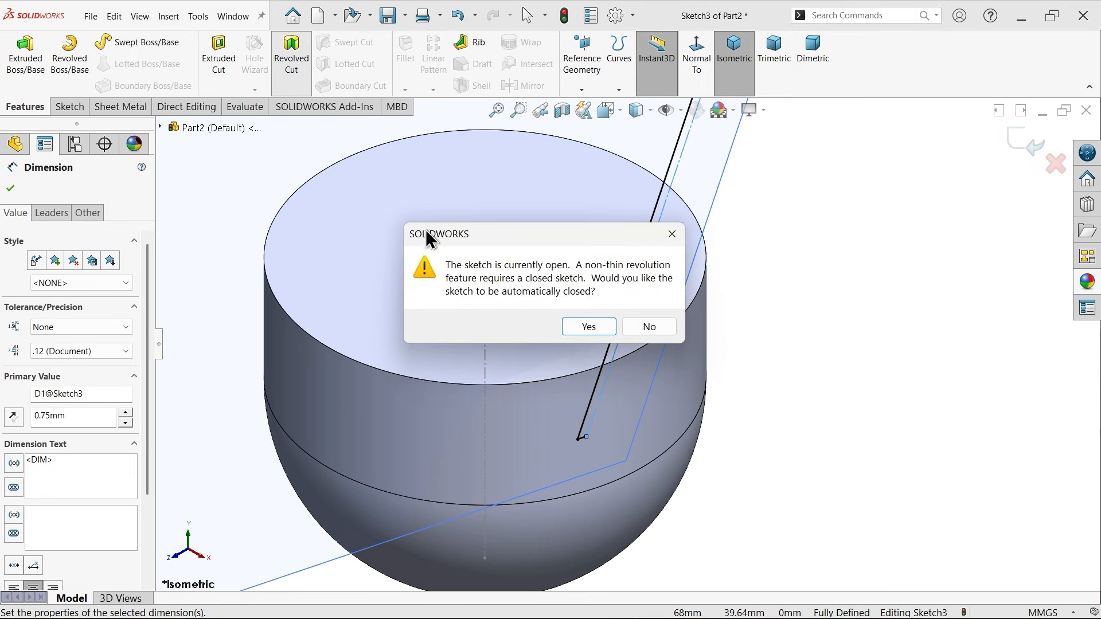
pyautogui.moveTo(629, 354)
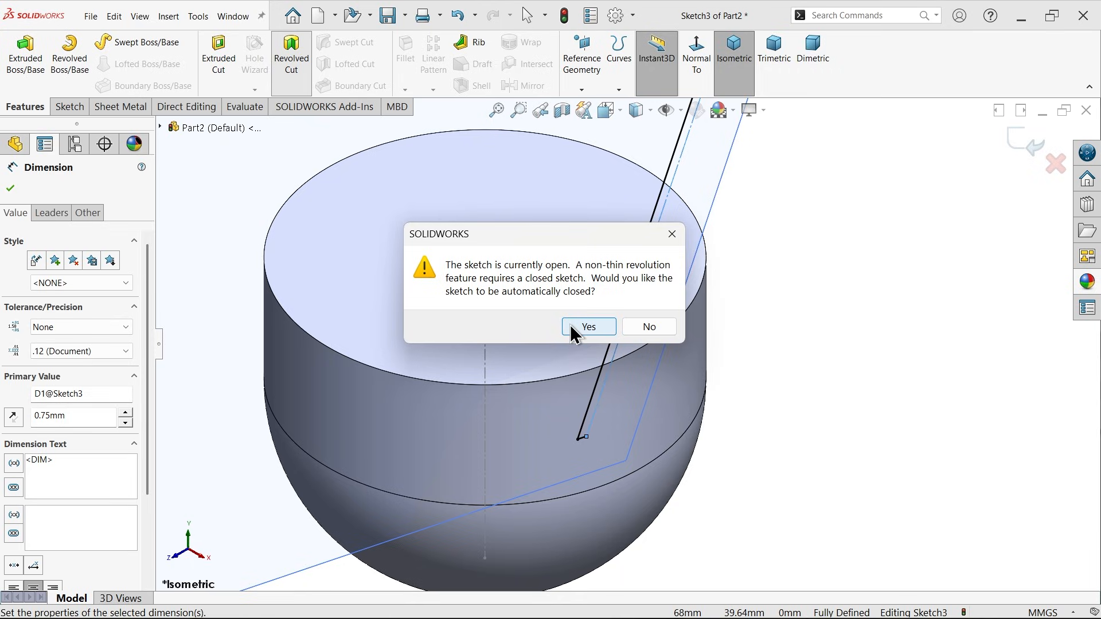
pyautogui.click(587, 327)
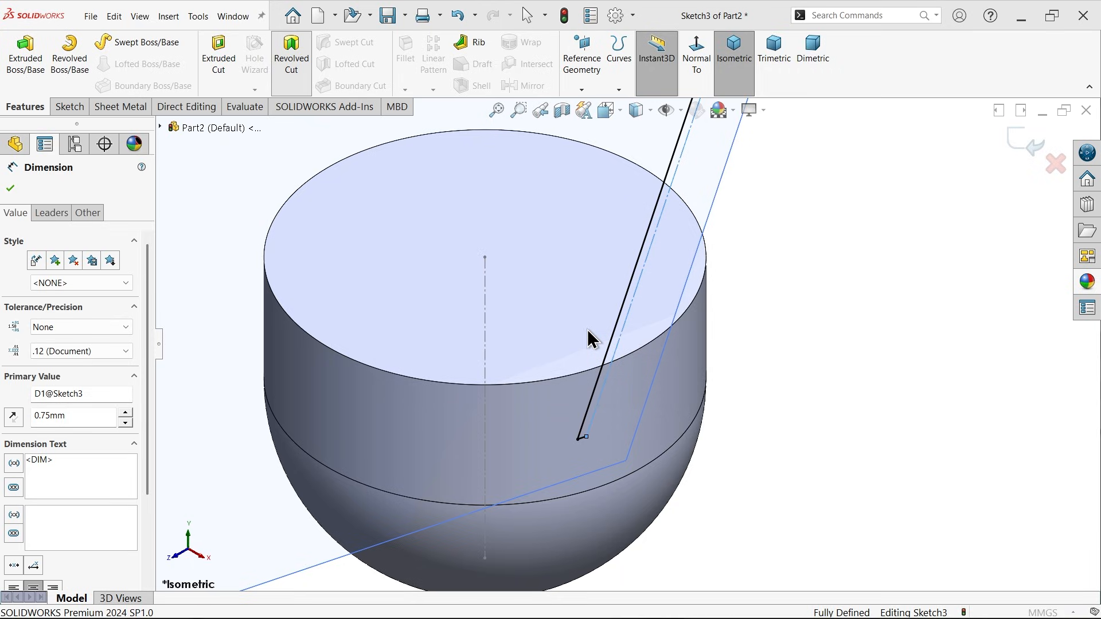
pyautogui.click(291, 54)
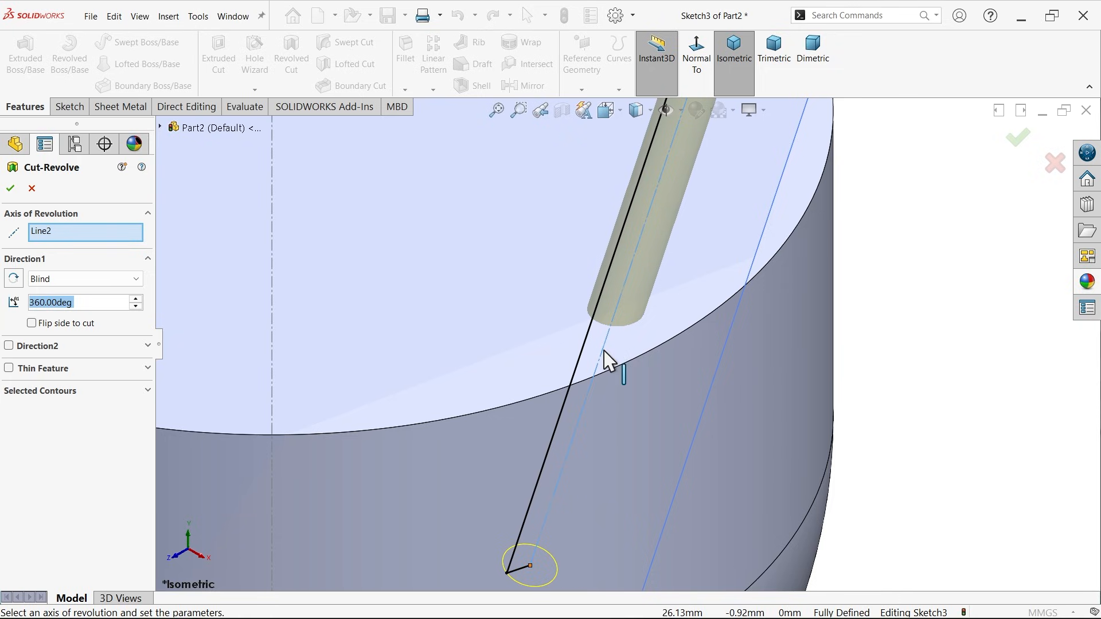
pyautogui.moveTo(55, 245)
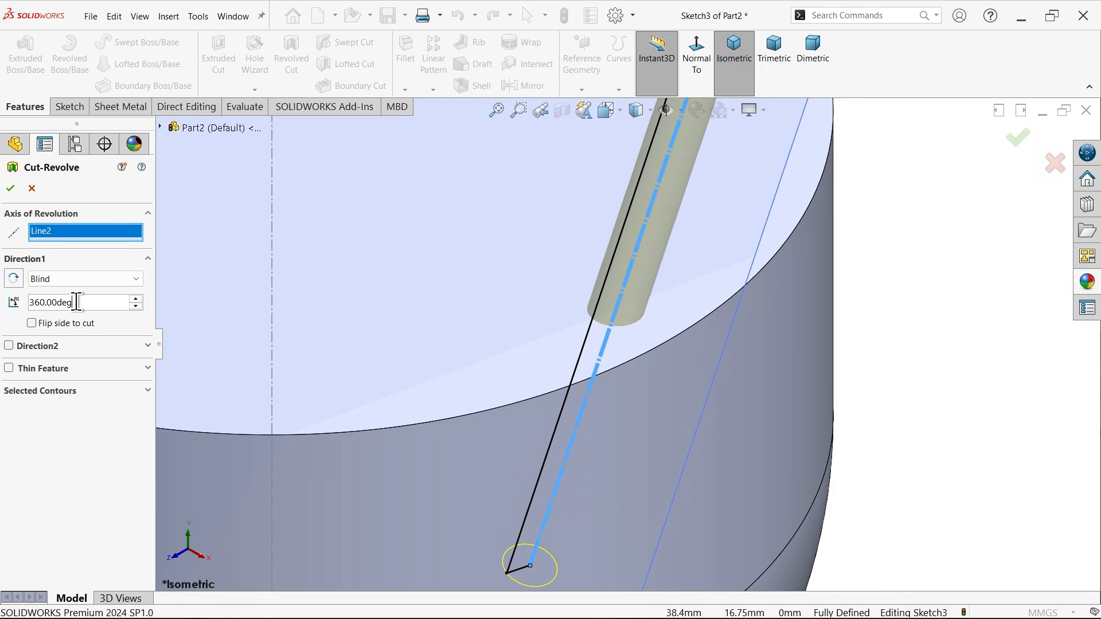
pyautogui.moveTo(548, 303)
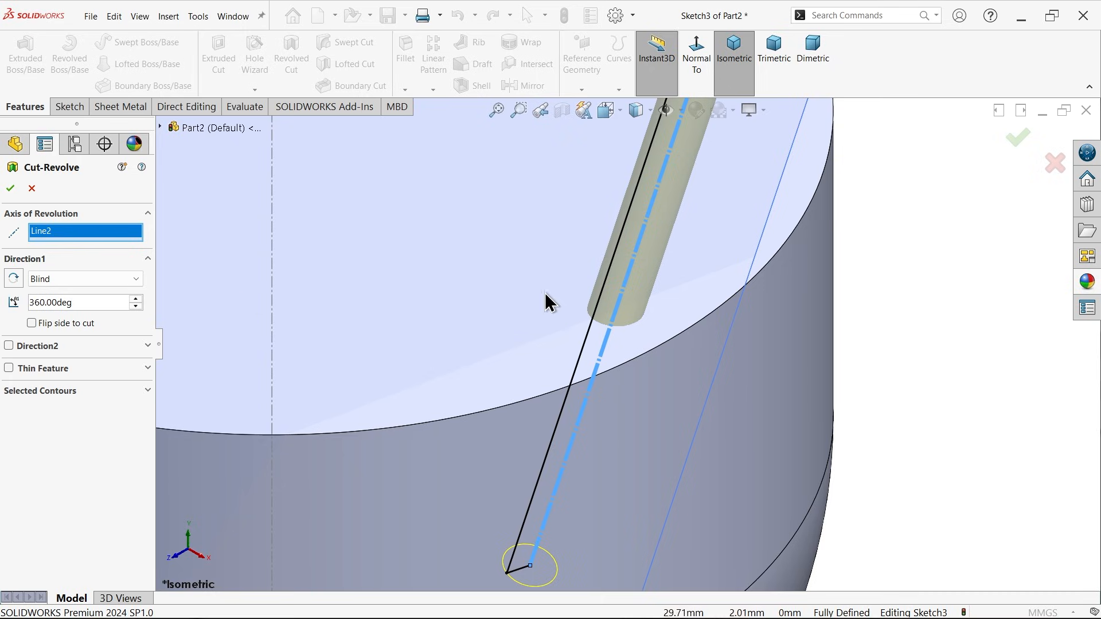
pyautogui.moveTo(617, 326)
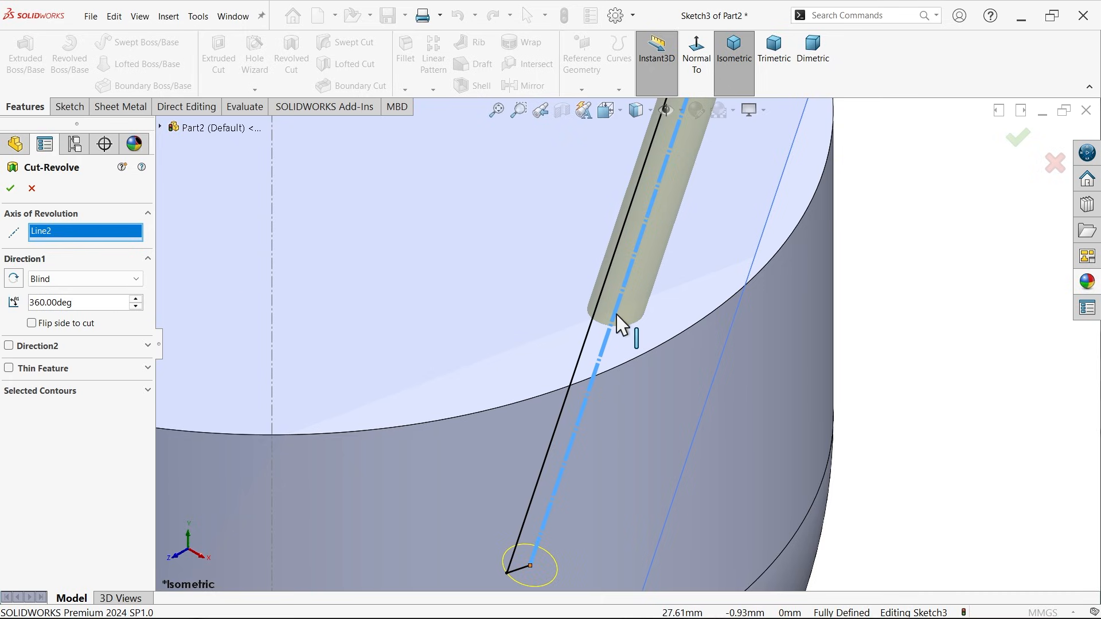
pyautogui.click(10, 188)
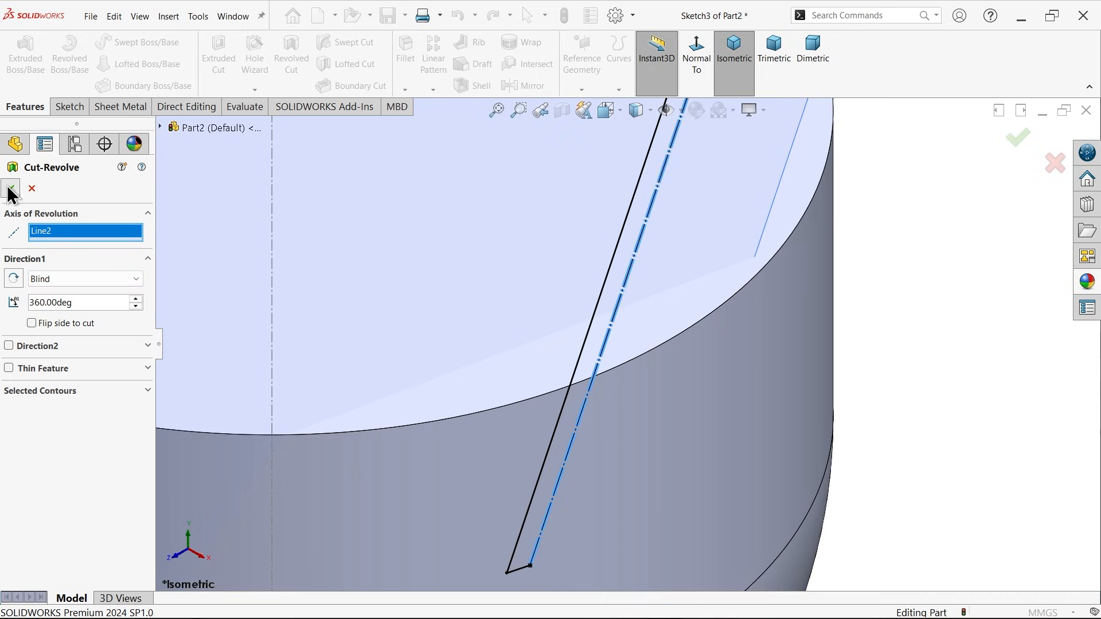
pyautogui.click(11, 189)
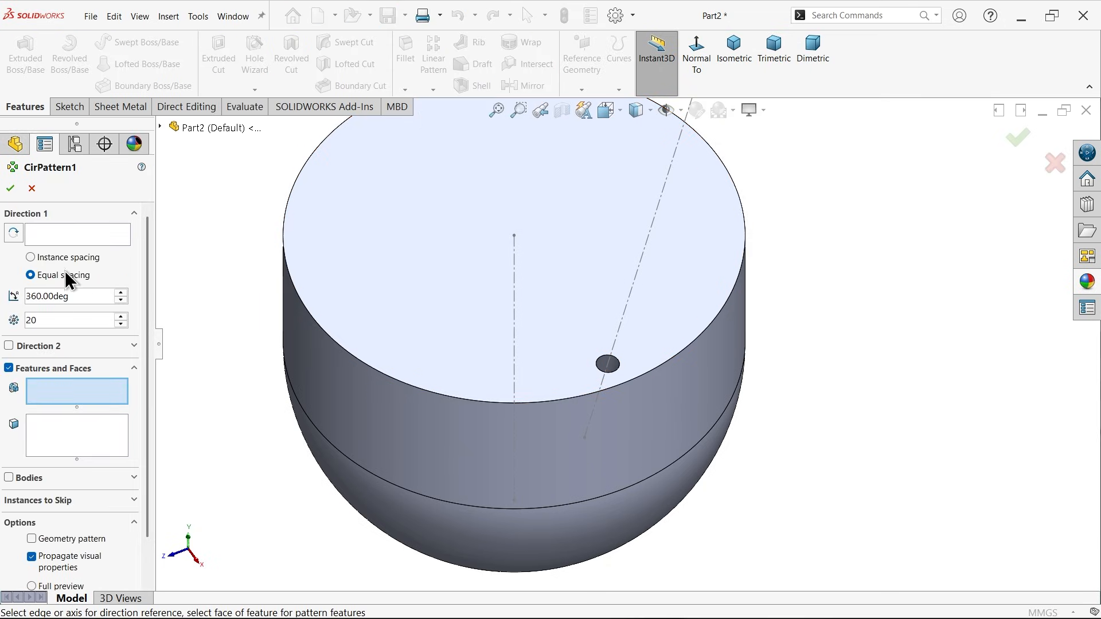
# Circular-pattern Cut-Revolve1 into 20 holes around the cap axis, then select Plane1.
pyautogui.scroll(3)
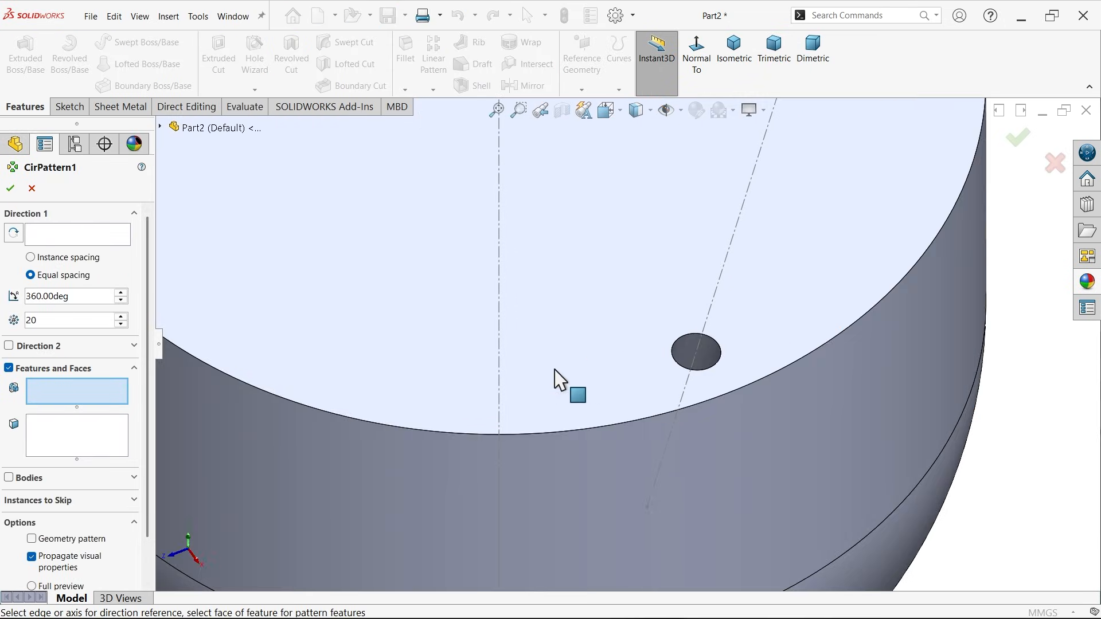
pyautogui.click(696, 351)
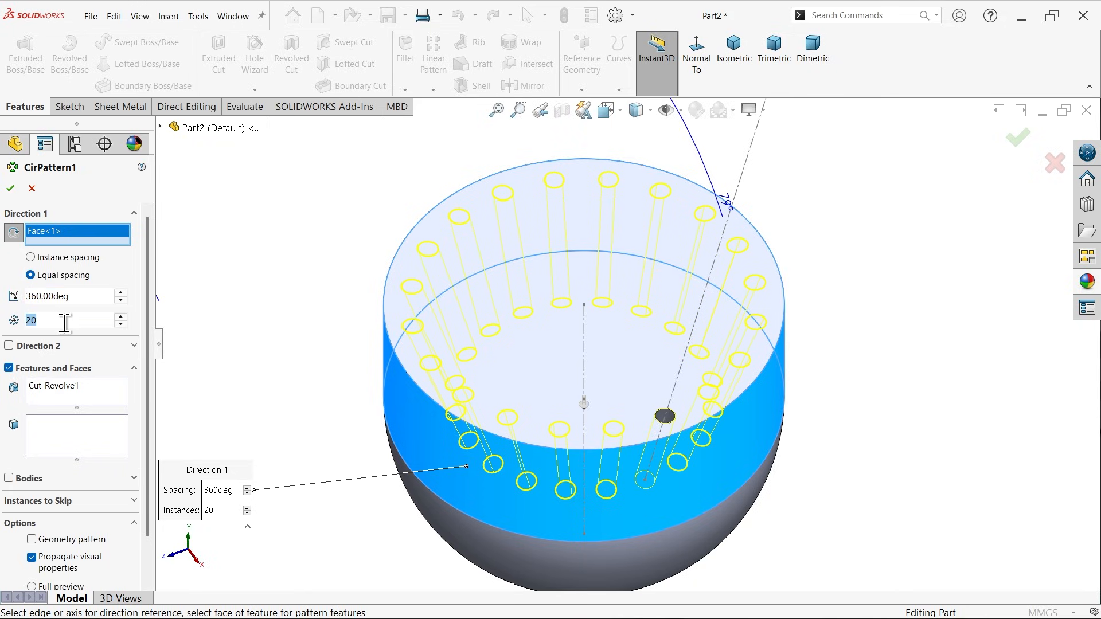
pyautogui.click(10, 188)
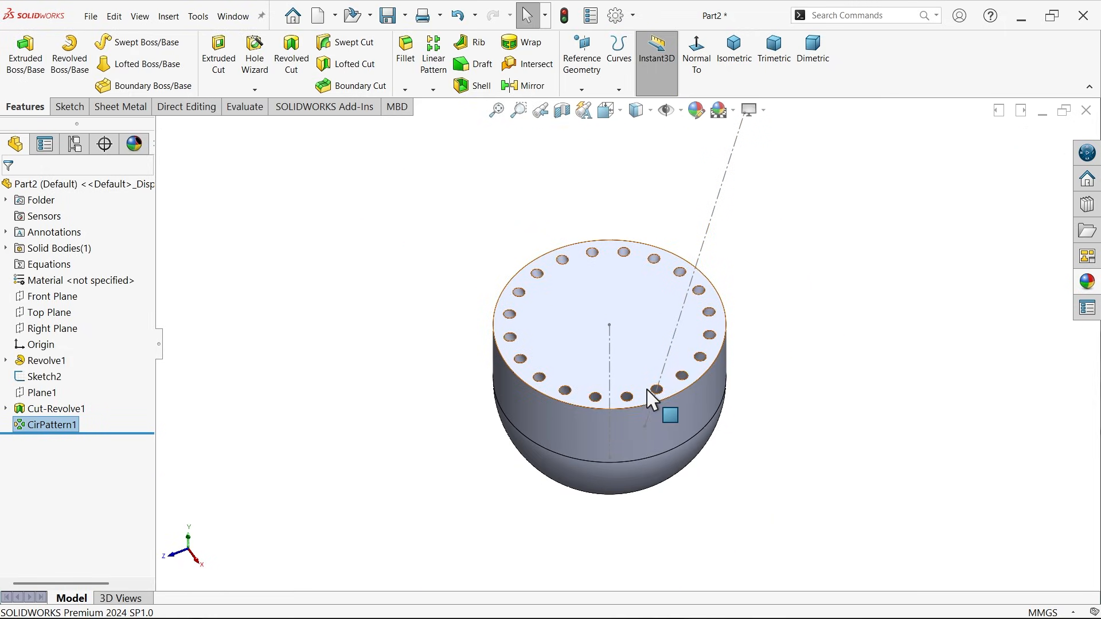
pyautogui.moveTo(646, 393)
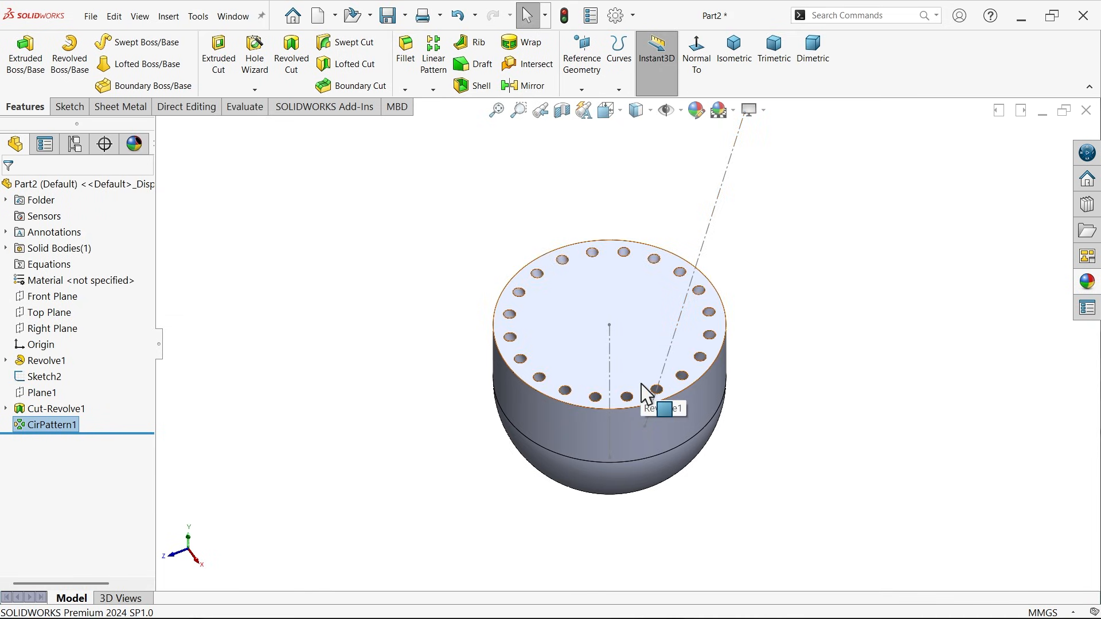
pyautogui.moveTo(596, 364)
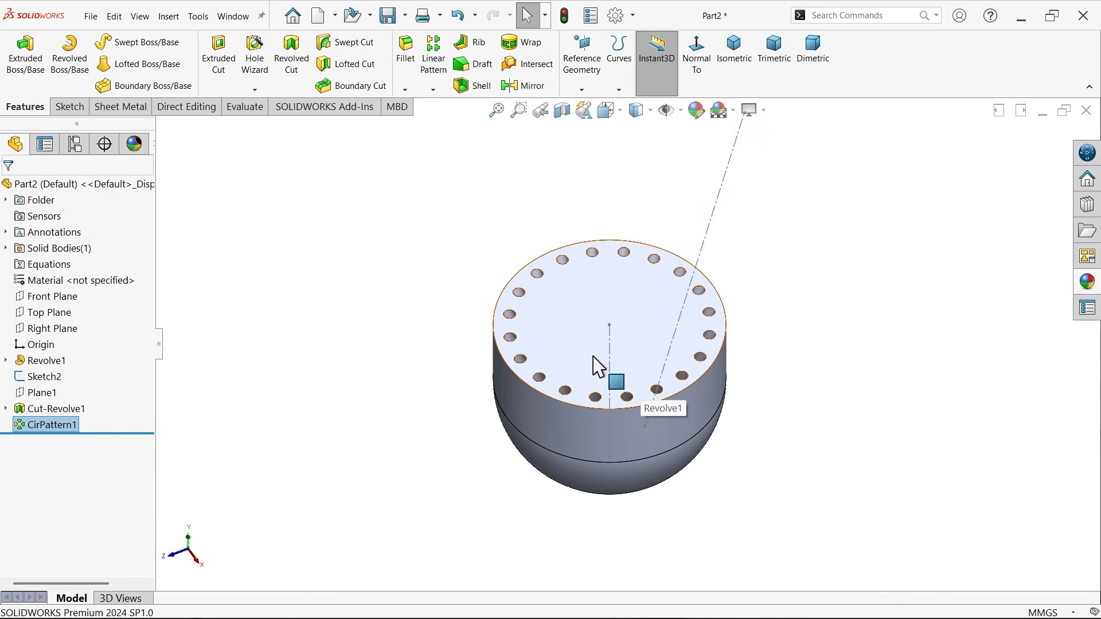
pyautogui.moveTo(95, 377)
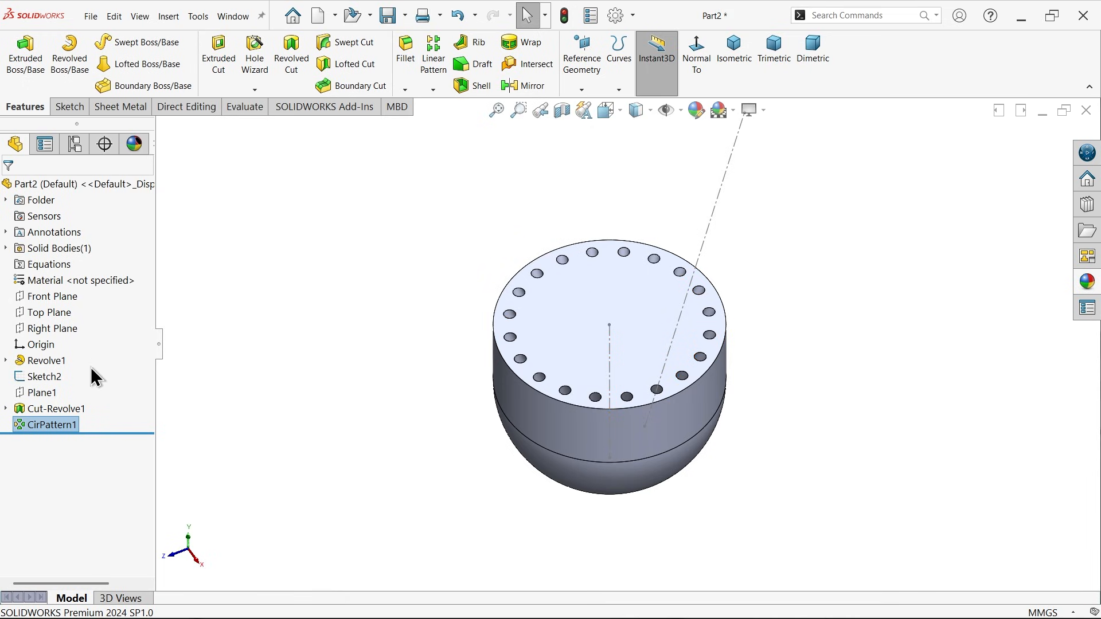
pyautogui.click(44, 392)
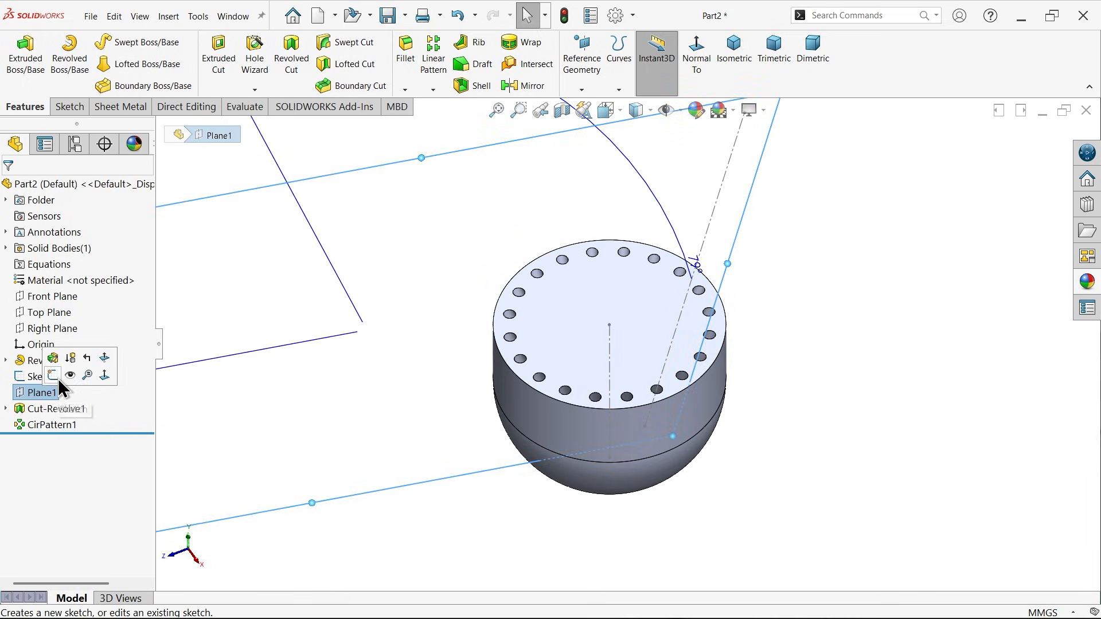
# On Plane1, make the 88.7 mm axis a construction line and draw a shaft profile 0.75 mm from it.
pyautogui.click(53, 375)
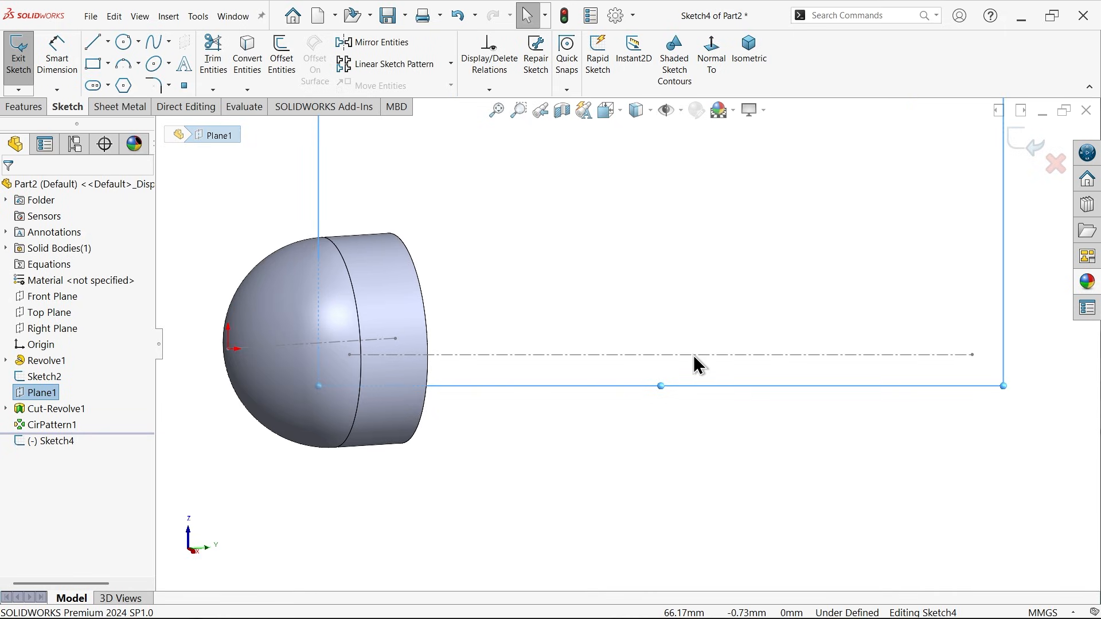
pyautogui.click(698, 354)
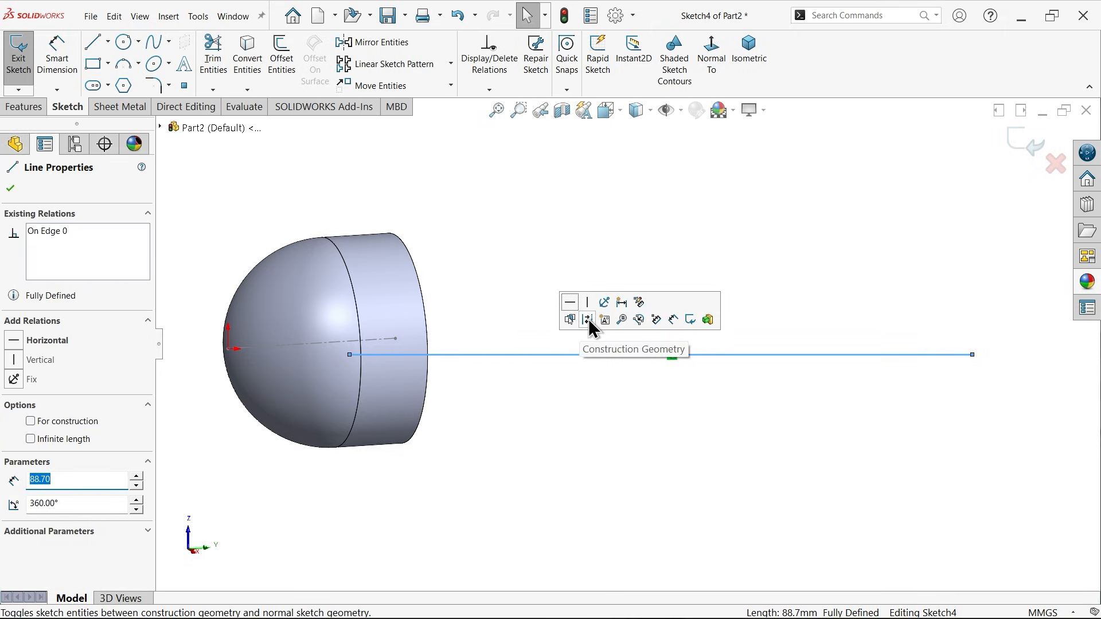
pyautogui.click(588, 320)
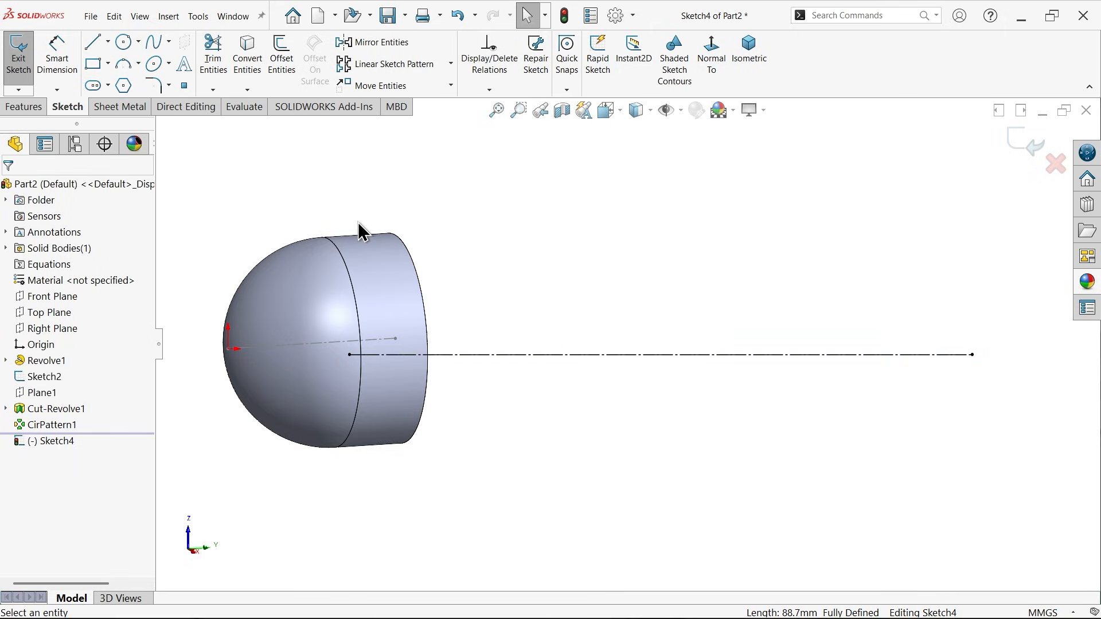
pyautogui.click(91, 41)
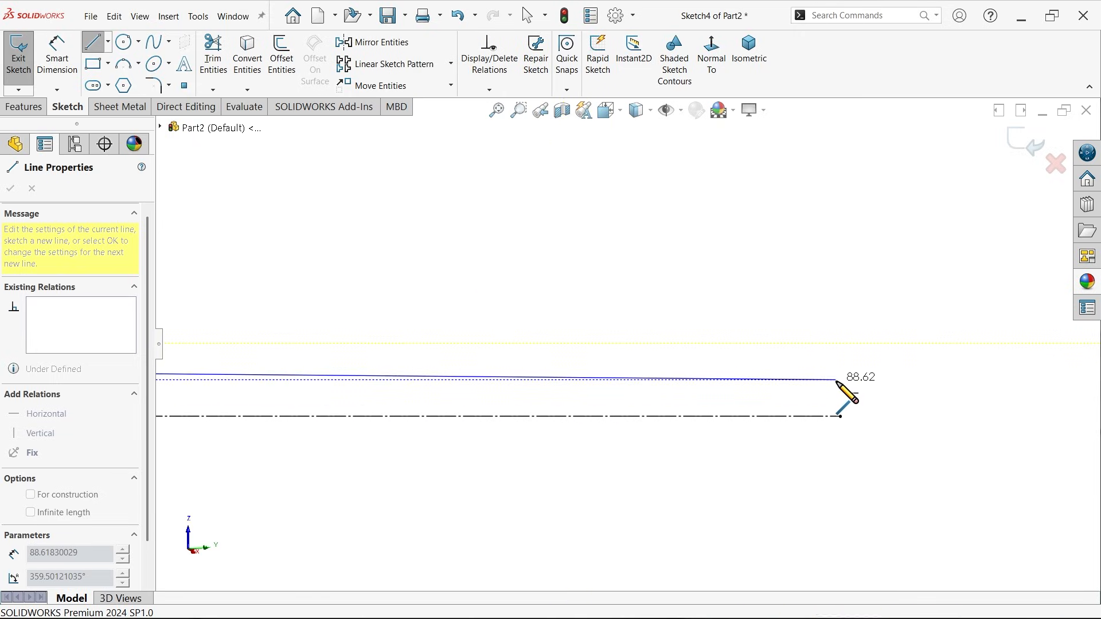
pyautogui.rightClick(837, 398)
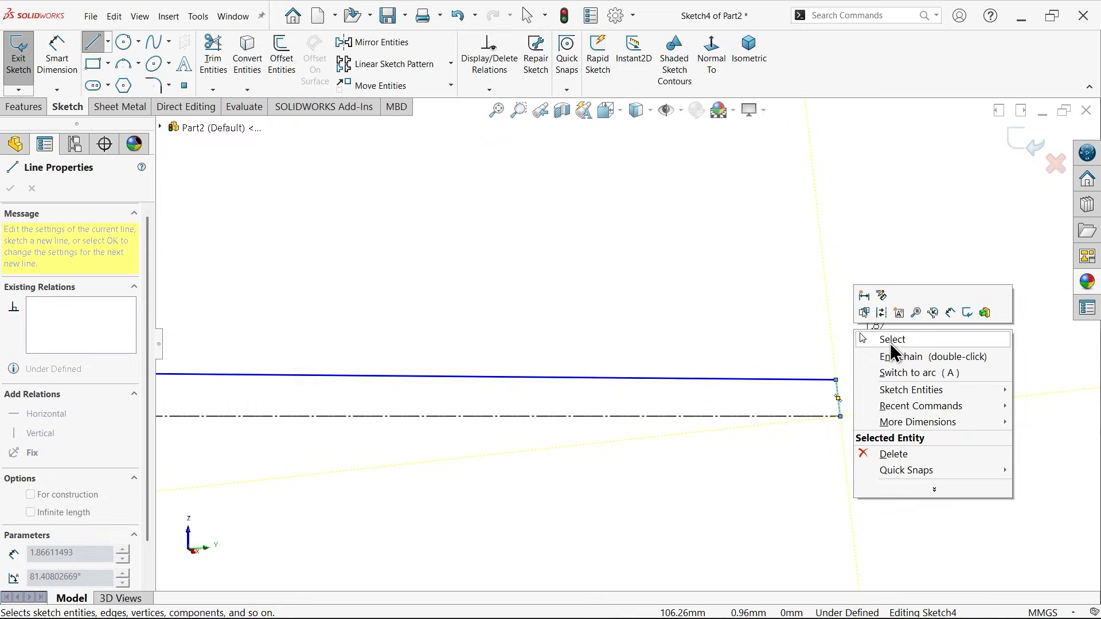
pyautogui.click(892, 340)
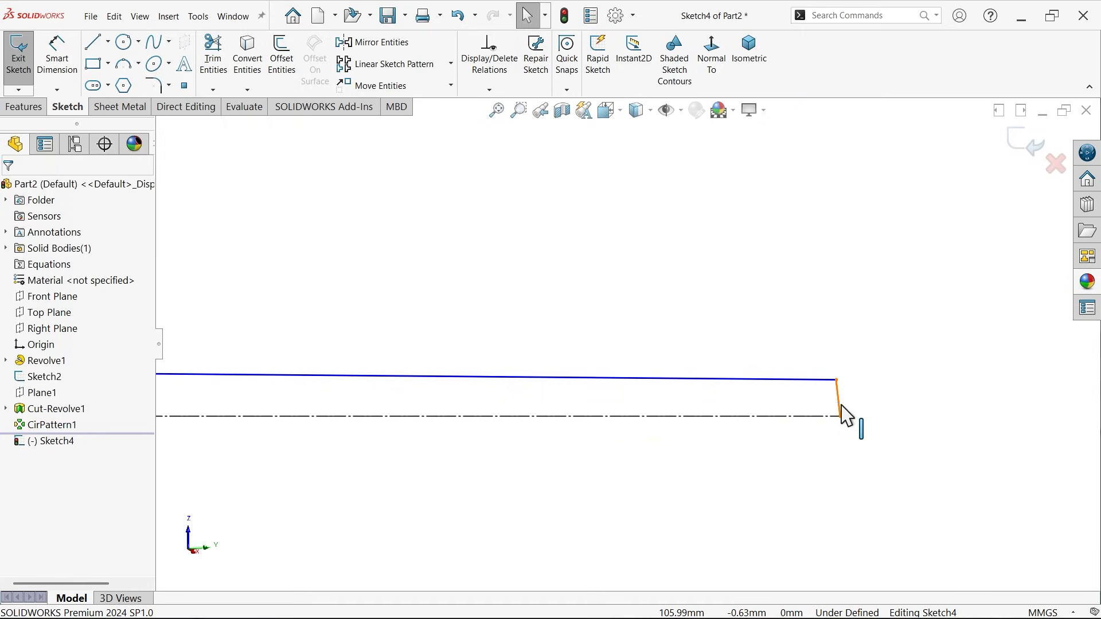
pyautogui.click(833, 380)
pyautogui.write('0.')
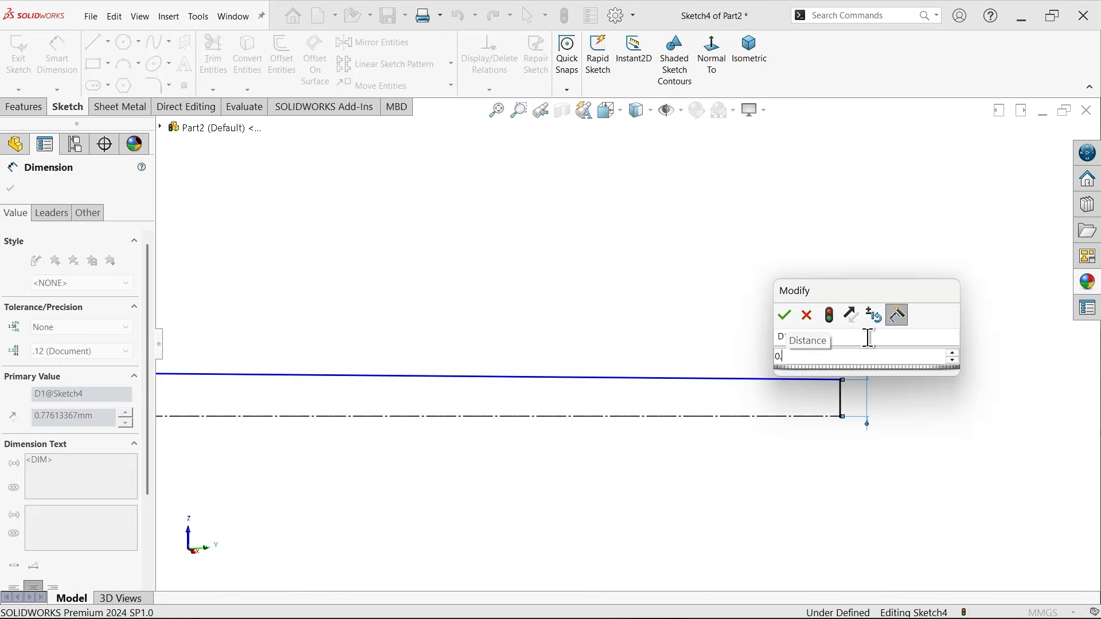
pyautogui.click(783, 314)
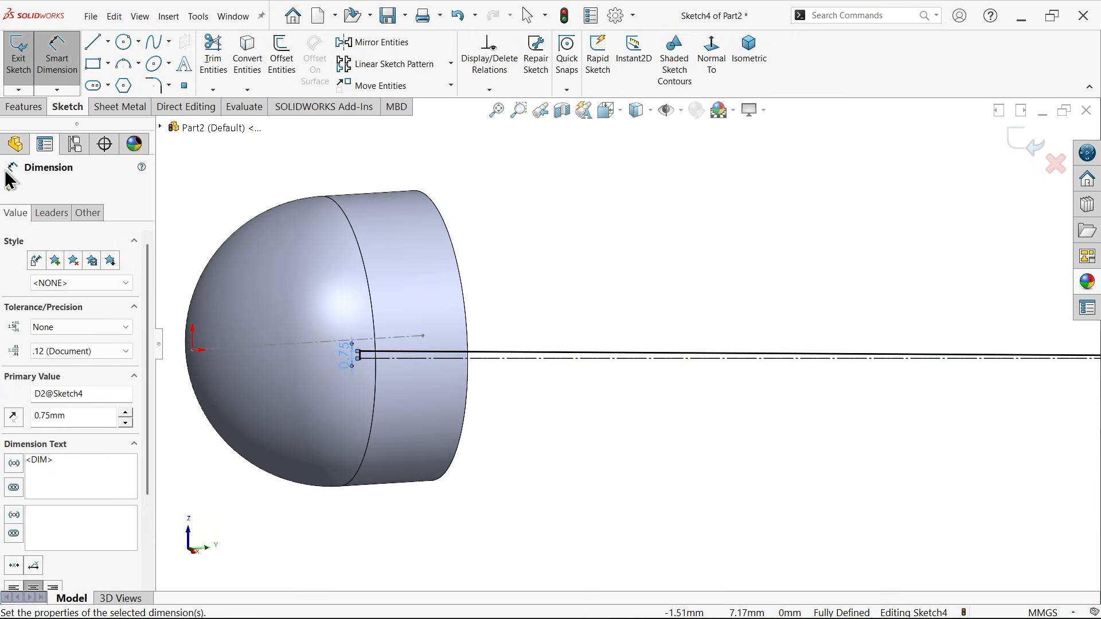
pyautogui.click(23, 105)
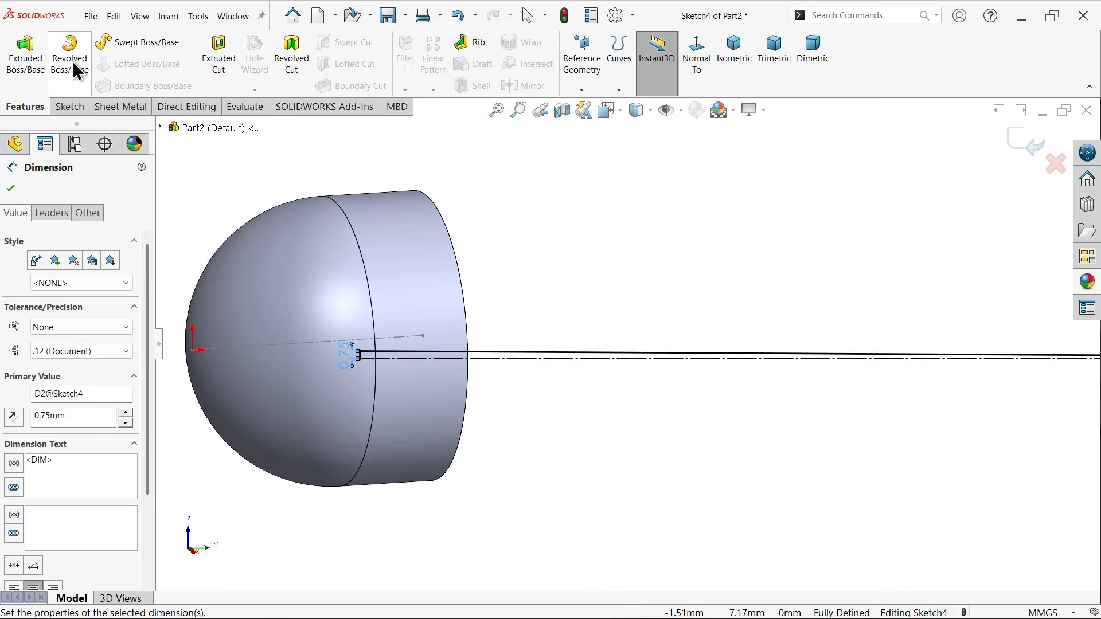
# Revolve the profile 360° about Line2 into a slim shaft, with Merge result unchecked.
pyautogui.click(69, 56)
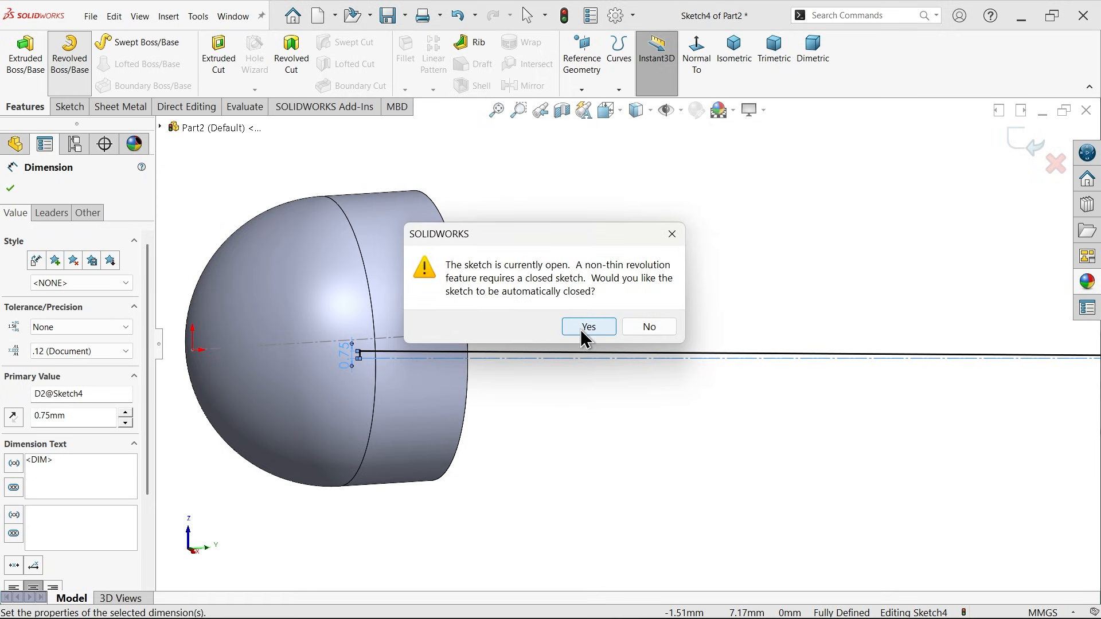
pyautogui.click(589, 327)
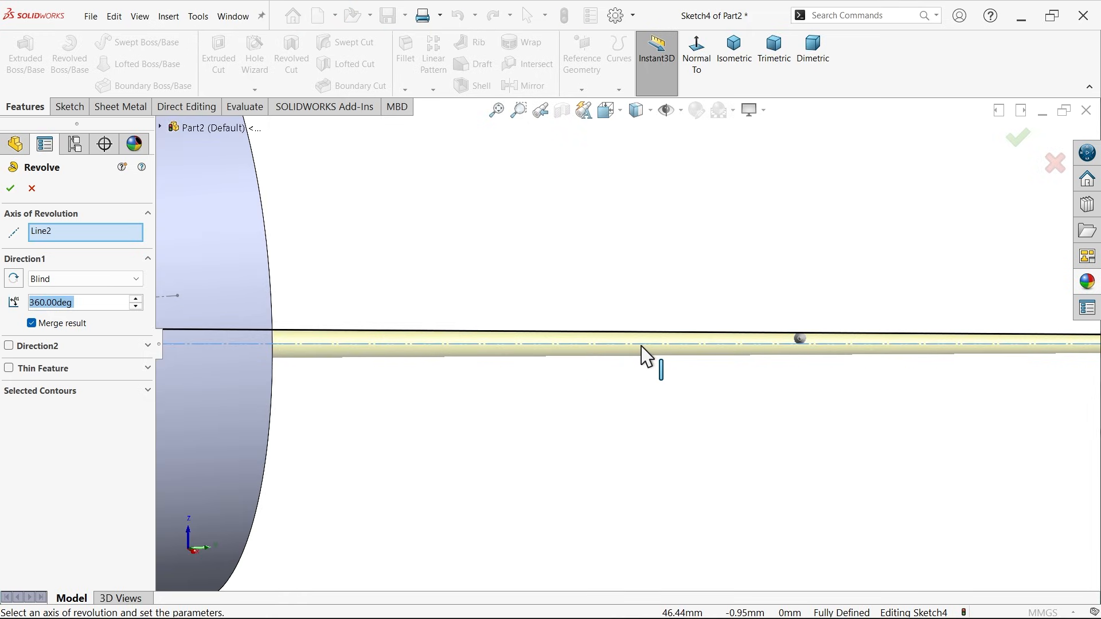
pyautogui.click(732, 50)
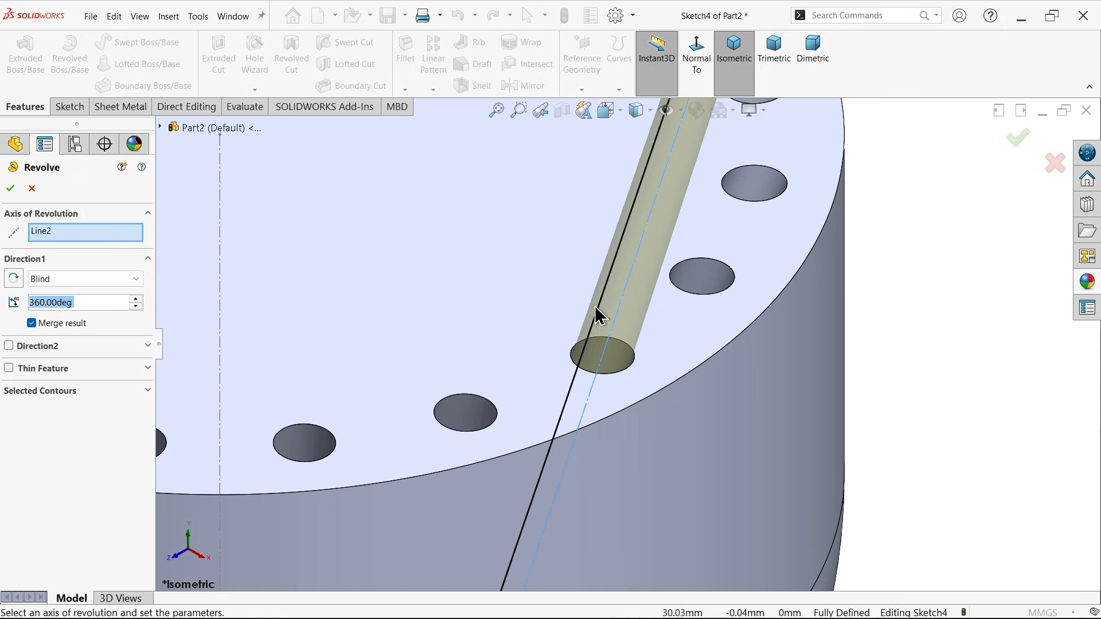
pyautogui.moveTo(155, 327)
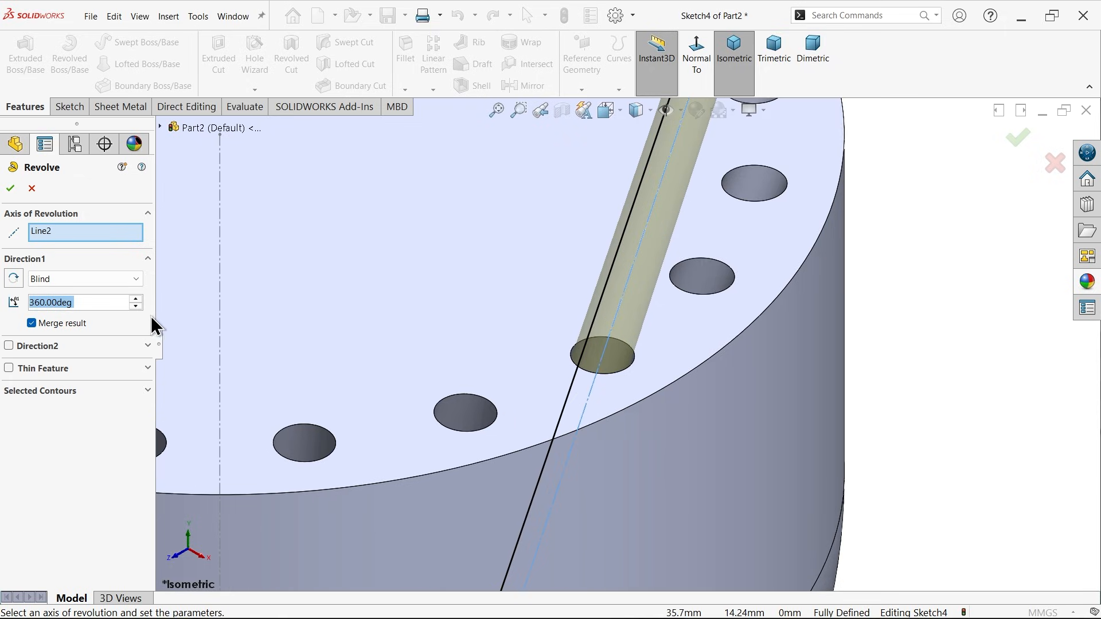
pyautogui.moveTo(76, 335)
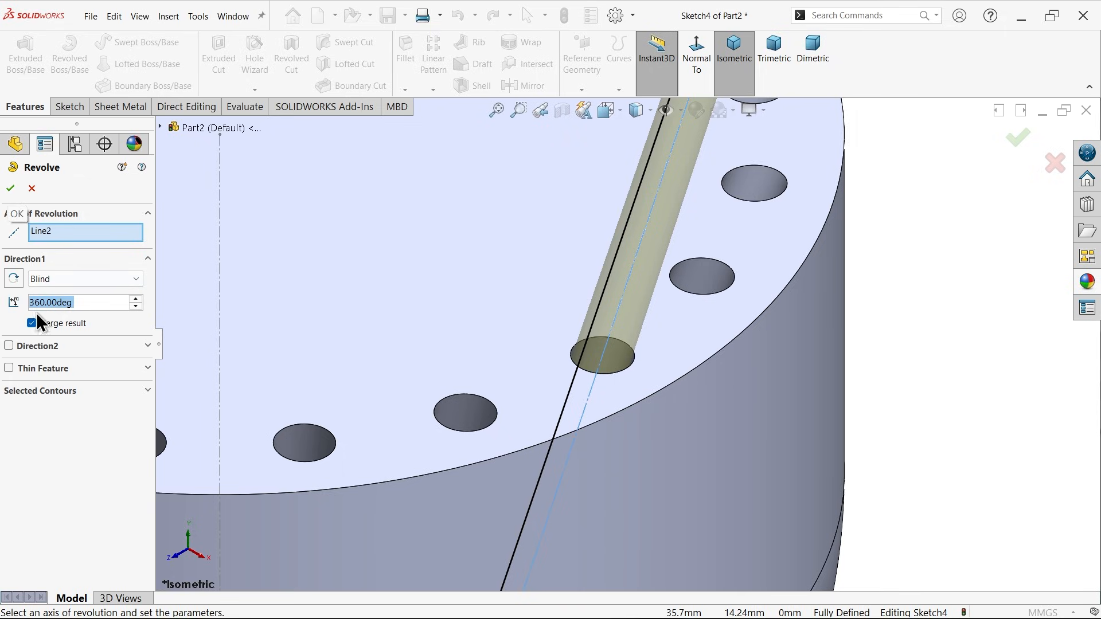
pyautogui.moveTo(56, 330)
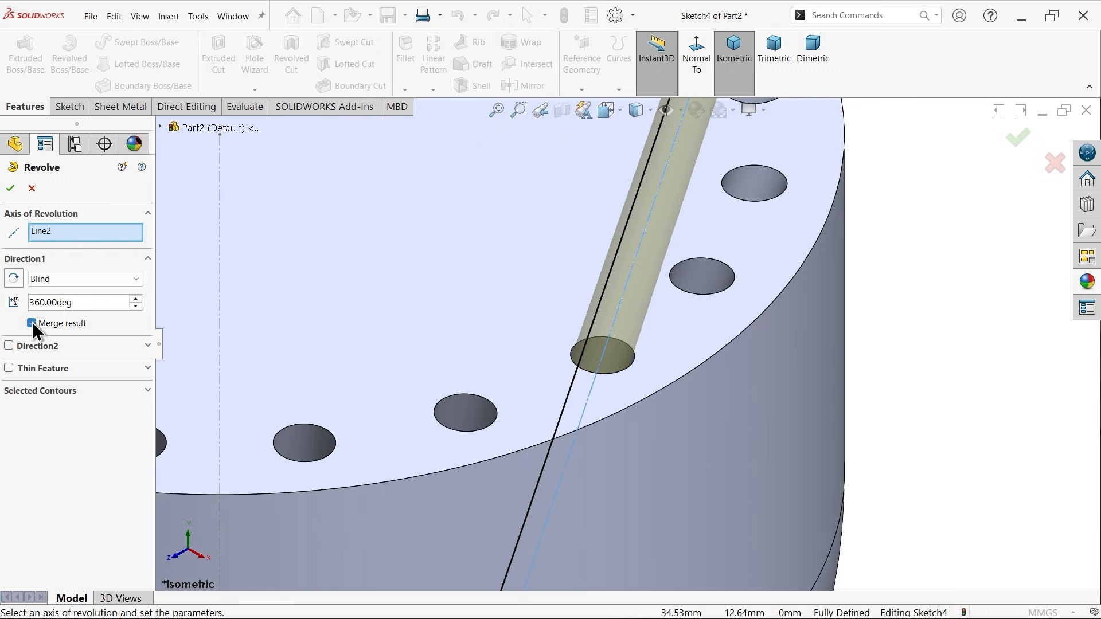
pyautogui.click(10, 188)
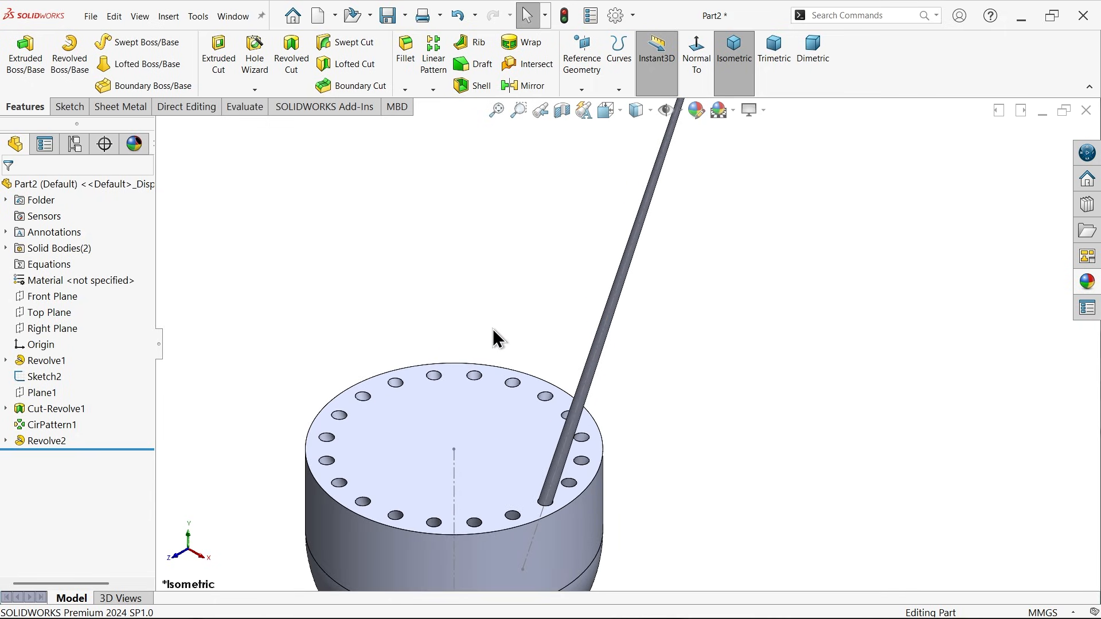
# Start a new sketch (Sketch5) on Plane1 beside the shaft rod.
pyautogui.click(50, 312)
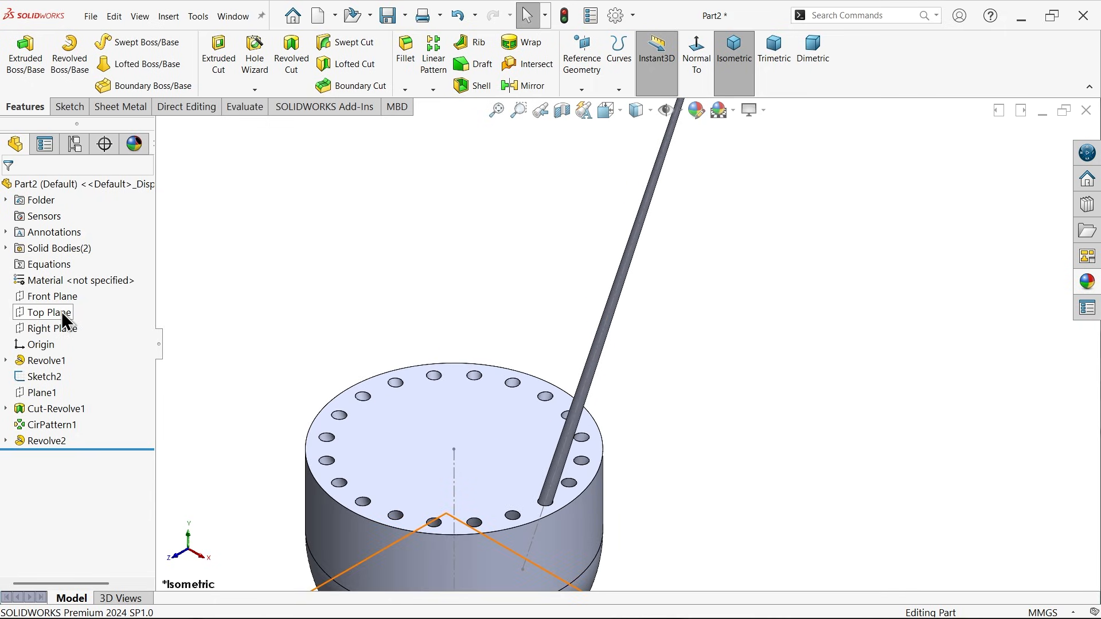
pyautogui.click(40, 393)
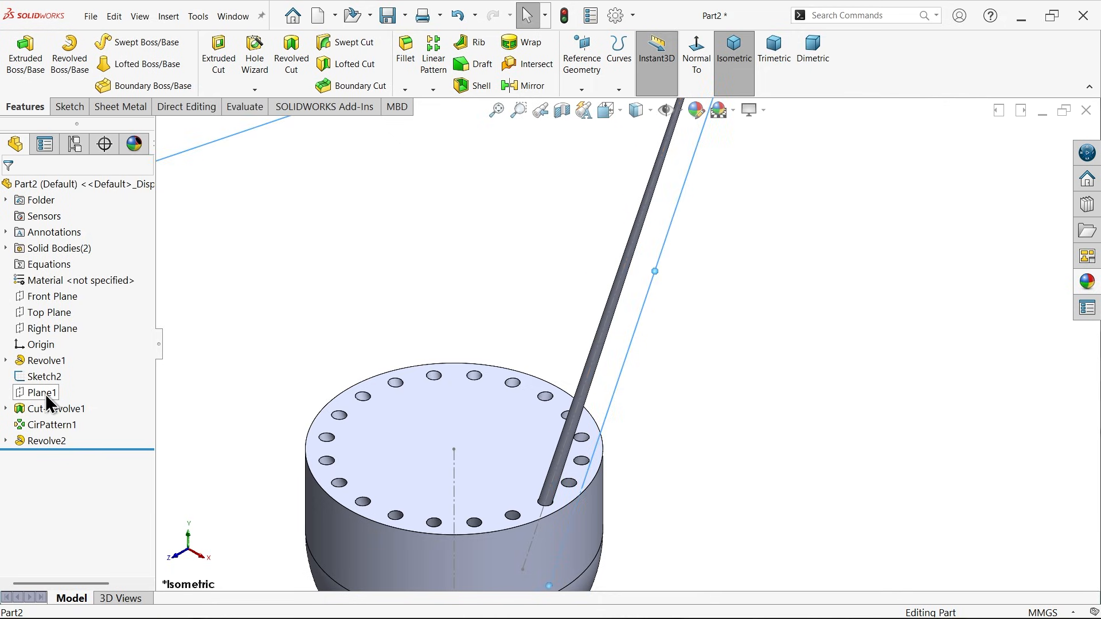
pyautogui.click(44, 392)
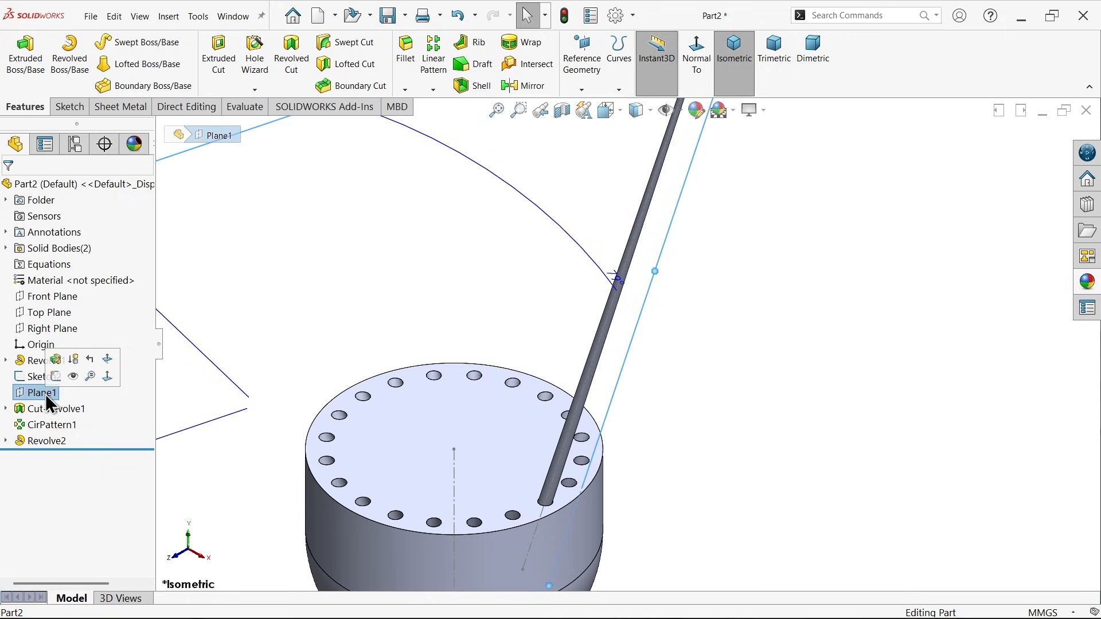
pyautogui.moveTo(55, 376)
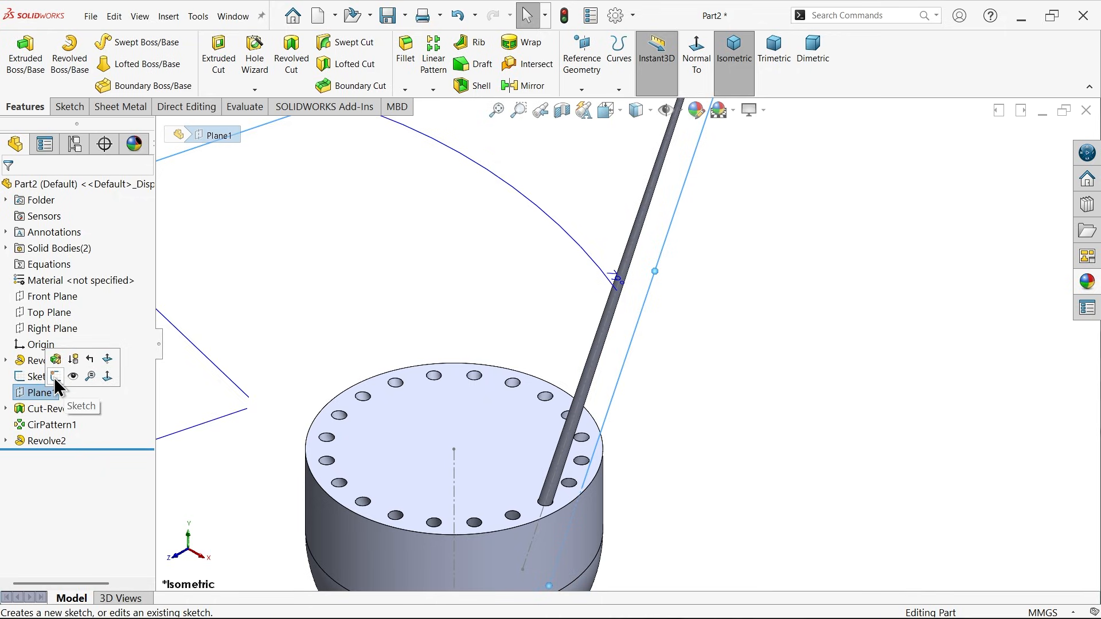
pyautogui.click(55, 376)
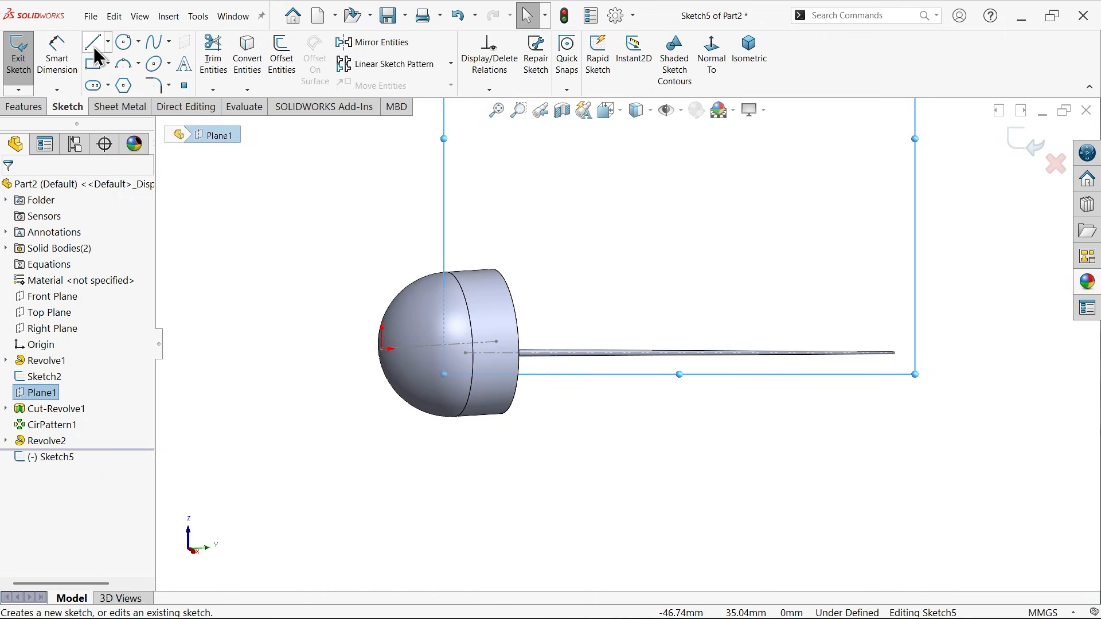
# Convert the shaft edge into the sketch as an 88.7 mm line and begin the slanted line from its tip.
pyautogui.click(92, 41)
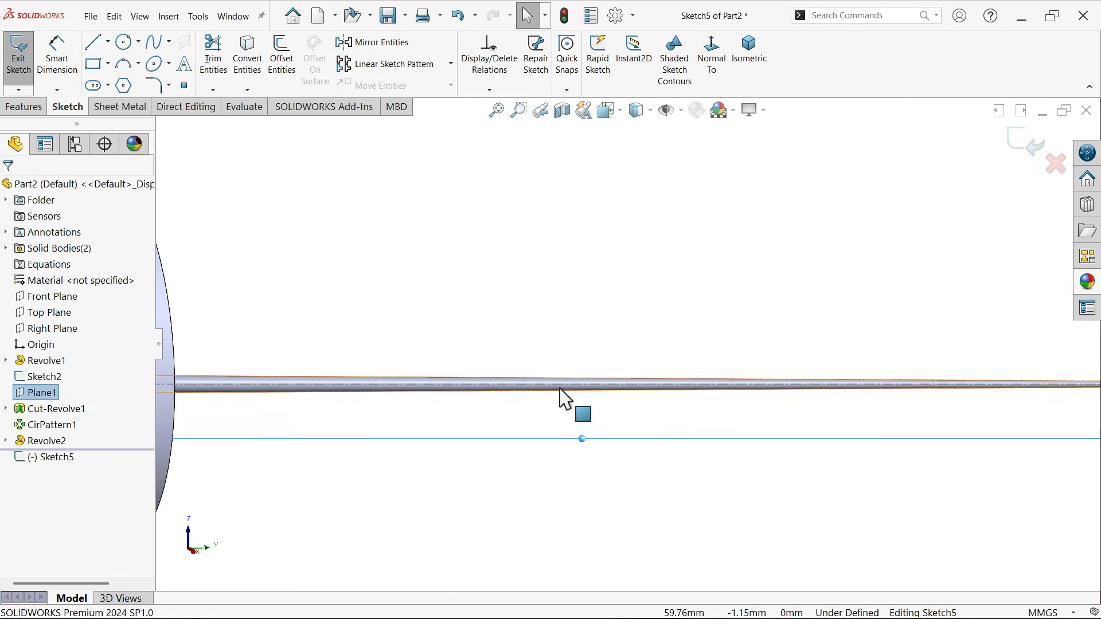
pyautogui.click(582, 387)
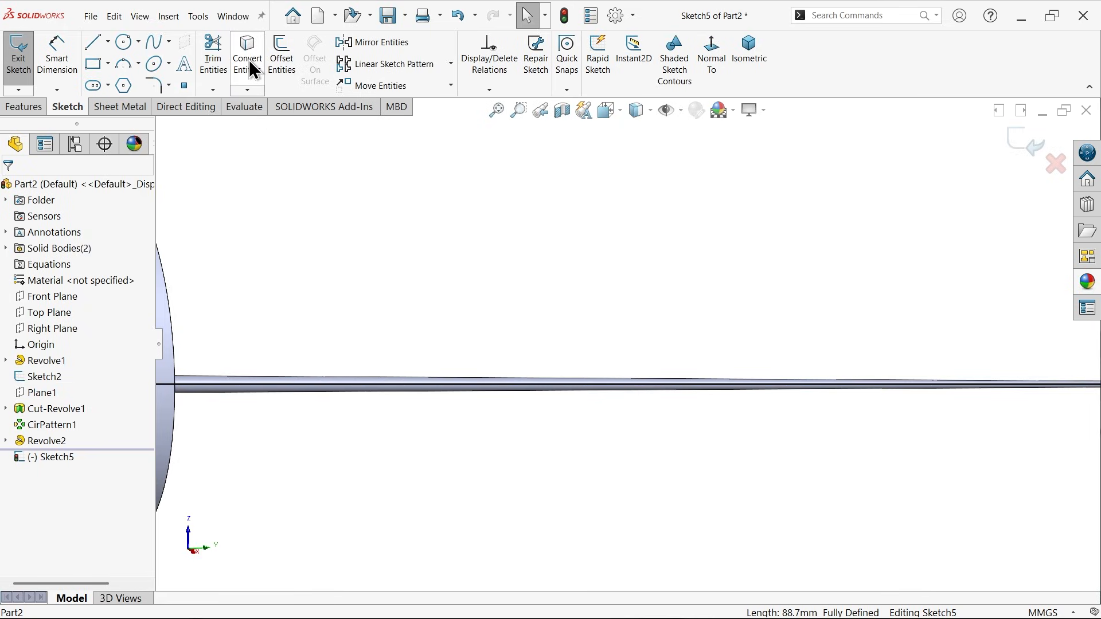
pyautogui.click(492, 386)
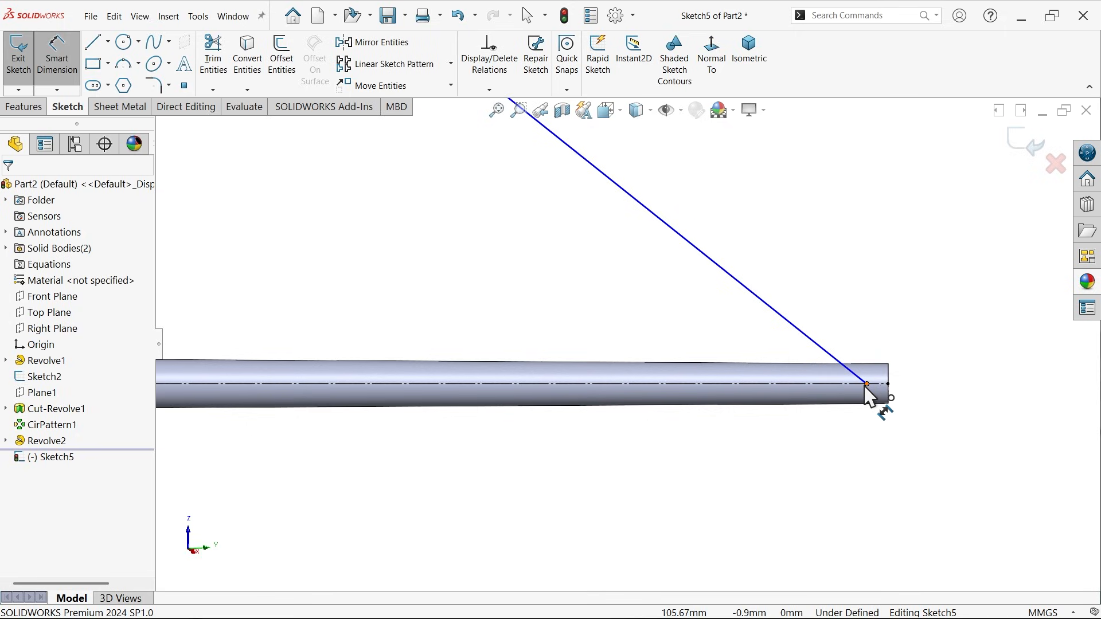
# Dimension the profile: 0.20 mm gap, 47 mm length from the left end and 12.5° slope angle.
pyautogui.click(867, 384)
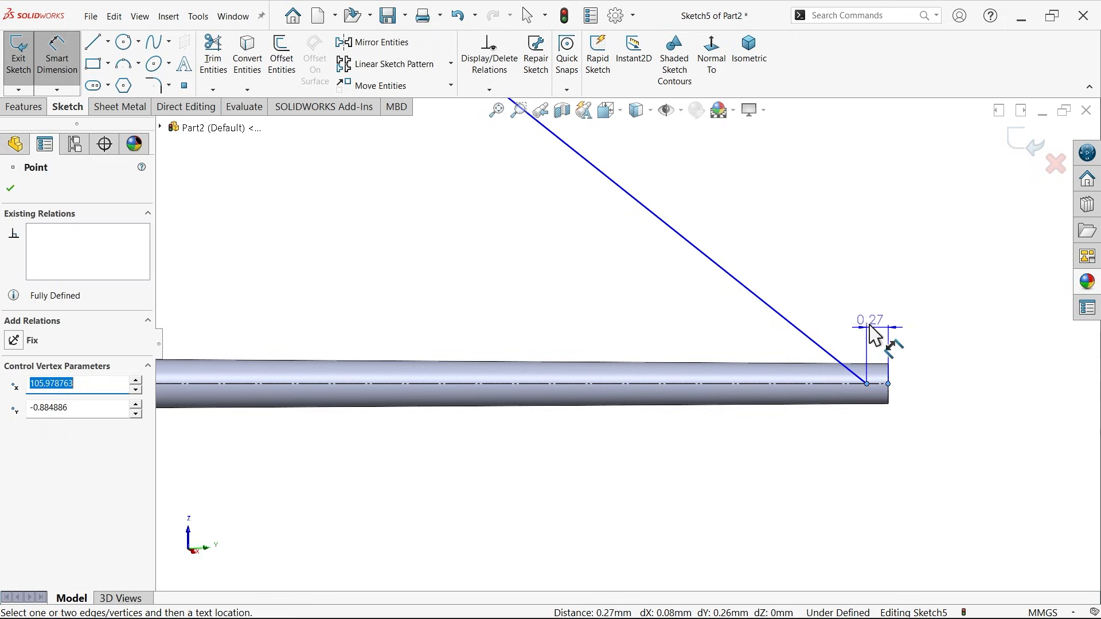
pyautogui.click(870, 323)
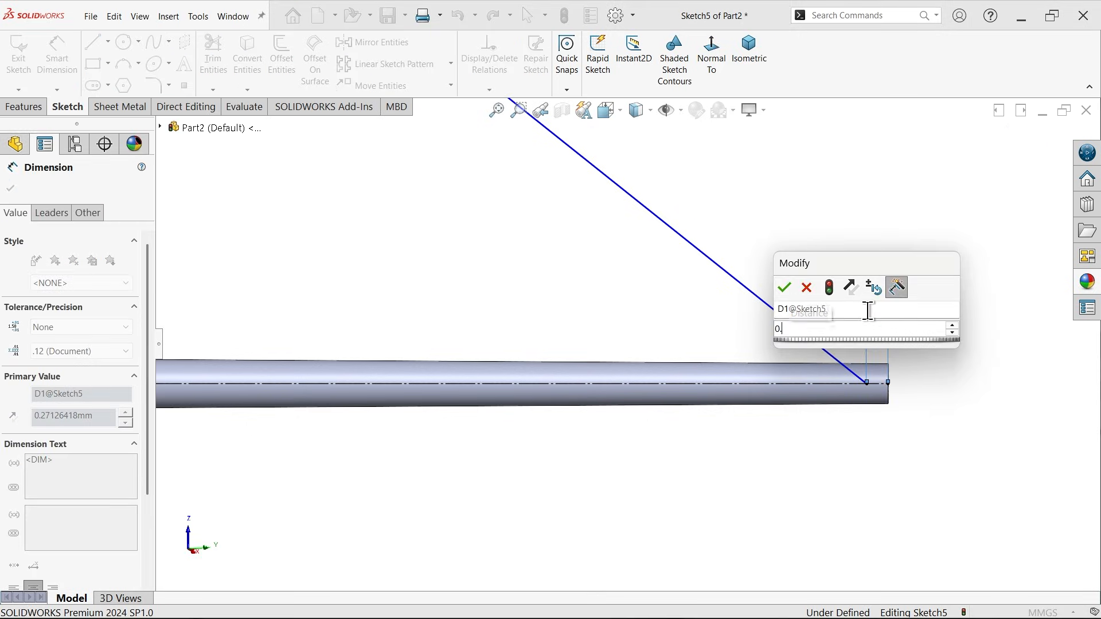
pyautogui.click(785, 286)
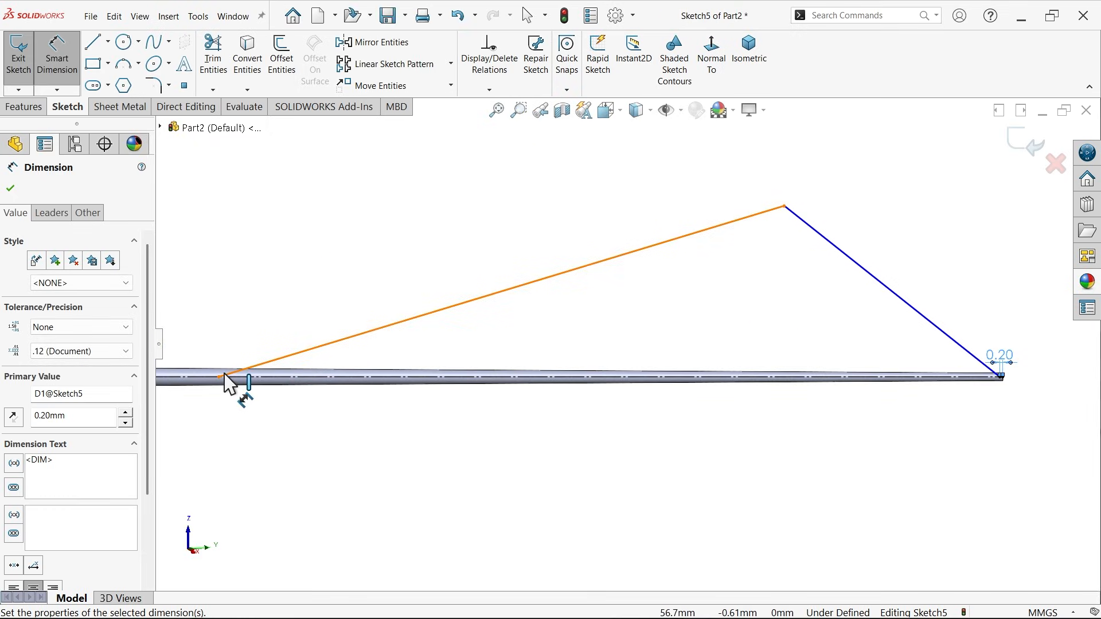
pyautogui.click(219, 376)
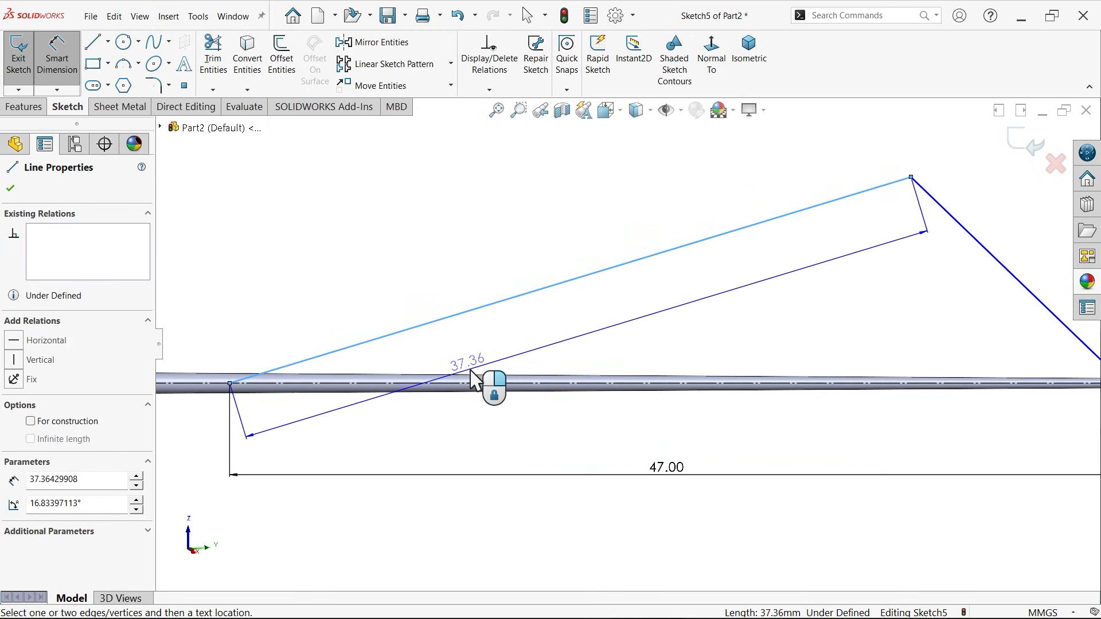
pyautogui.click(498, 393)
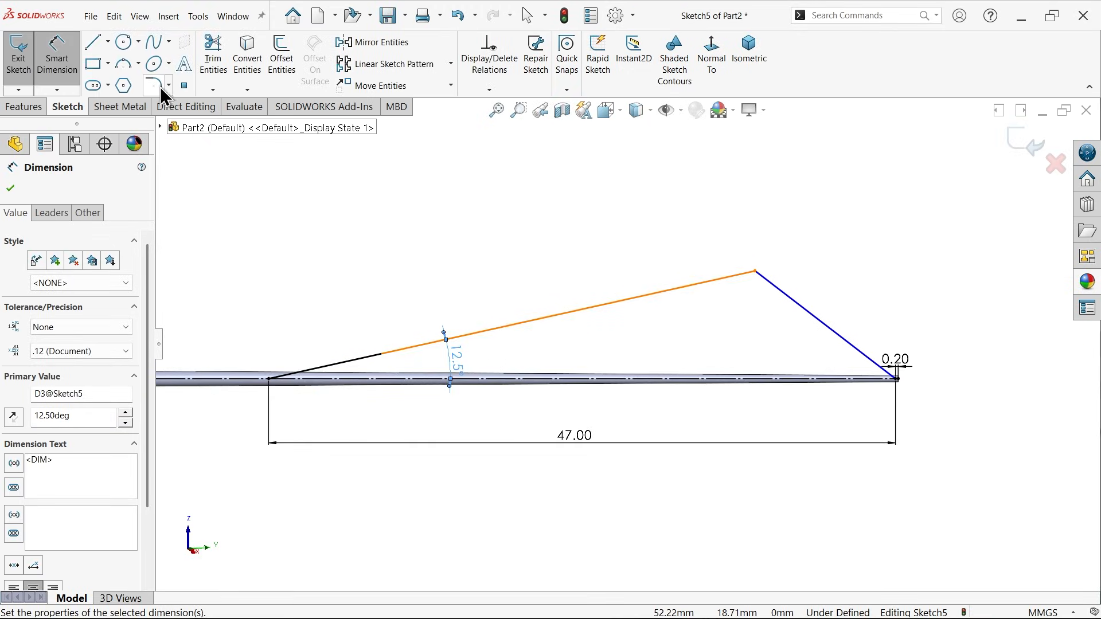
# Round the peak corner with an R10 sketch fillet and set the 7.60 mm height, fully defining the vane.
pyautogui.click(152, 84)
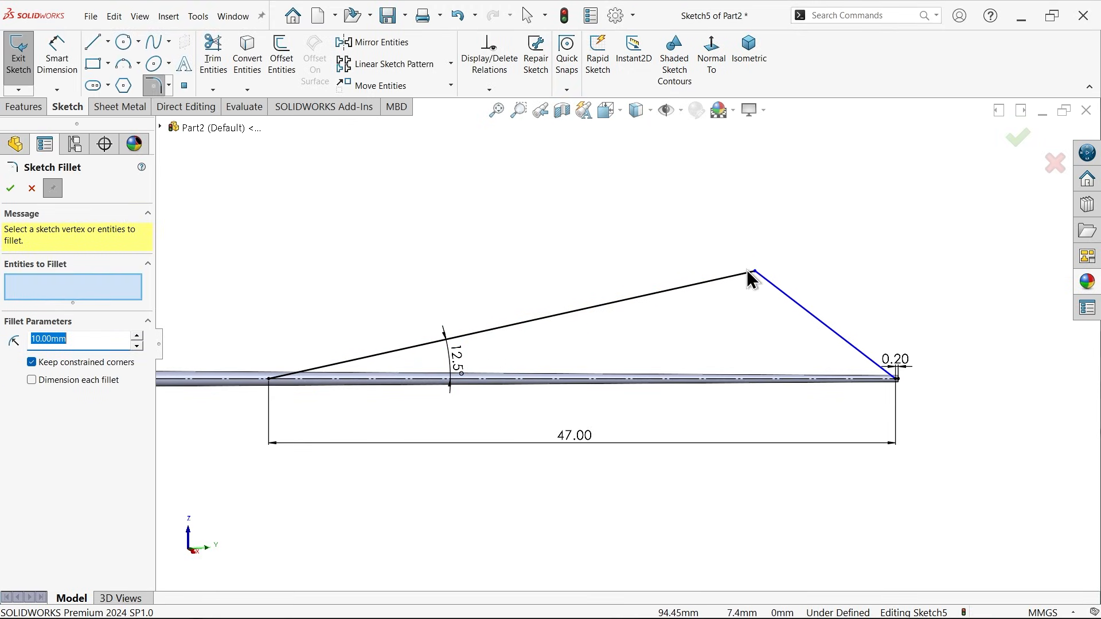
pyautogui.click(750, 273)
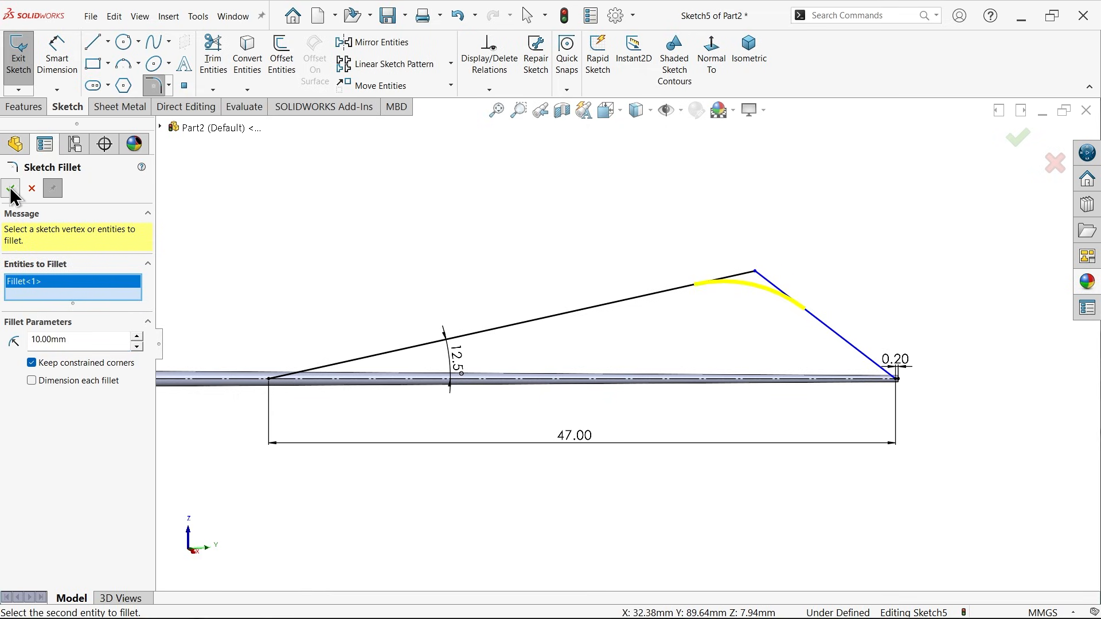
pyautogui.click(10, 188)
pyautogui.write('7.6')
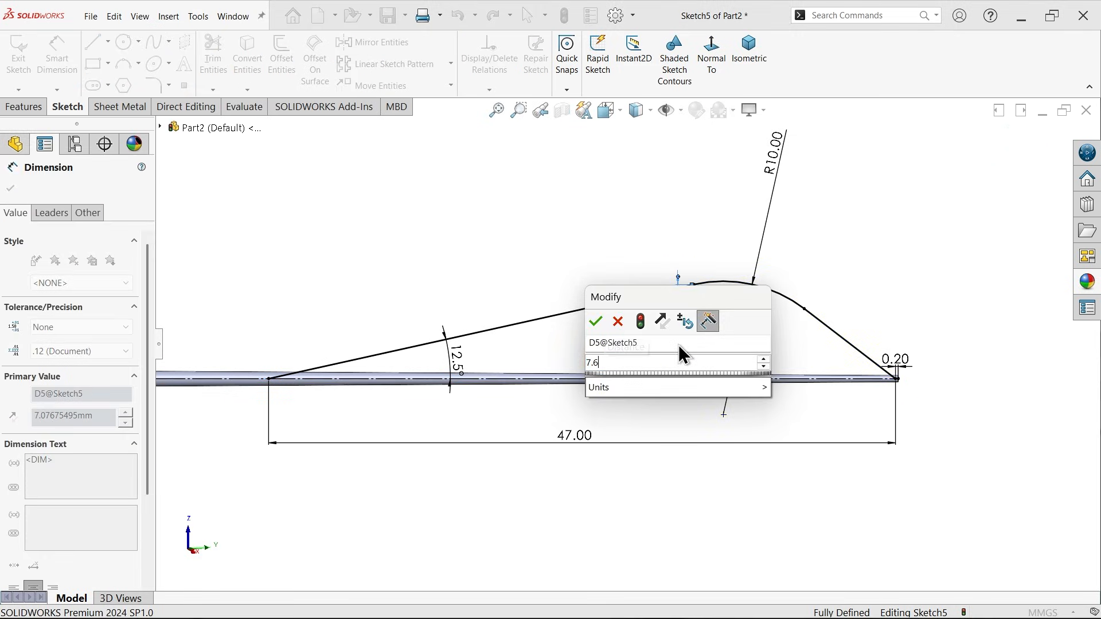
pyautogui.click(595, 321)
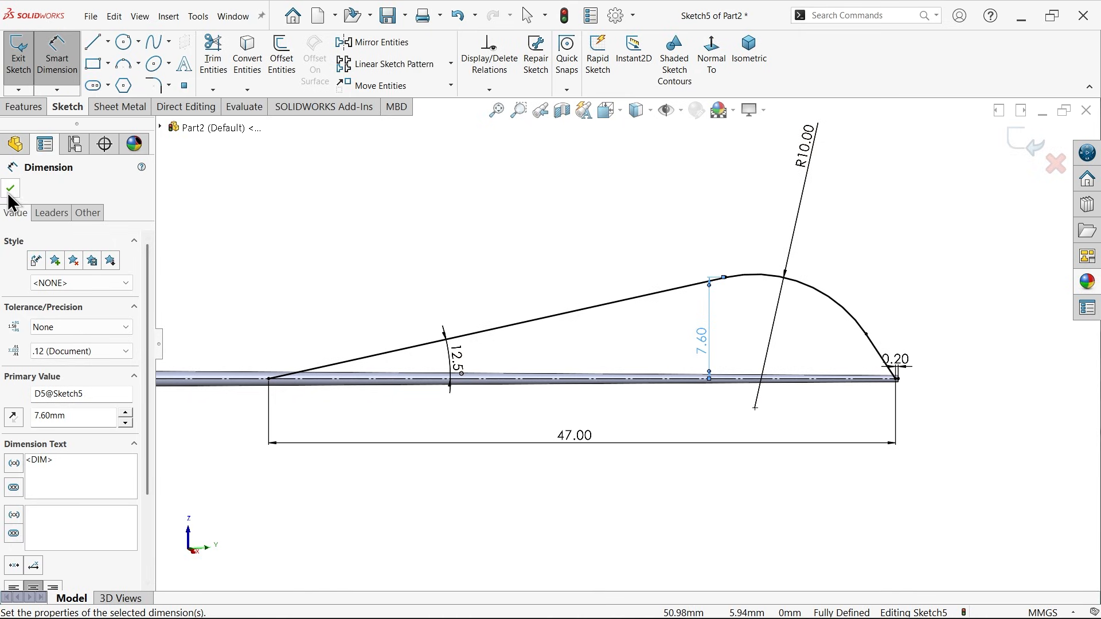
pyautogui.click(10, 189)
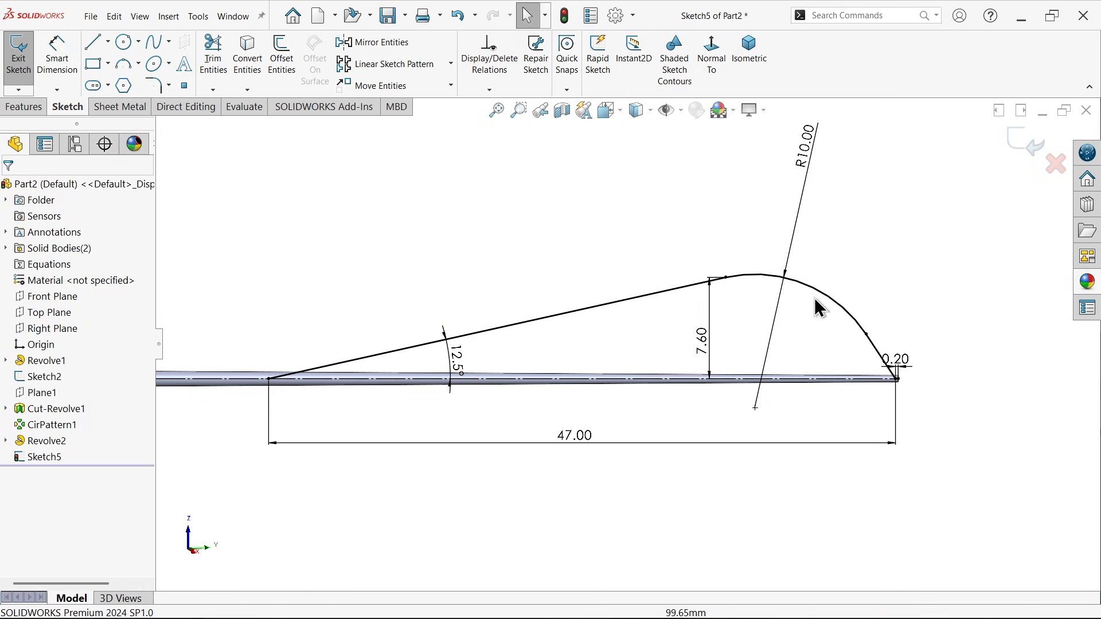
pyautogui.moveTo(984, 213)
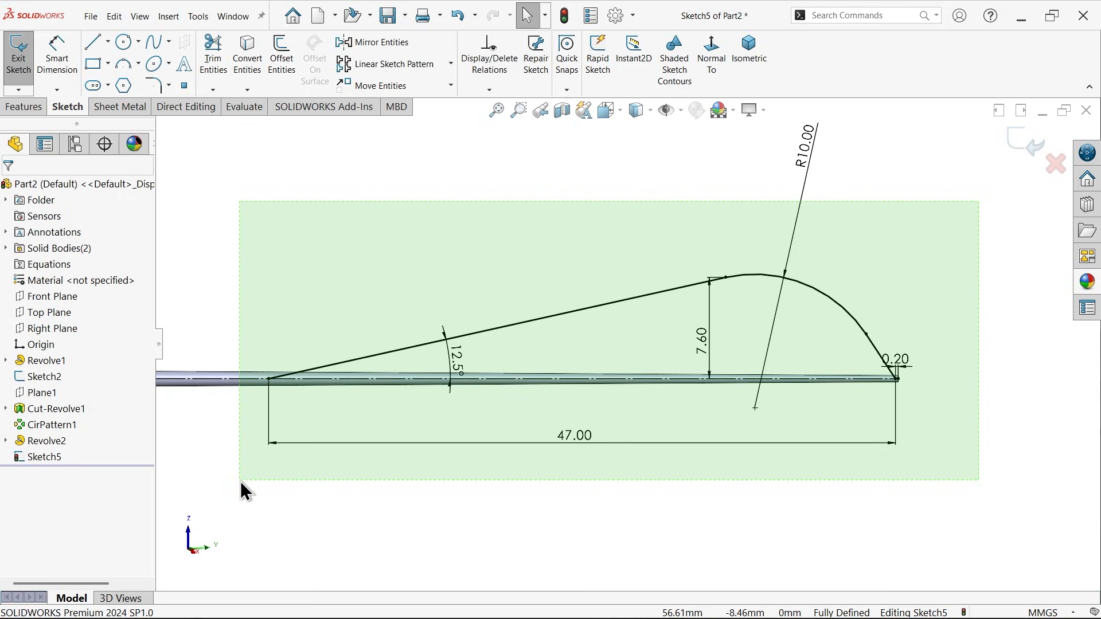
# Mirror the vane profile across the shaft into a closed teardrop and start a mid-plane Extruded Boss.
pyautogui.click(574, 435)
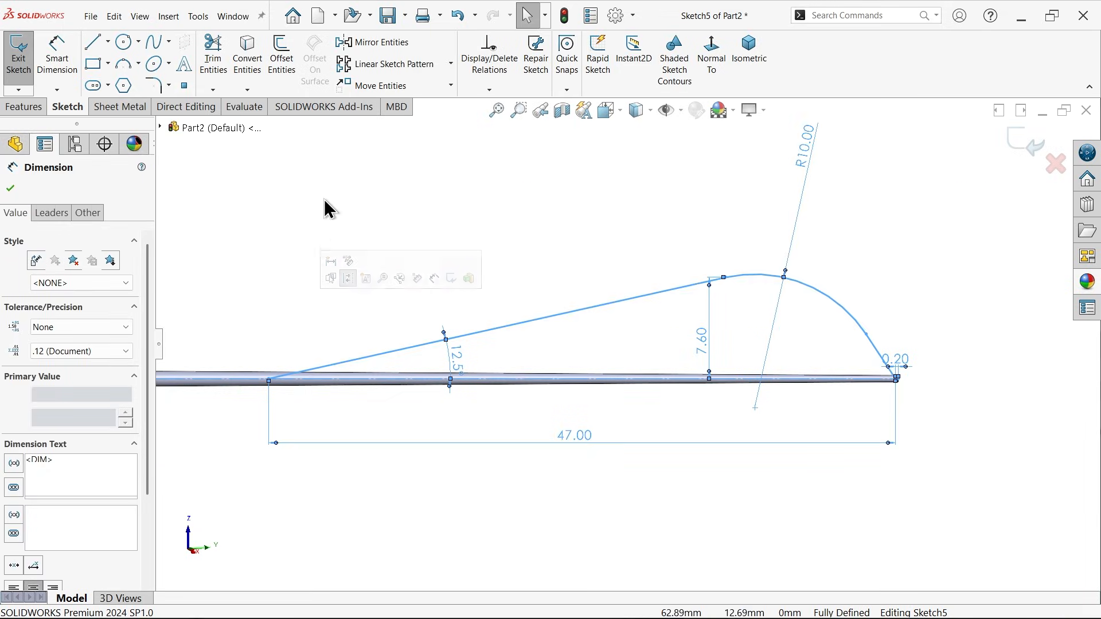
pyautogui.click(10, 187)
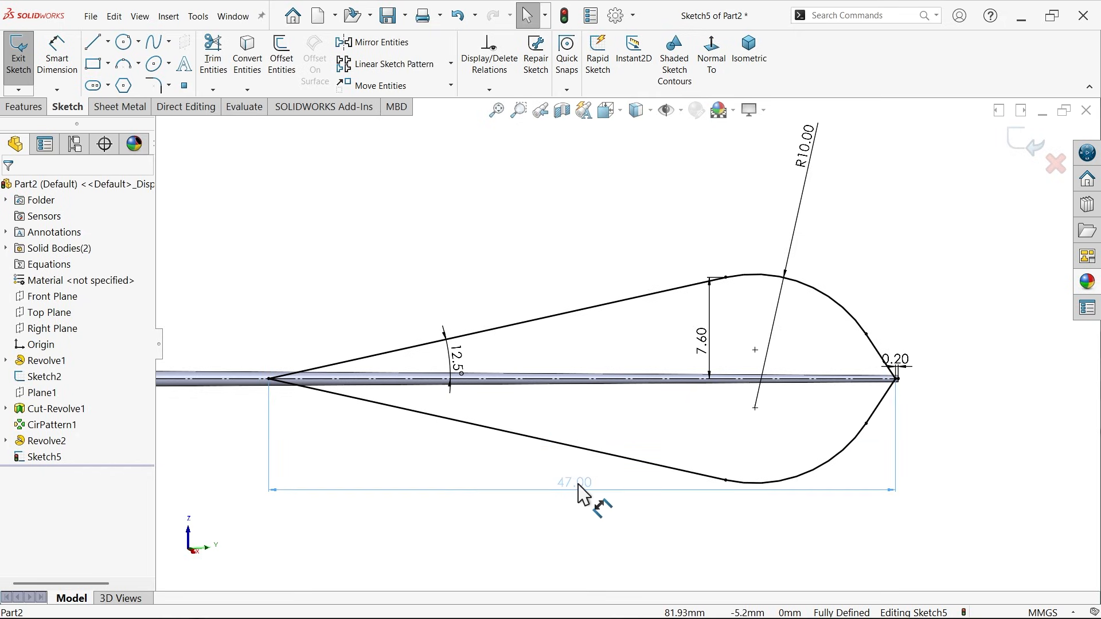
pyautogui.click(575, 483)
pyautogui.write('0.5')
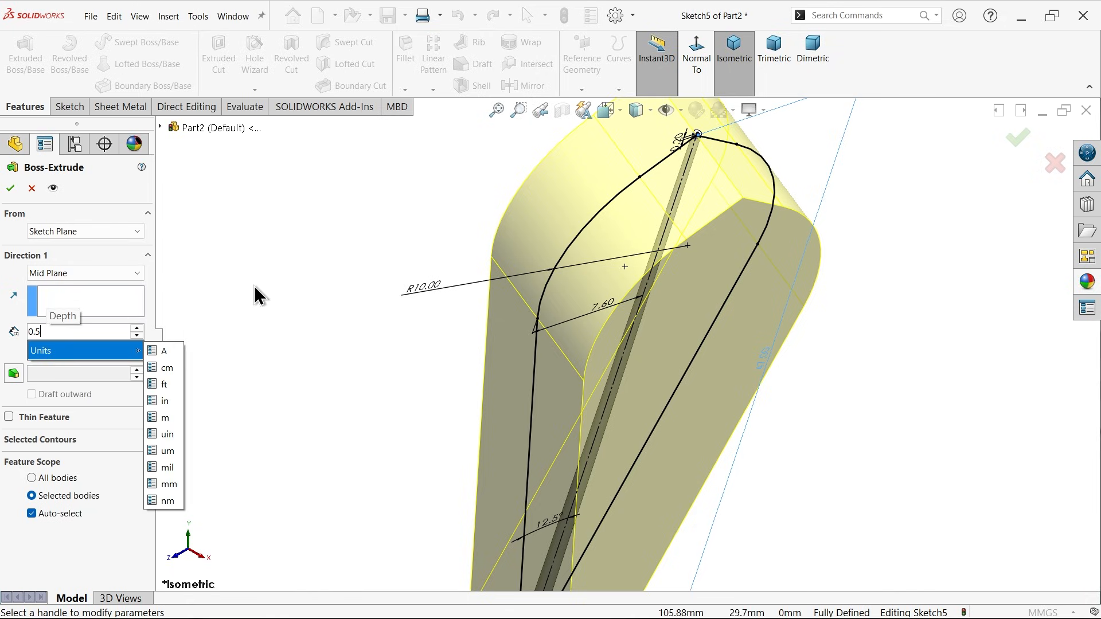
# Set the feather extrusion to 0.50 mm thick, mid-plane, with Merge result on.
pyautogui.click(167, 484)
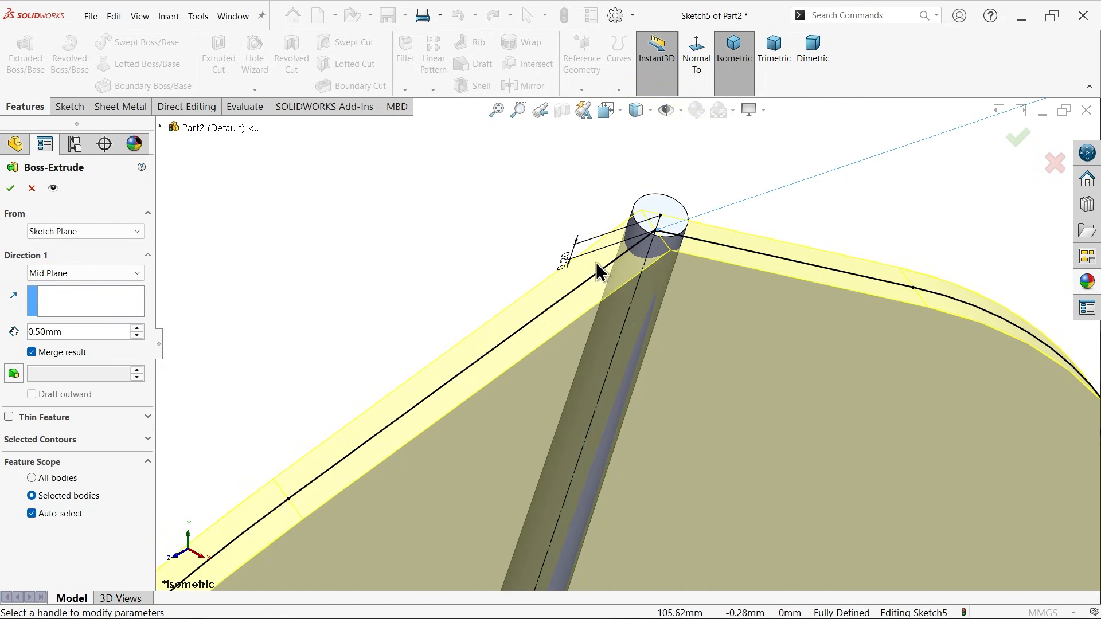
pyautogui.moveTo(11, 190)
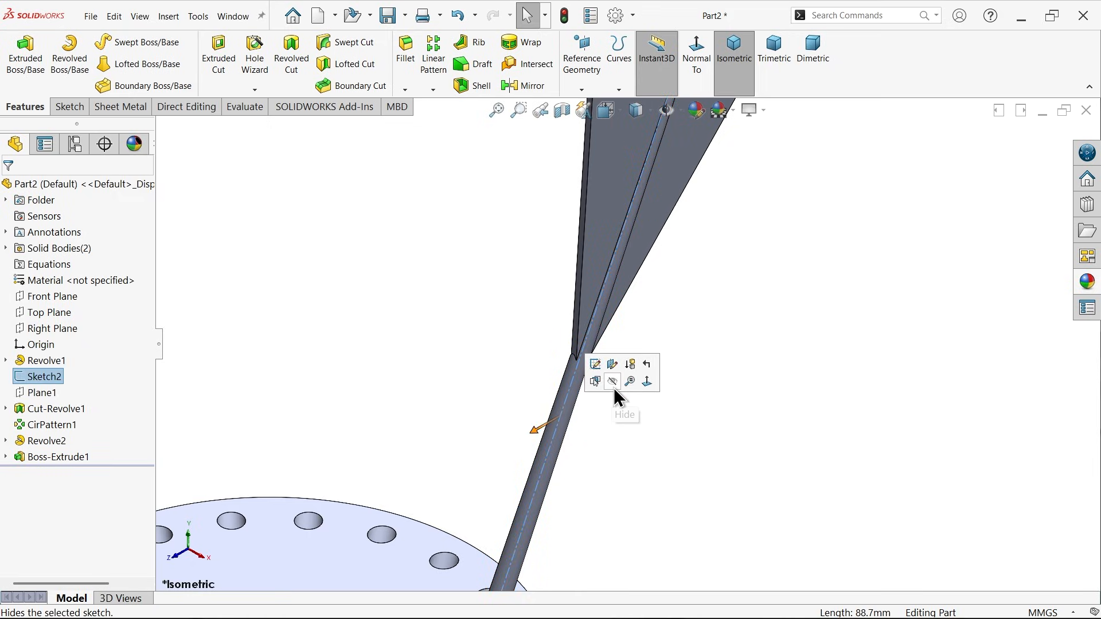
# Hide the shaft sketch leaving the single vane visible, and open the pattern type list.
pyautogui.click(595, 381)
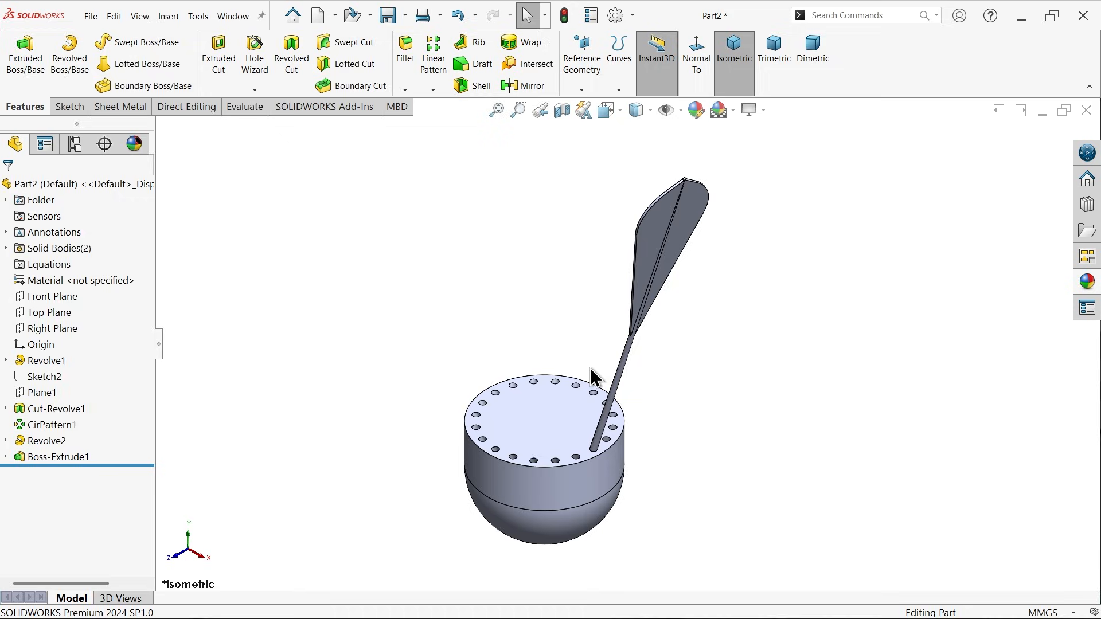
pyautogui.moveTo(131, 391)
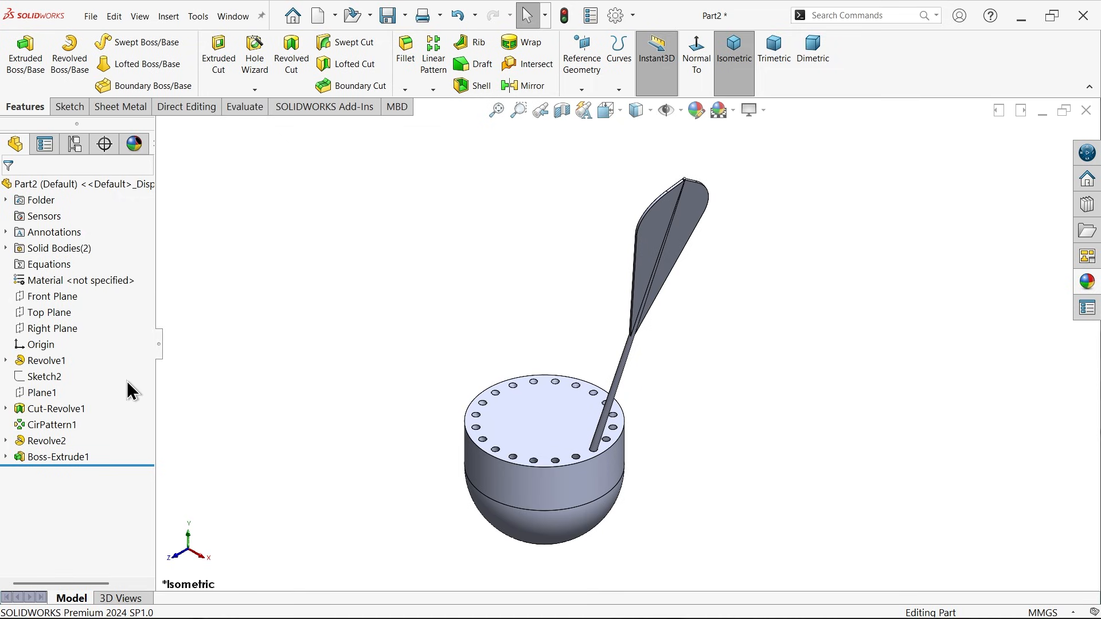
pyautogui.click(53, 328)
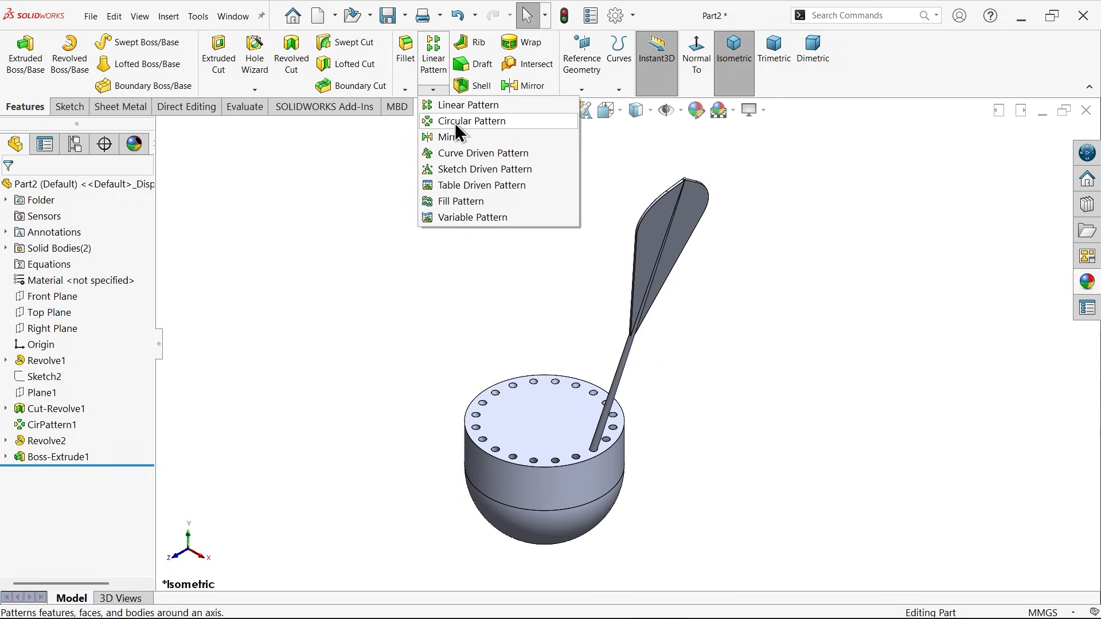
# Circular-pattern Revolve2 and Boss-Extrude1 20 times over 360° around the cap axis, retrying after the error.
pyautogui.click(471, 121)
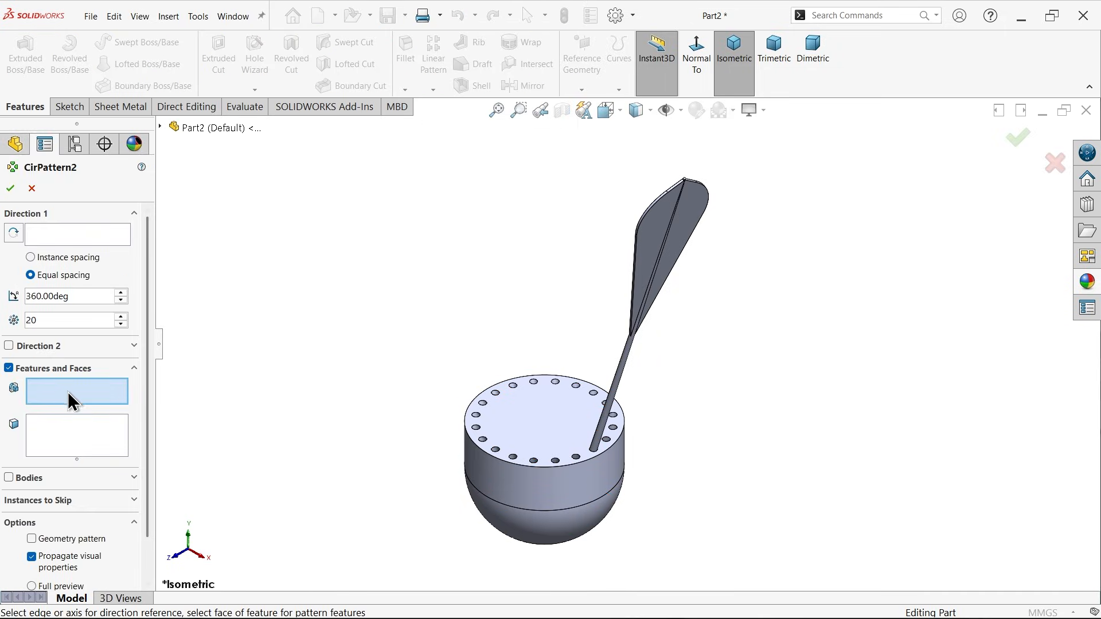
pyautogui.scroll(3)
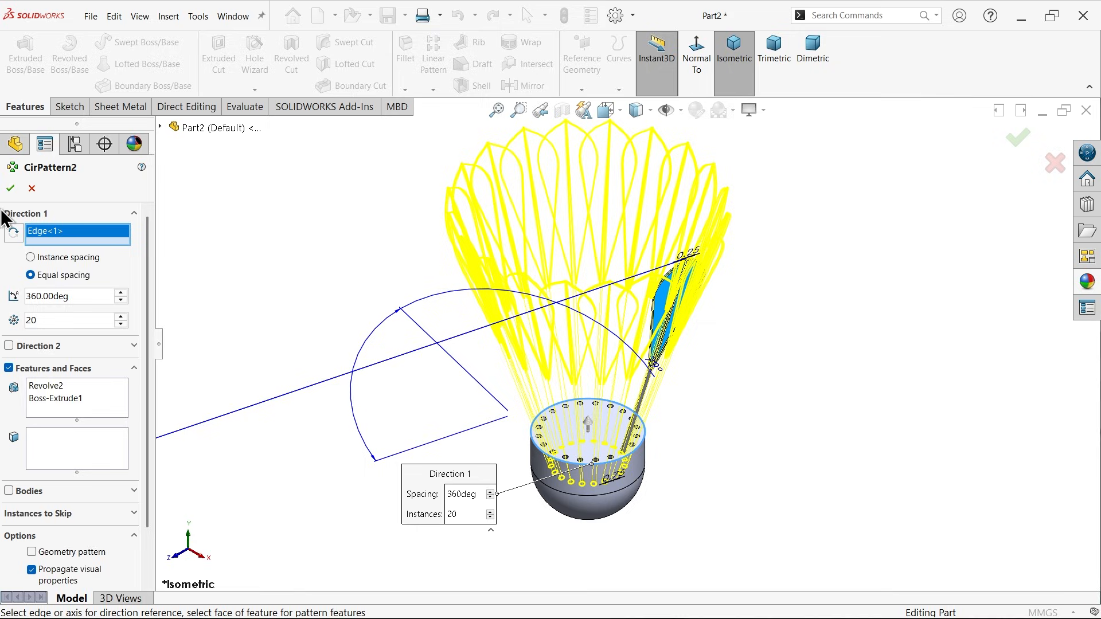
pyautogui.click(10, 188)
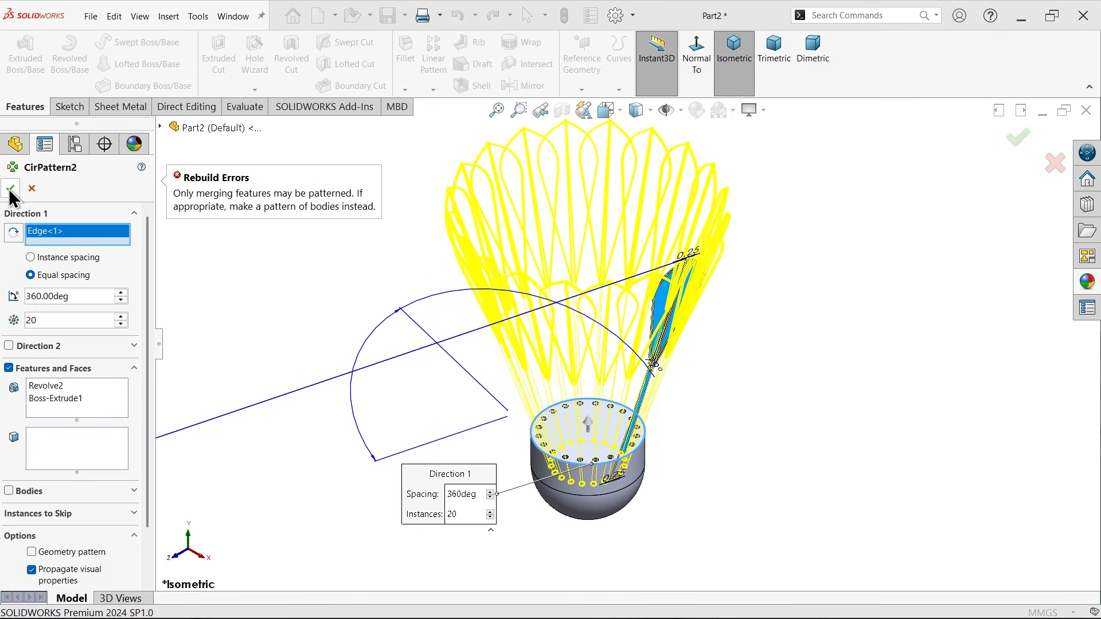
pyautogui.click(37, 514)
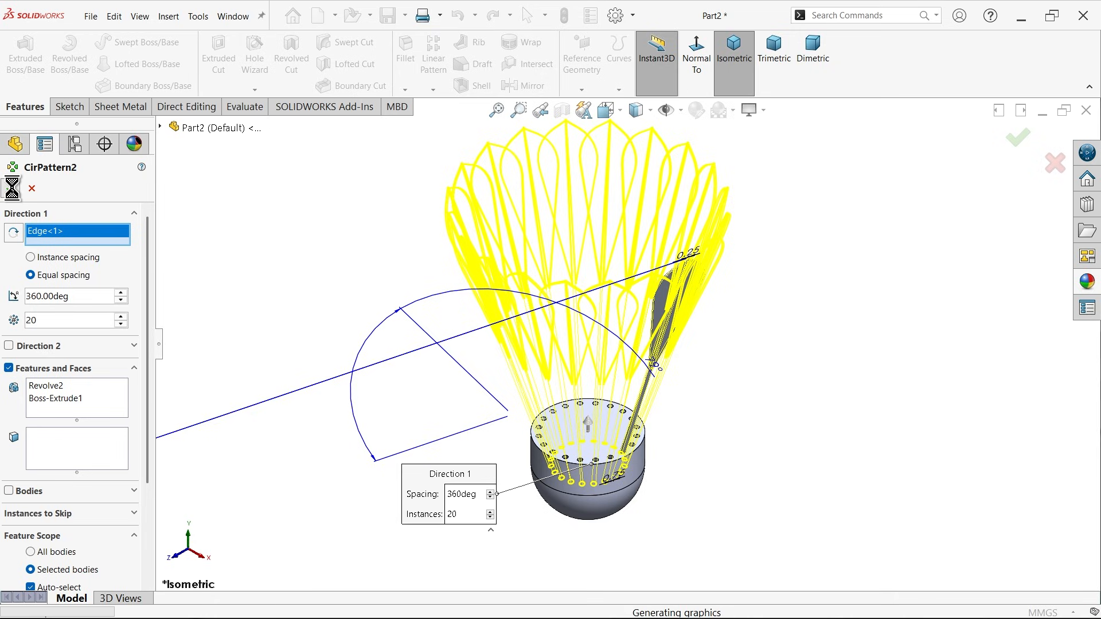
pyautogui.click(1016, 136)
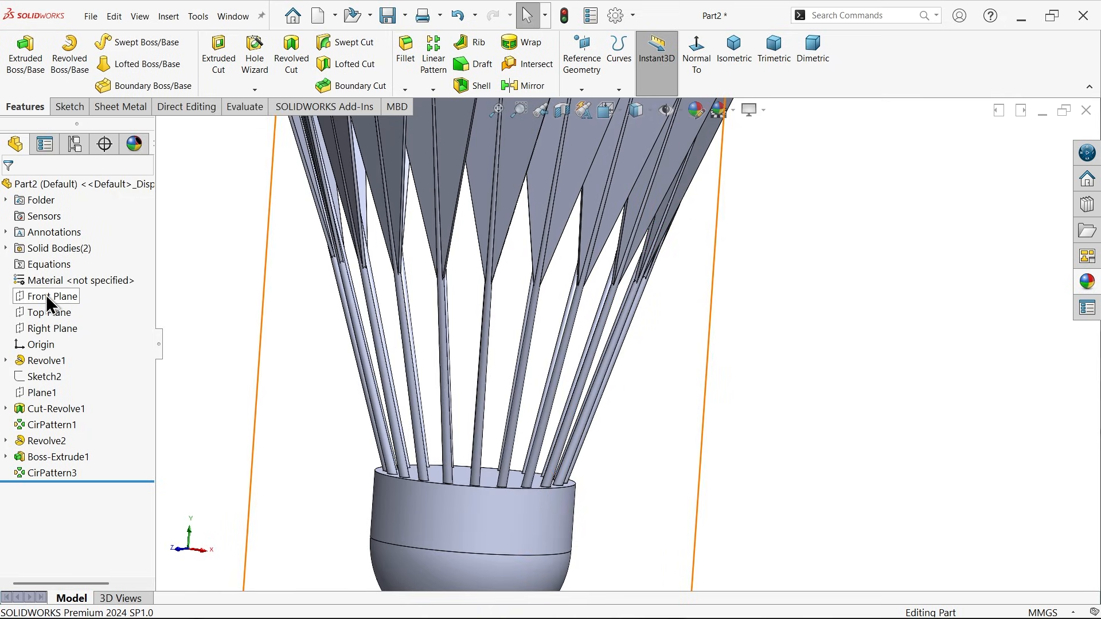
# Select the Front Plane and bring up its context menu to start Sketch6.
pyautogui.click(53, 296)
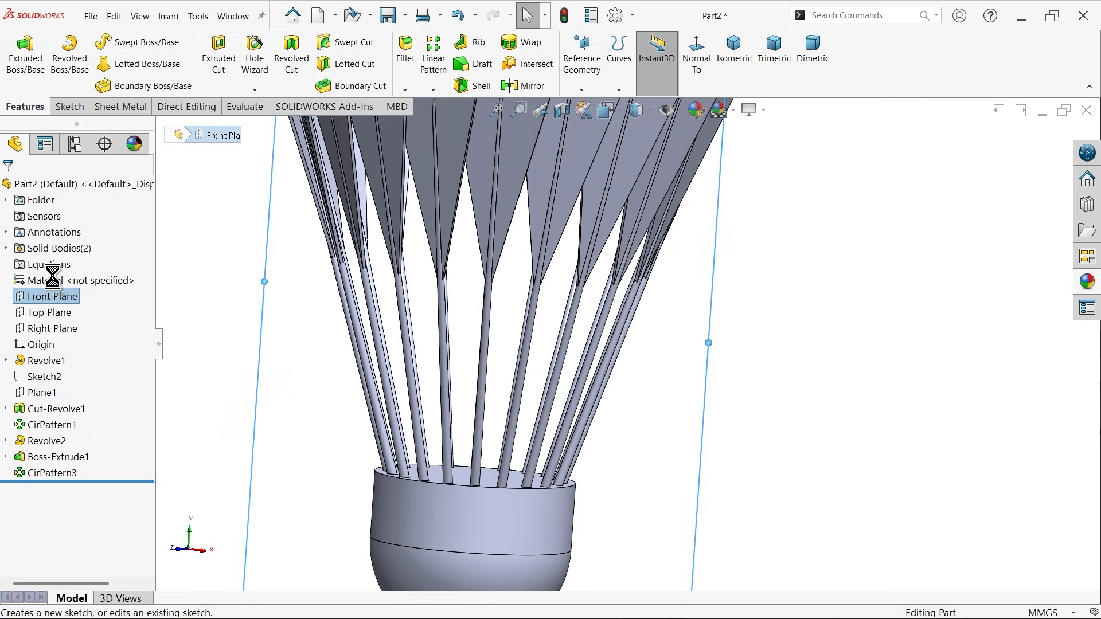
pyautogui.rightClick(44, 376)
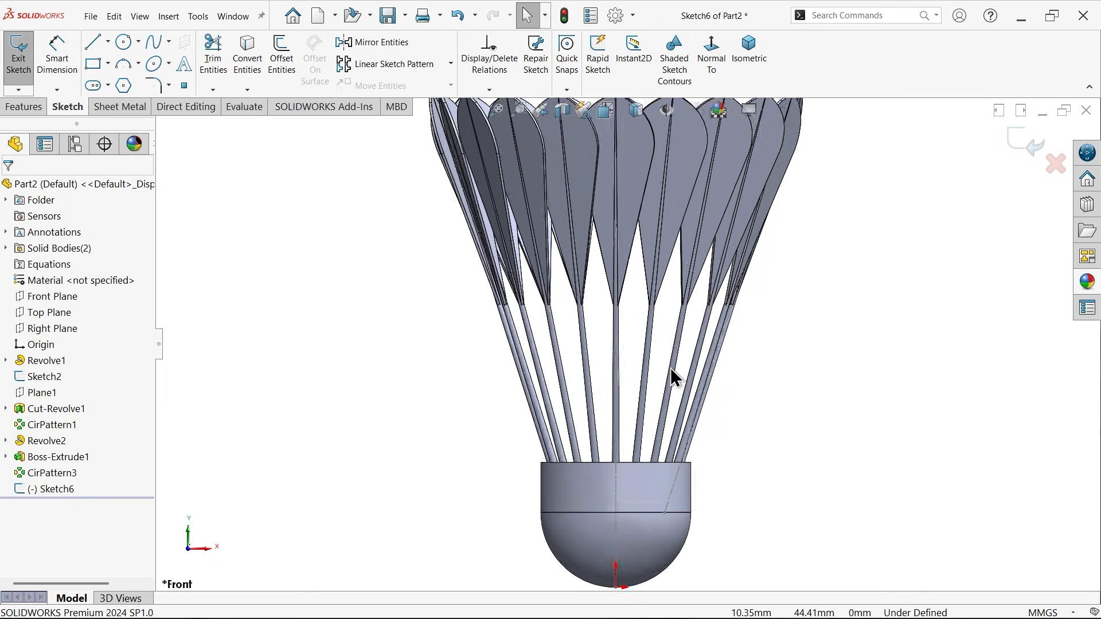
# Draw two equal circles on the feather shaft and dimension them at 2 mm diameter.
pyautogui.click(123, 42)
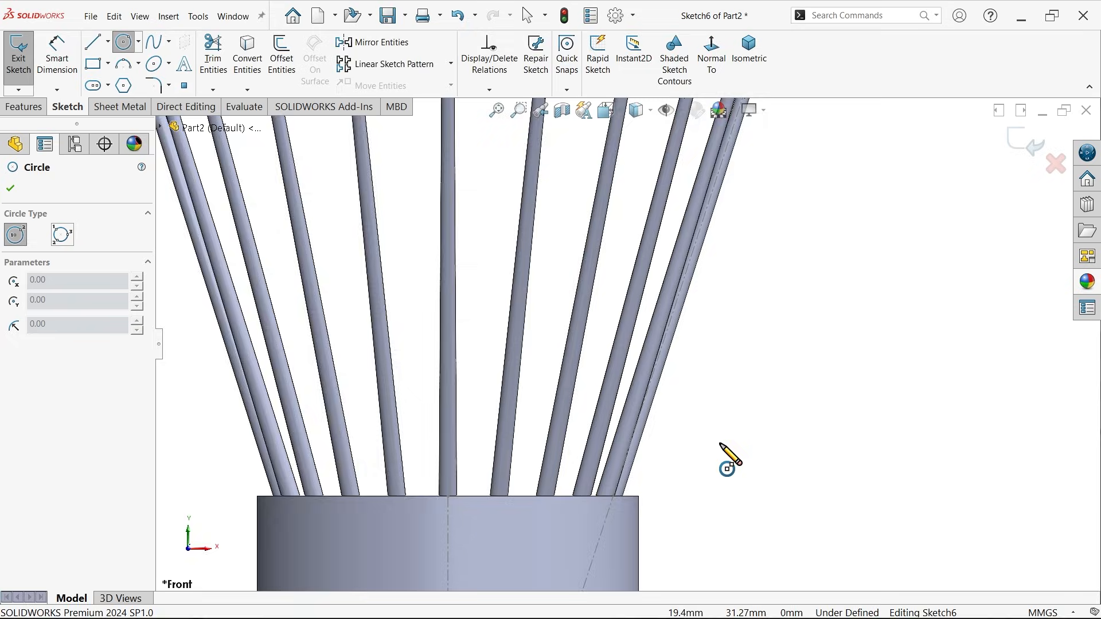
pyautogui.scroll(3)
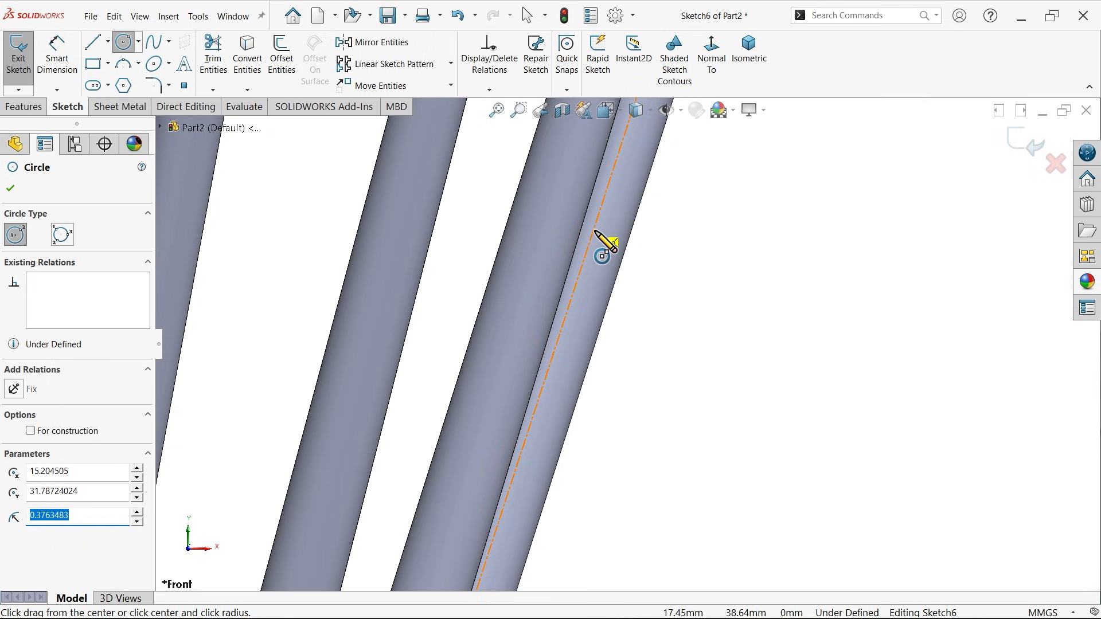
pyautogui.rightClick(593, 231)
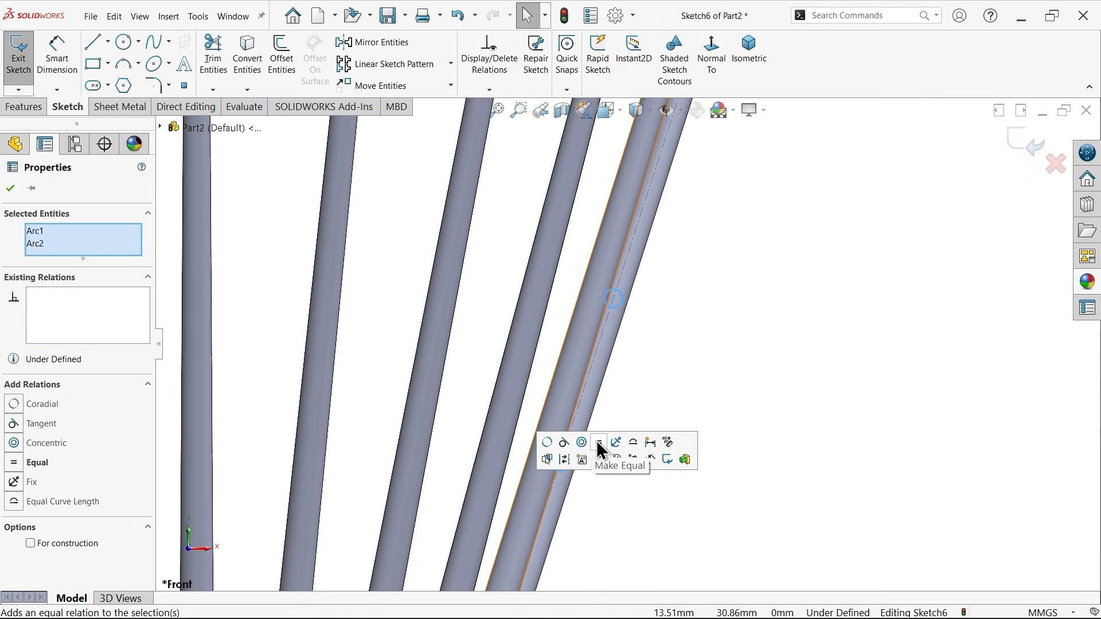
pyautogui.click(598, 443)
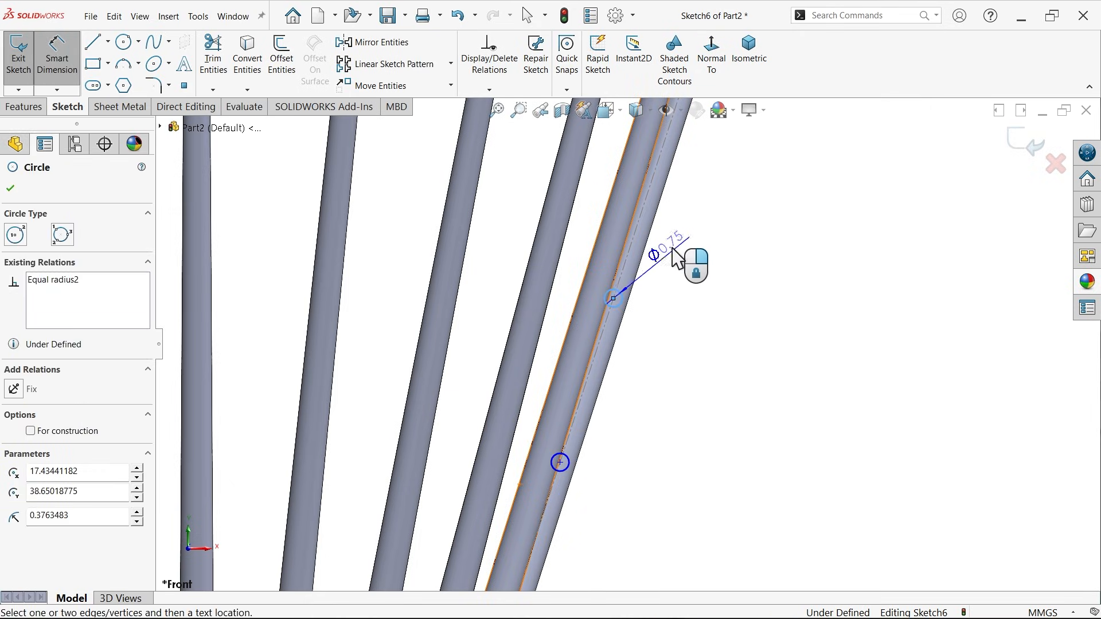
pyautogui.click(677, 258)
pyautogui.write('0')
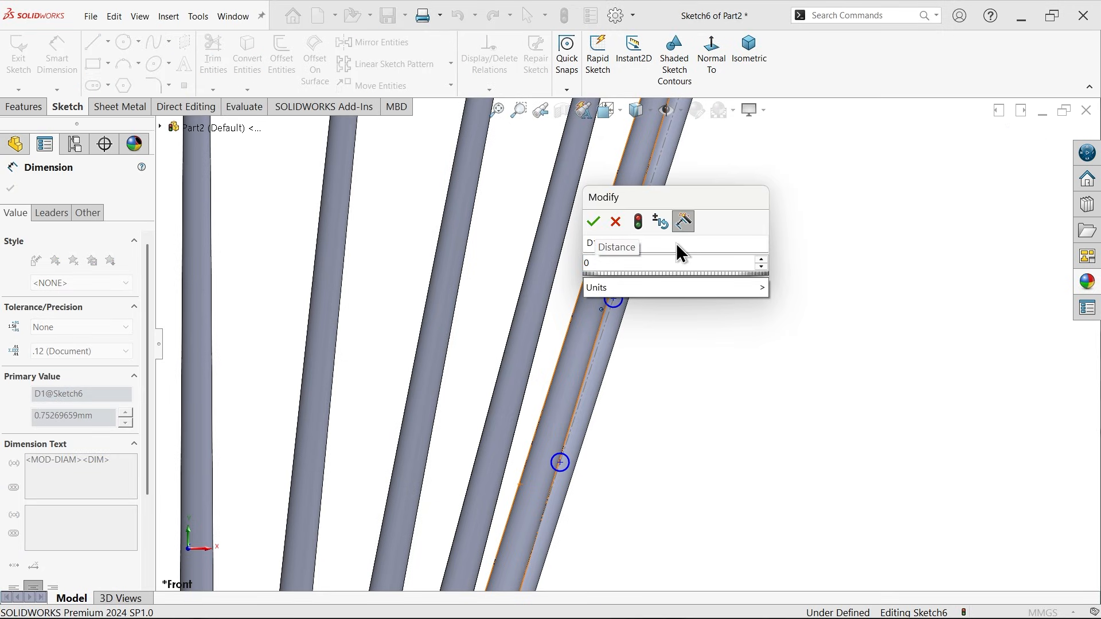
pyautogui.click(592, 221)
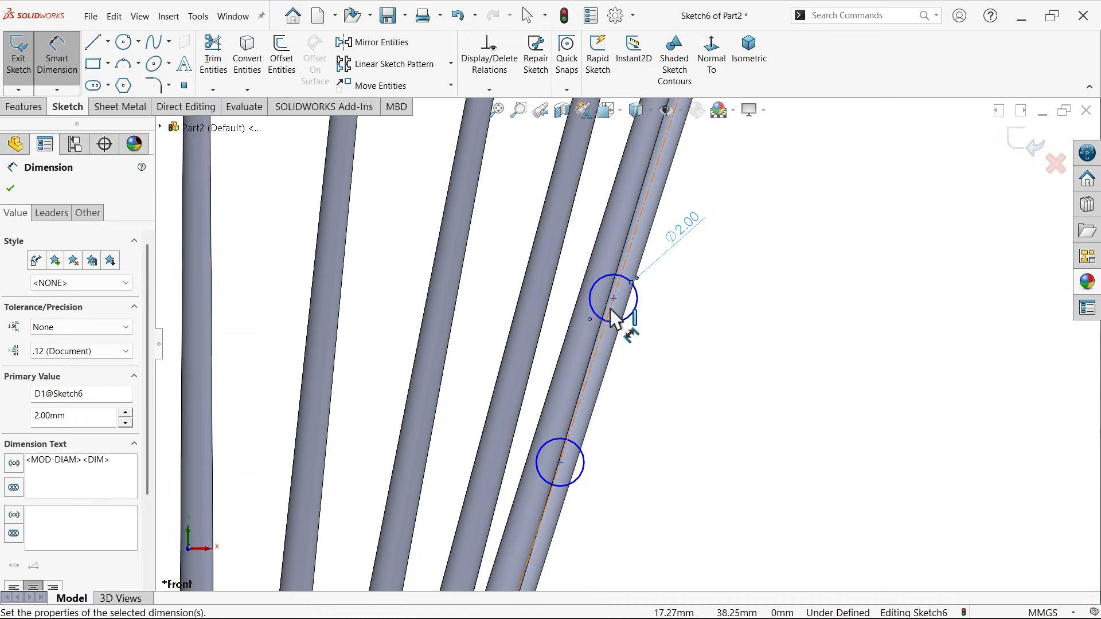
# Space the circles 10 mm apart and set the lower one 10 mm above the cap top.
pyautogui.click(612, 298)
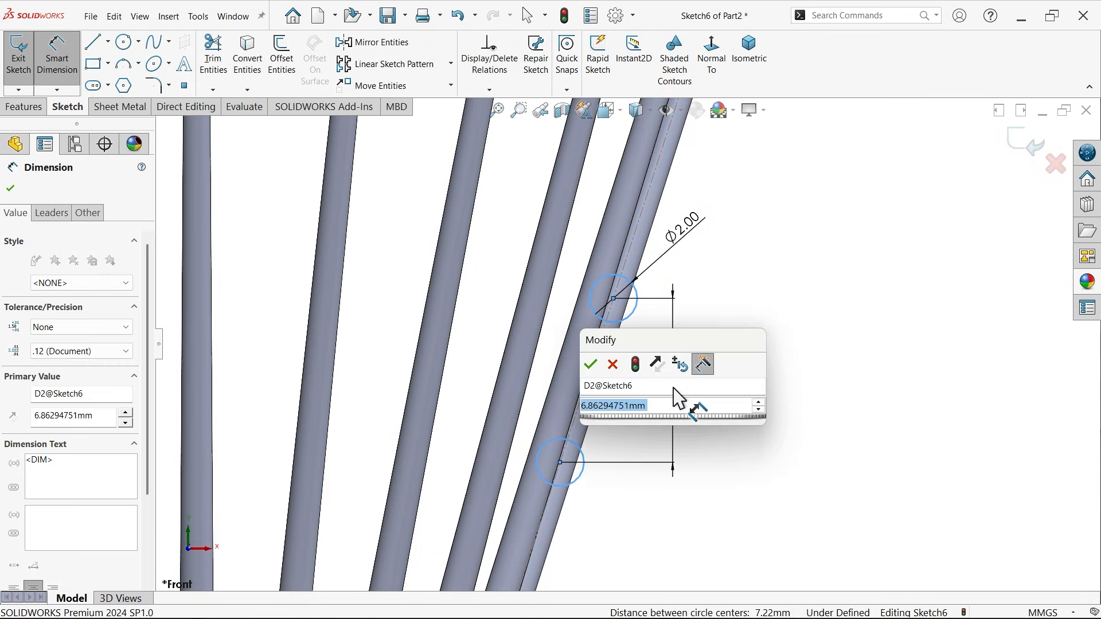
pyautogui.click(591, 365)
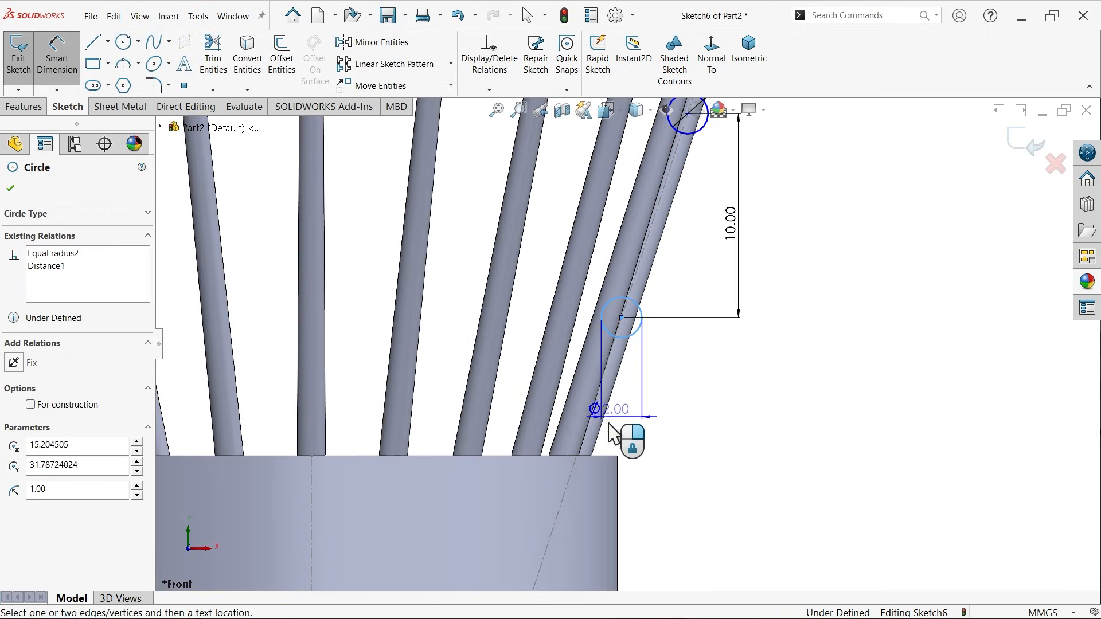
pyautogui.click(10, 188)
pyautogui.write('1')
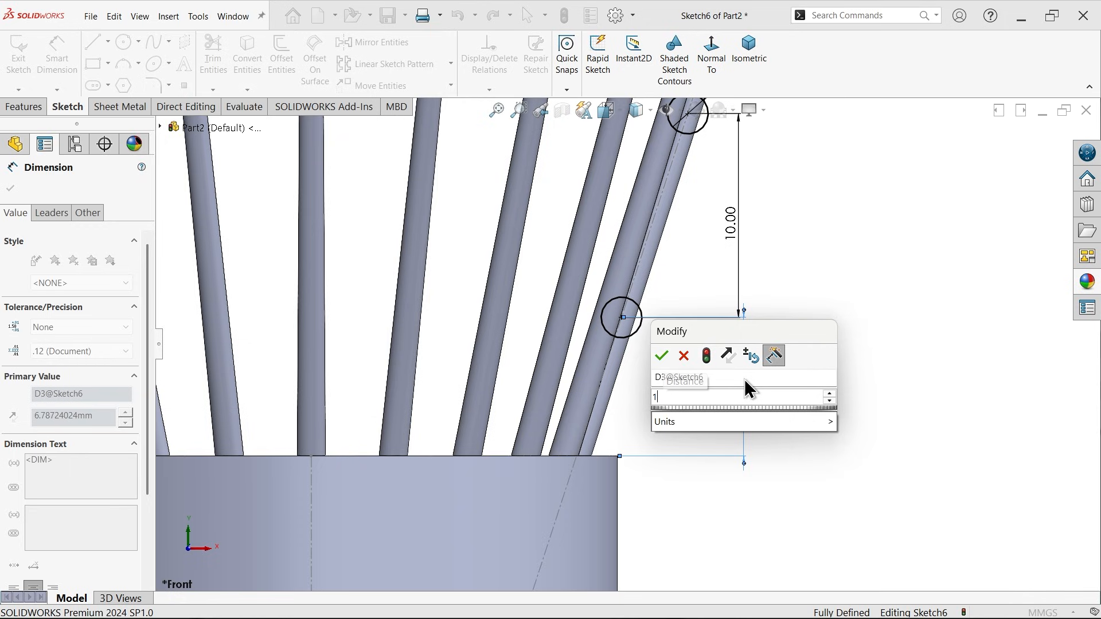
pyautogui.write('0')
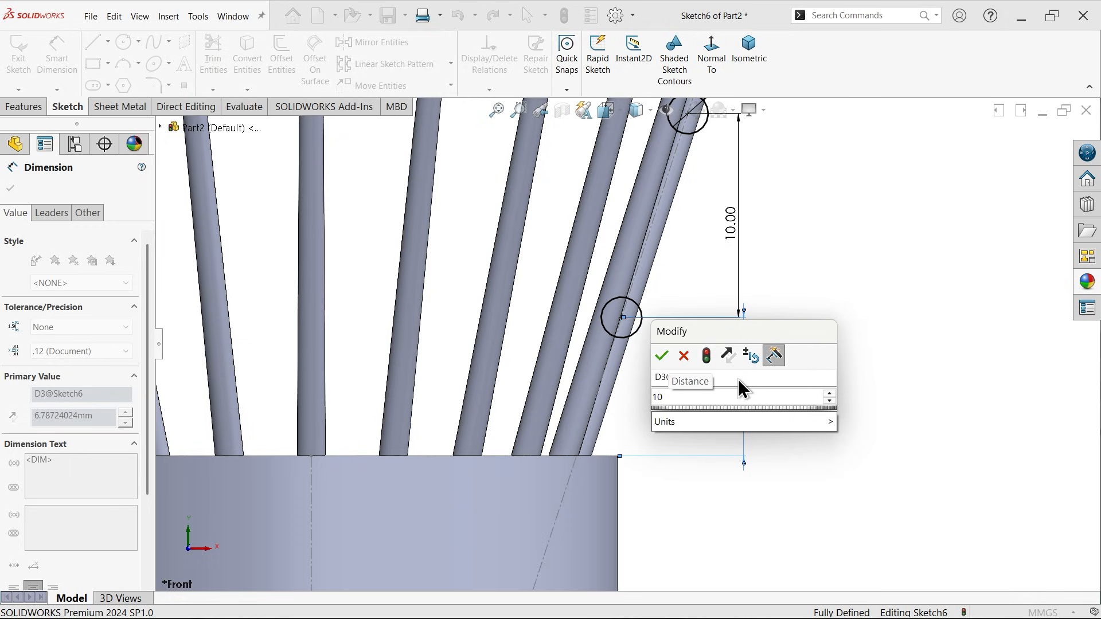
pyautogui.click(660, 356)
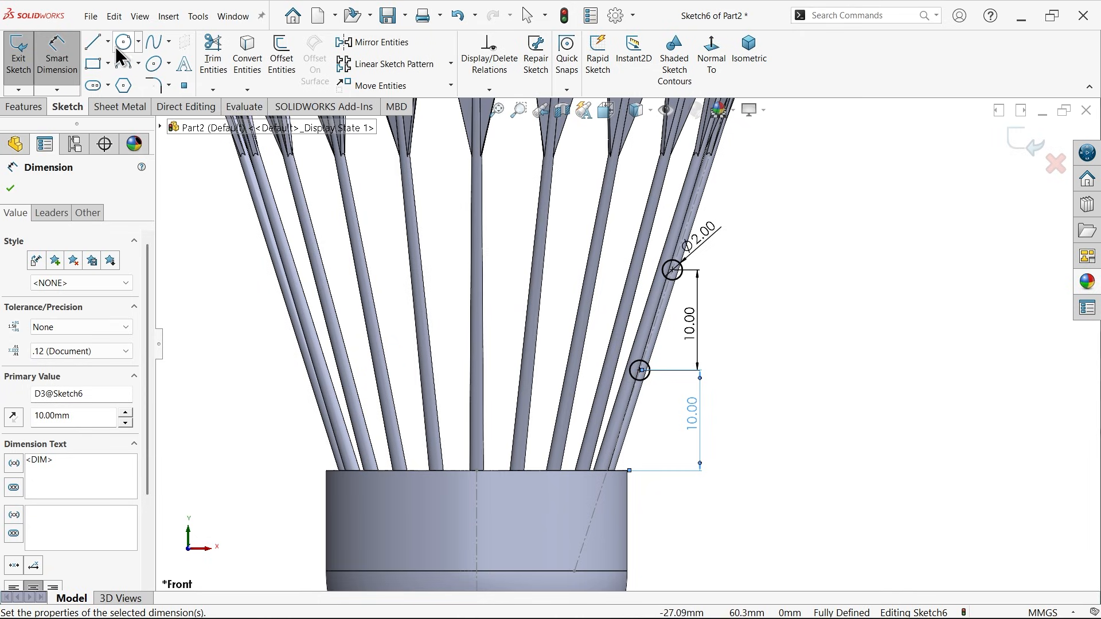
# Draw a vertical construction centreline from the origin up the cap axis as a revolve axis.
pyautogui.click(92, 43)
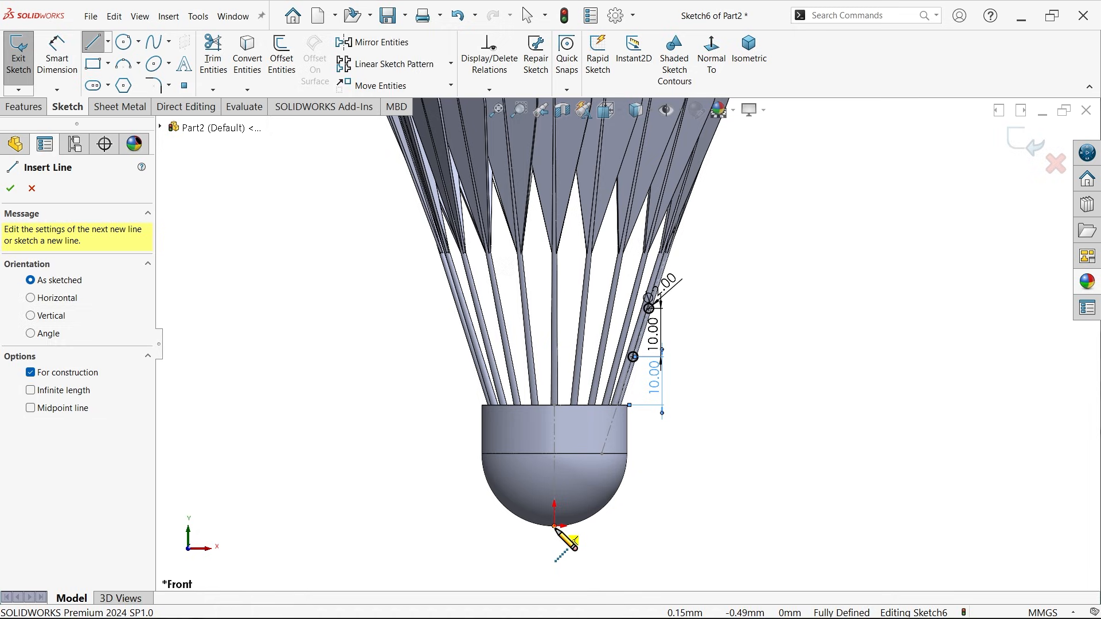
pyautogui.click(555, 411)
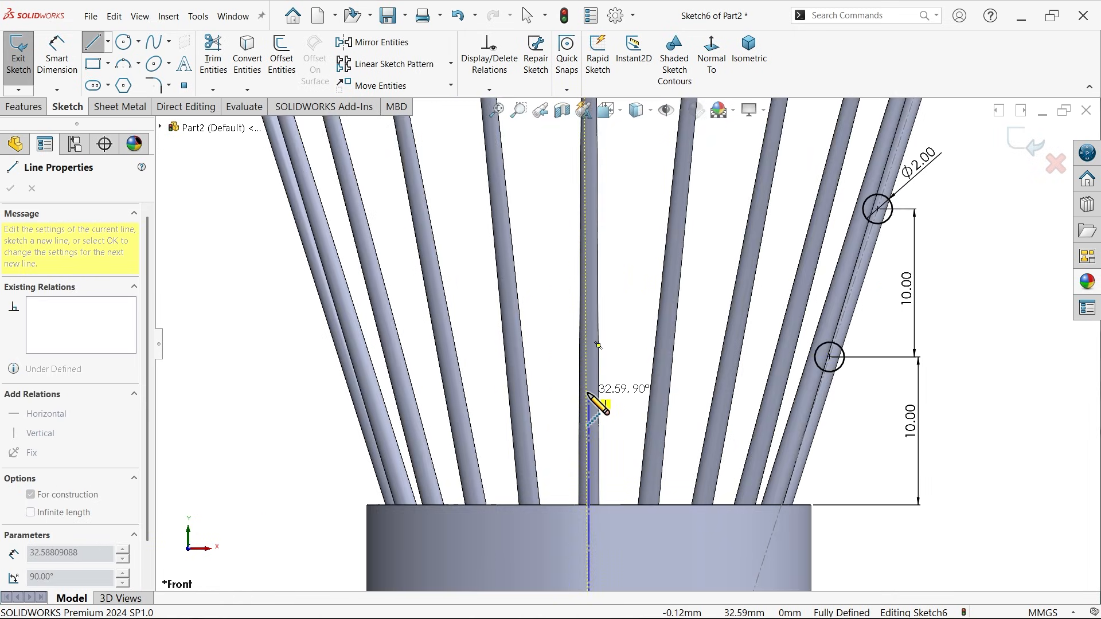
pyautogui.click(10, 188)
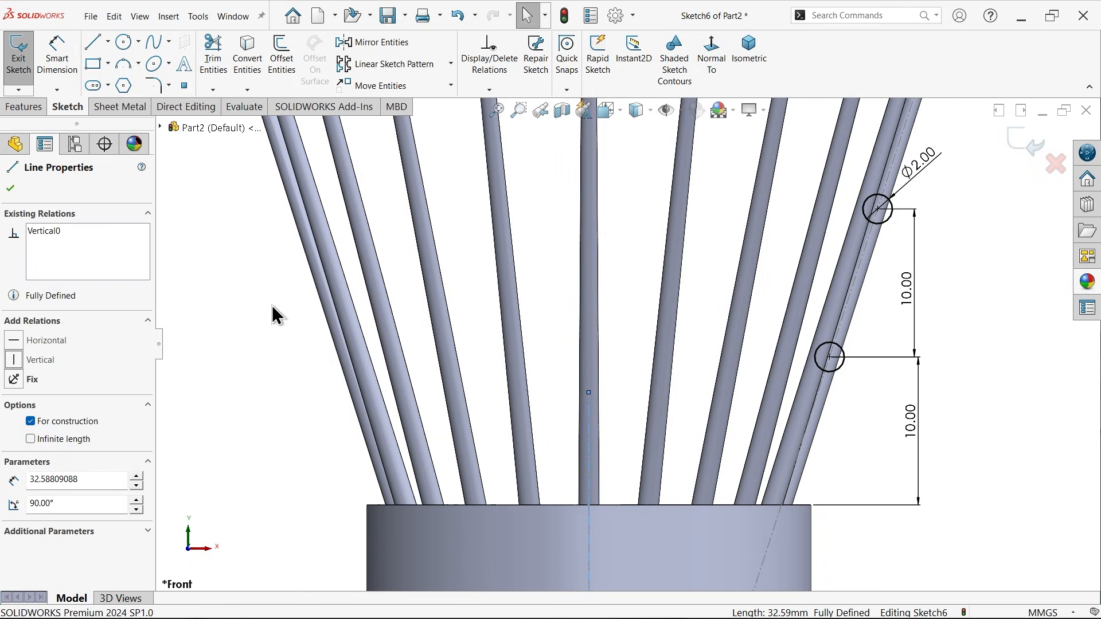
pyautogui.click(22, 106)
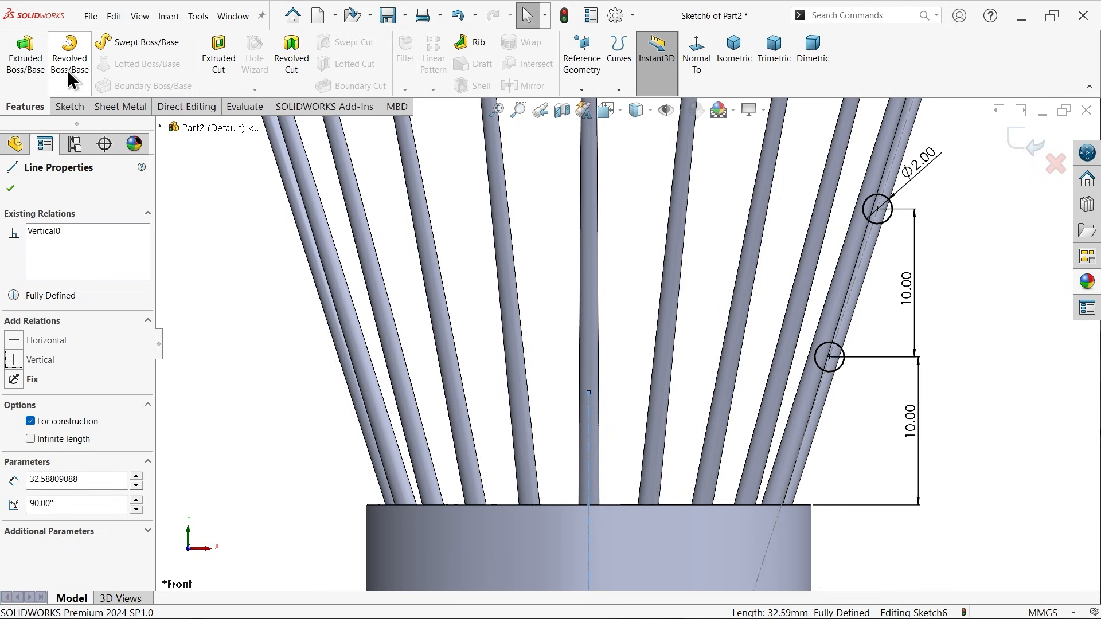
pyautogui.moveTo(69, 55)
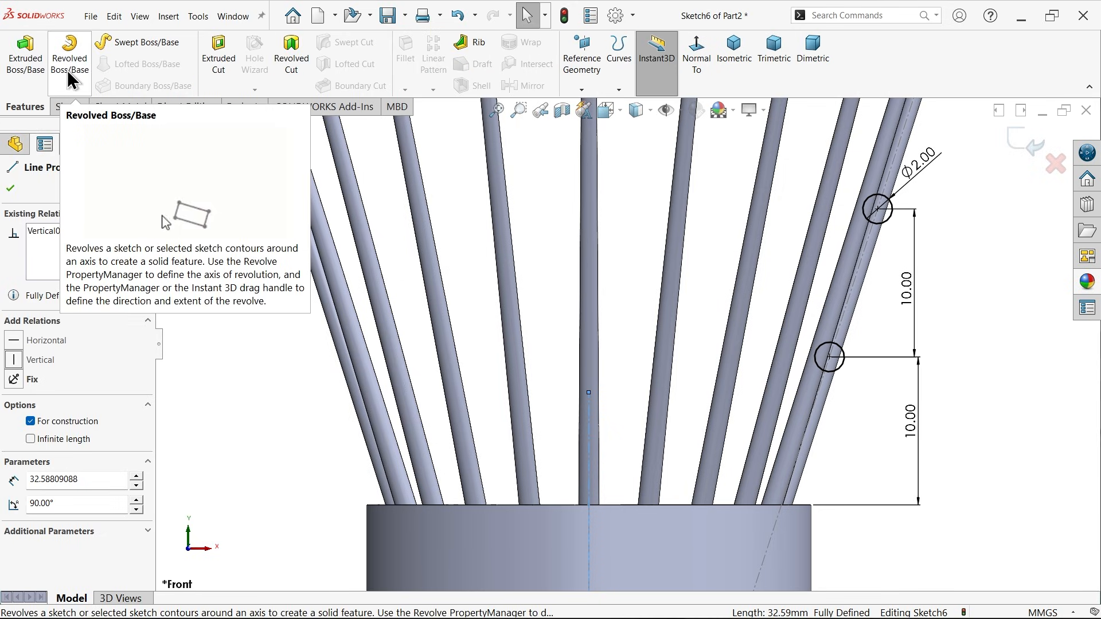
# Revolve the two circles Blind 360° about Line3 to form the two rings (Revolve3).
pyautogui.click(69, 55)
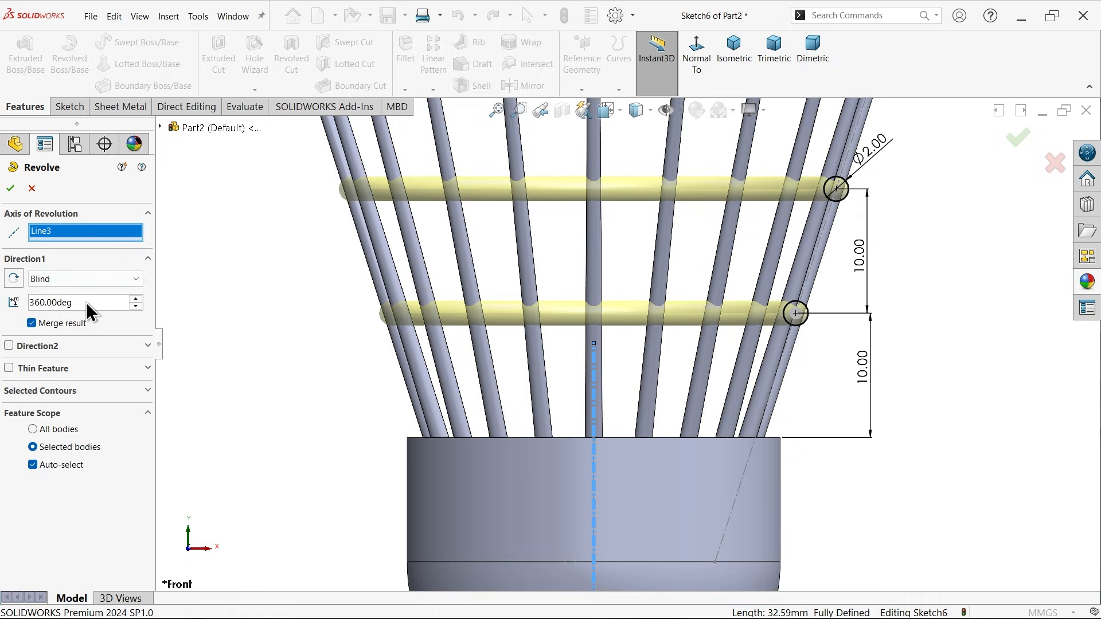
pyautogui.moveTo(47, 358)
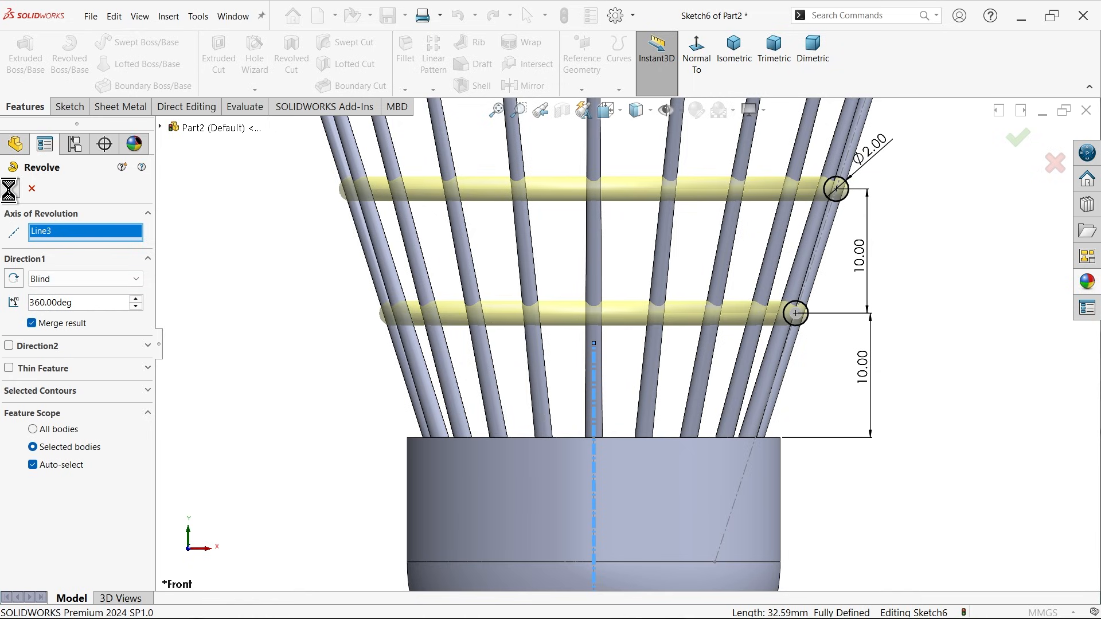
pyautogui.click(1015, 137)
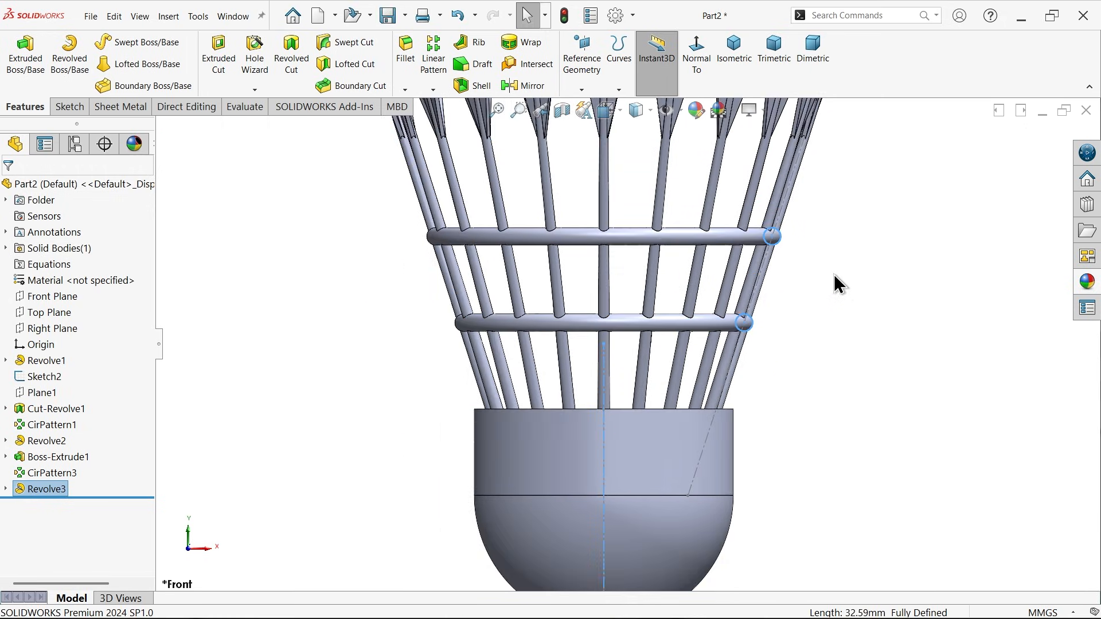
# Show the shuttlecock isometric and select Revolve2, Boss-Extrude1 and CirPattern3 for an appearance change.
pyautogui.click(734, 49)
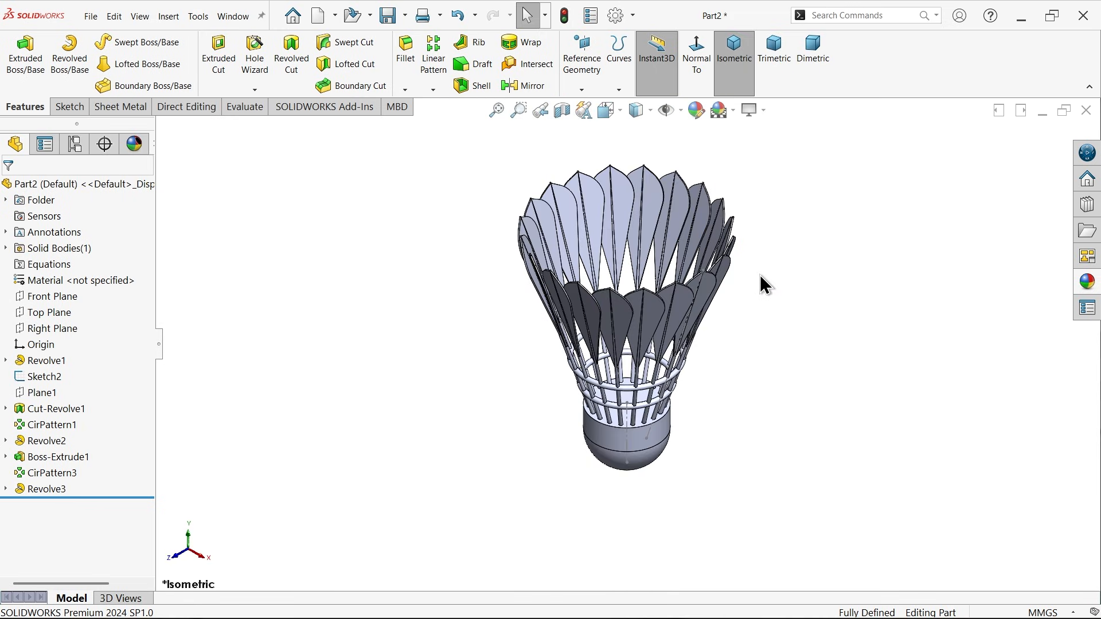
pyautogui.click(52, 424)
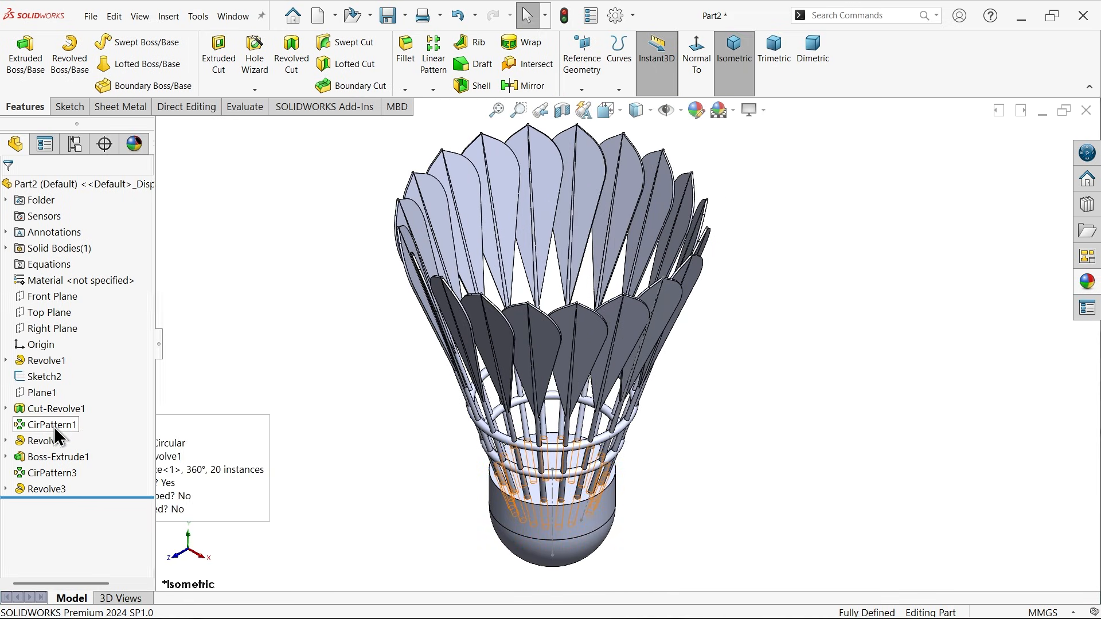
pyautogui.click(46, 440)
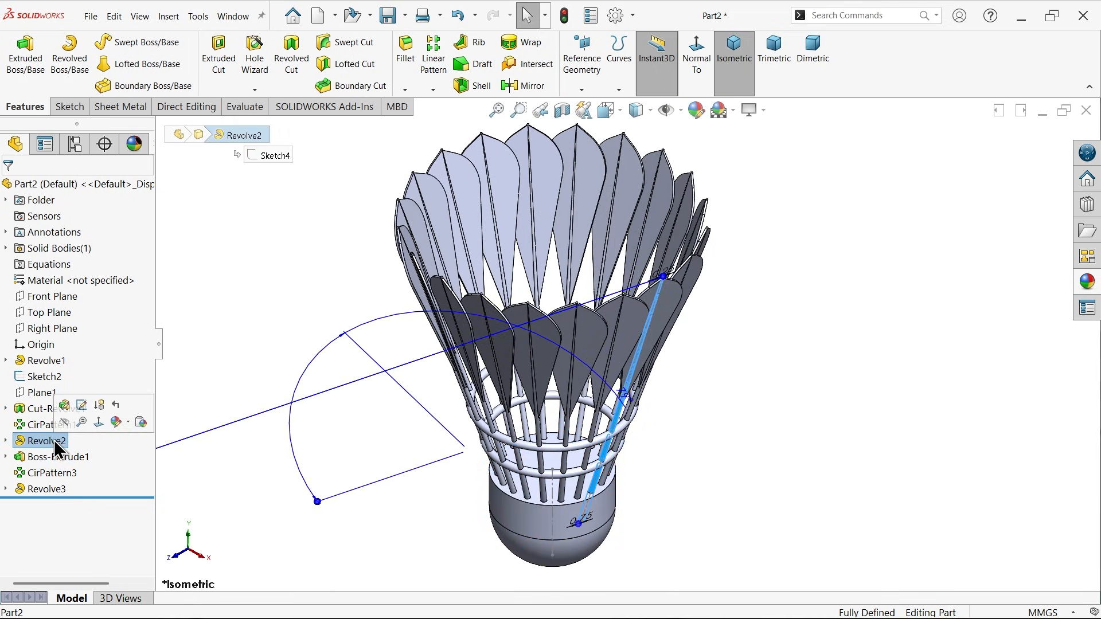
pyautogui.moveTo(51, 457)
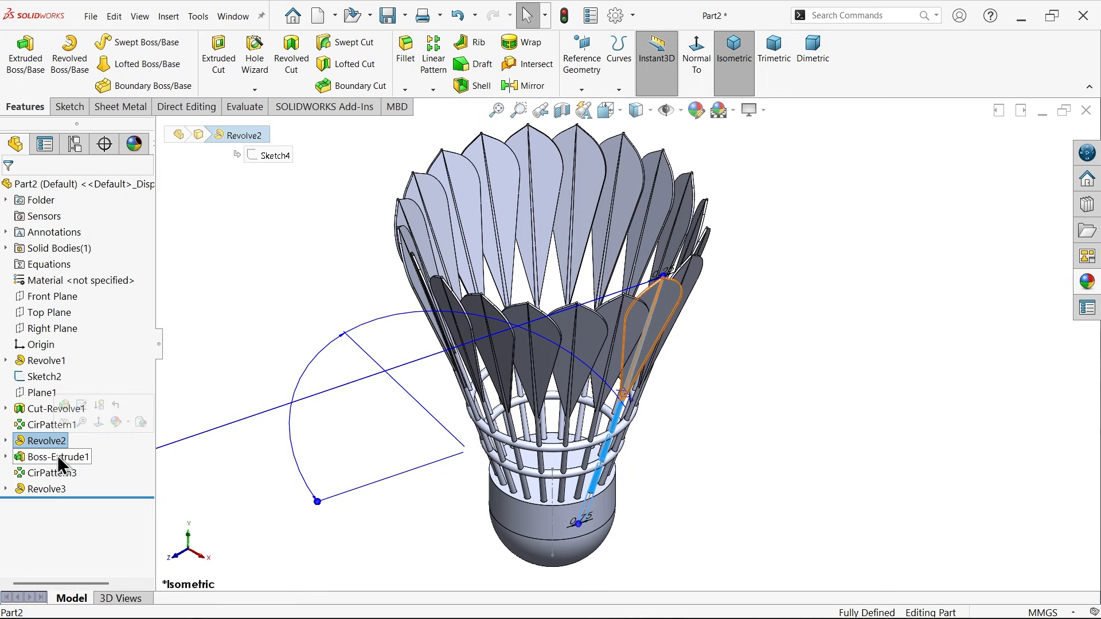
pyautogui.click(51, 472)
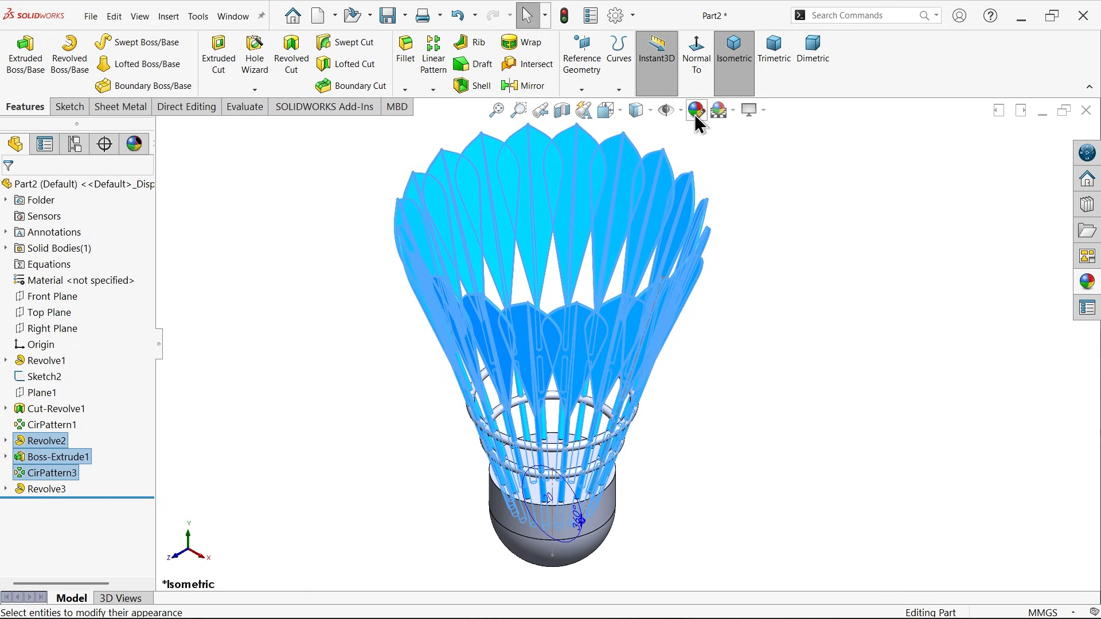
# Colour the twenty feathers and shafts with a tan appearance.
pyautogui.click(696, 110)
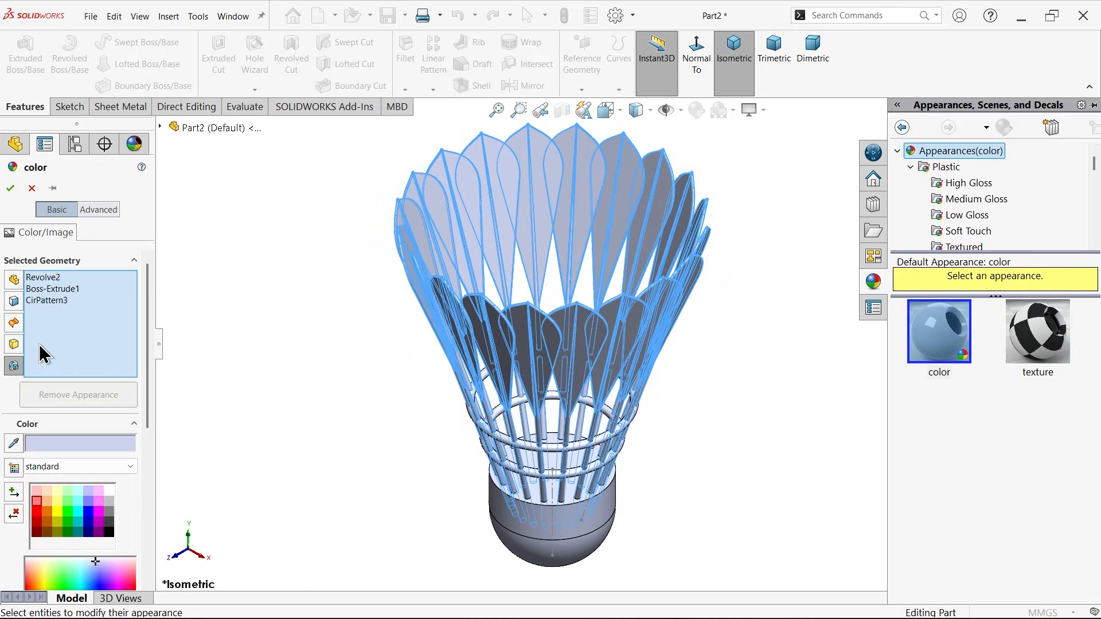
pyautogui.moveTo(53, 520)
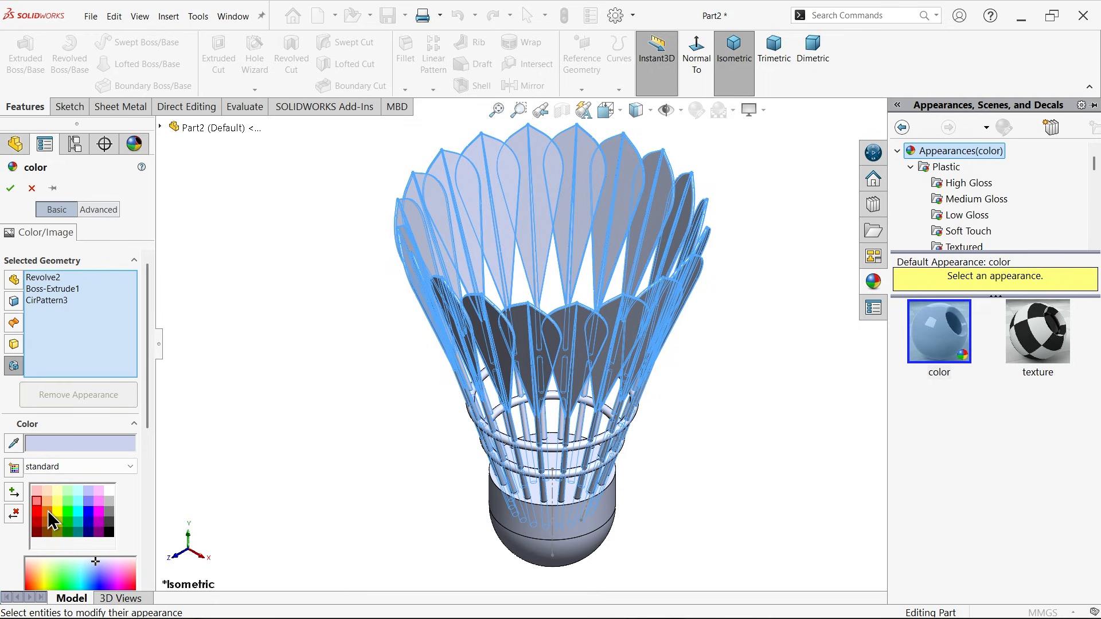
pyautogui.click(45, 496)
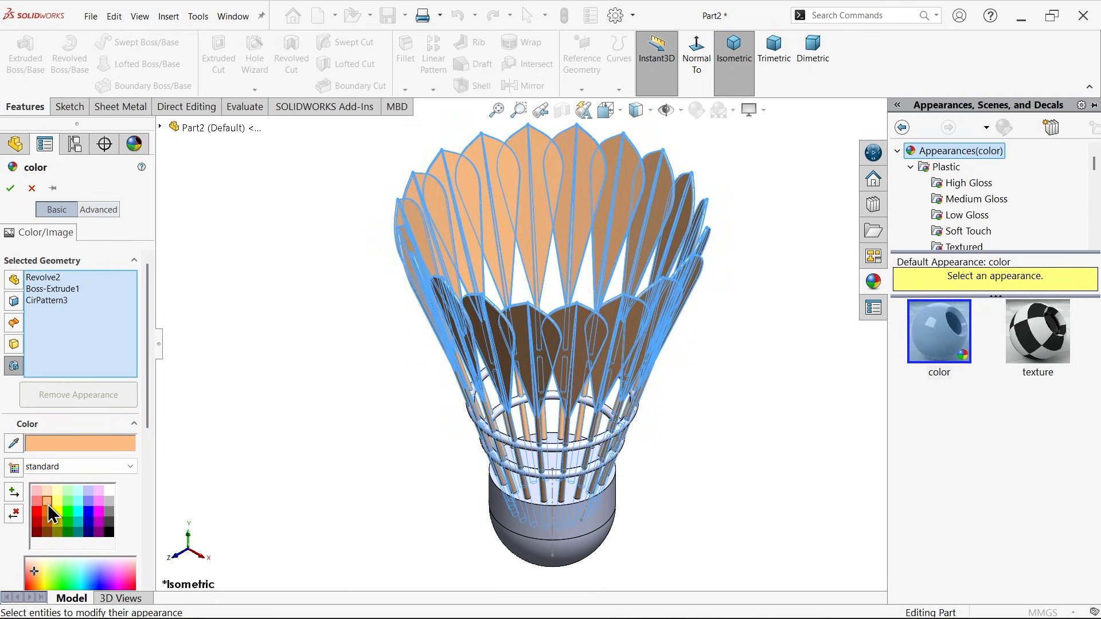
pyautogui.click(11, 188)
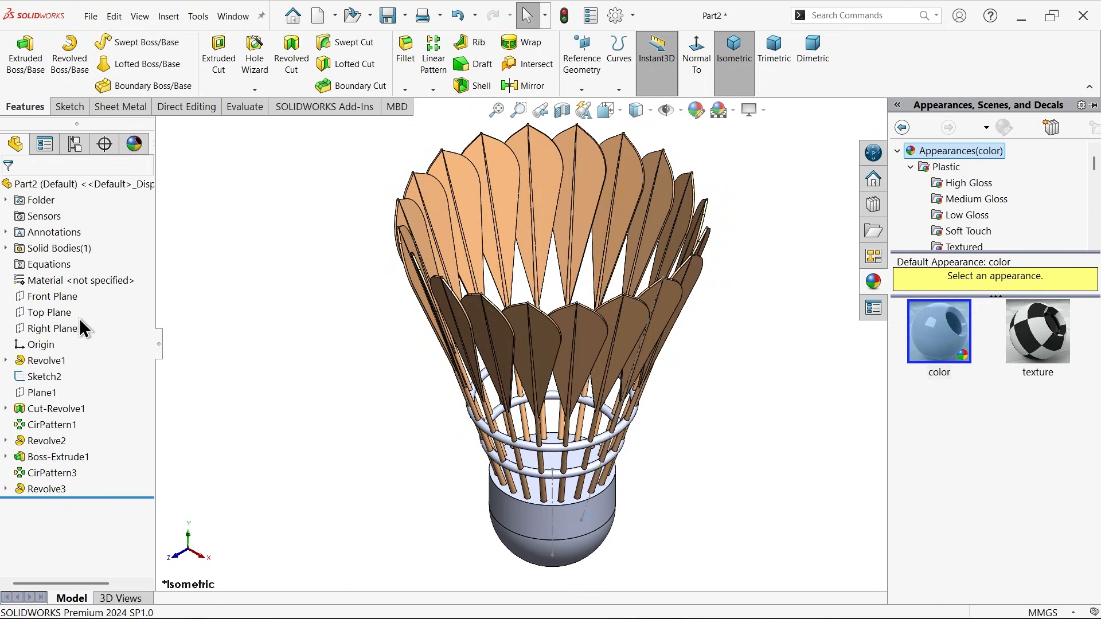
# Colour the Revolve3 supporting rings orange.
pyautogui.click(48, 489)
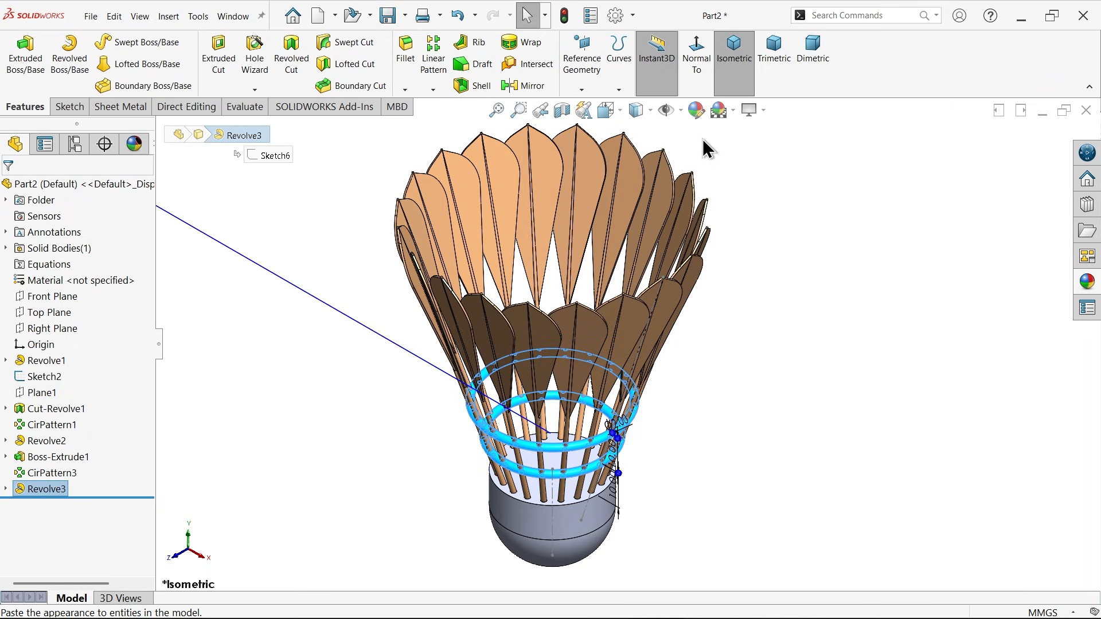
pyautogui.click(695, 110)
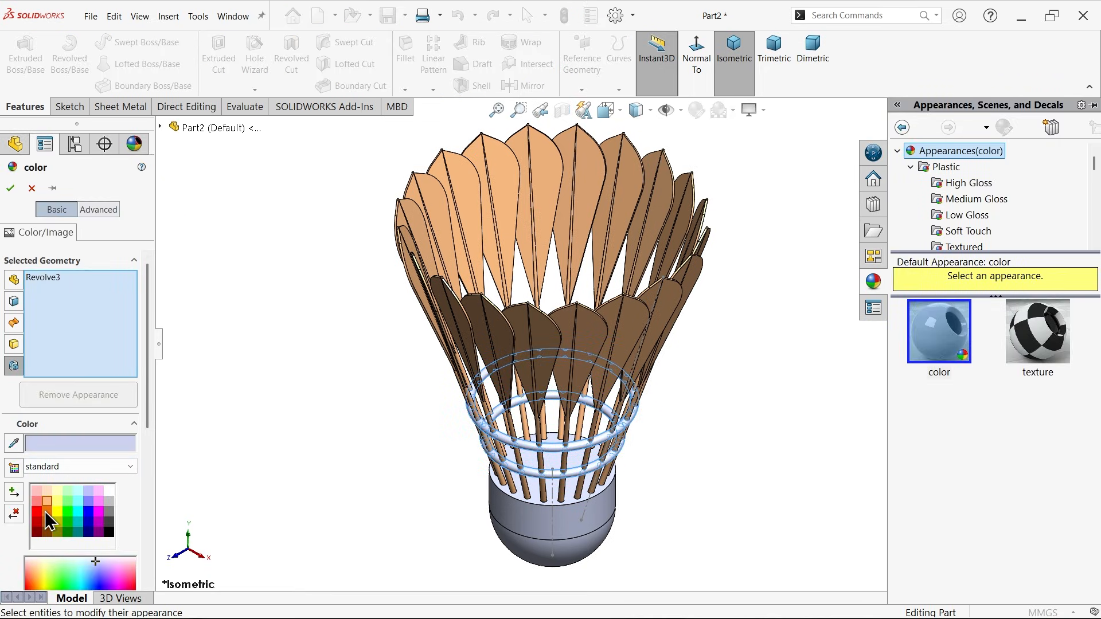
pyautogui.click(57, 501)
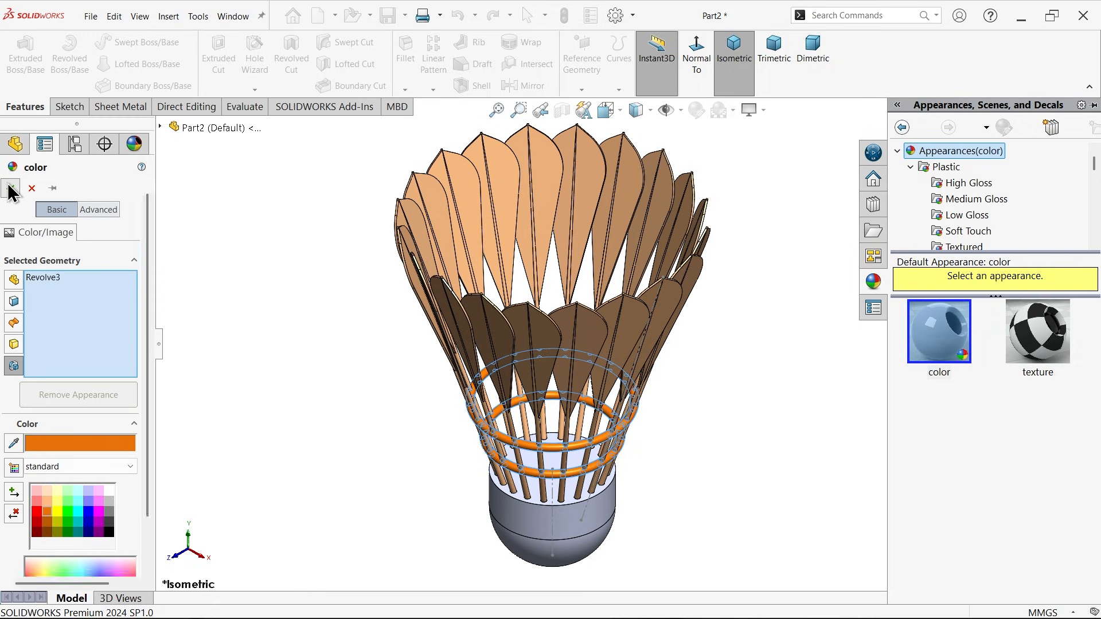
pyautogui.click(10, 188)
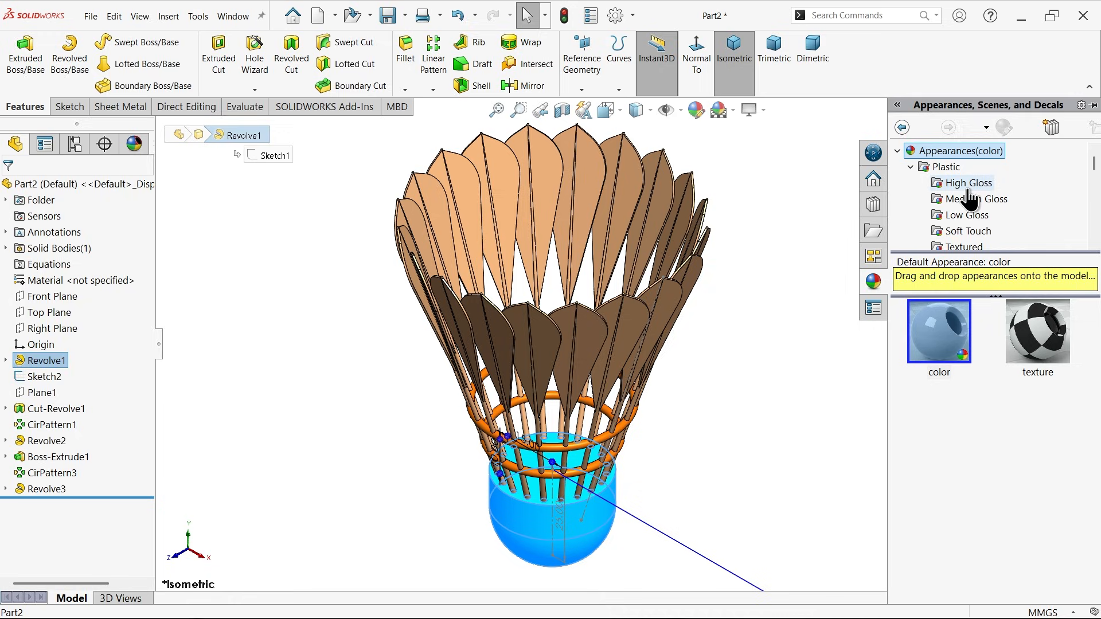
# Expand Plastic > High Gloss appearances and scroll to blue polished ABS plastic for the cap.
pyautogui.click(969, 182)
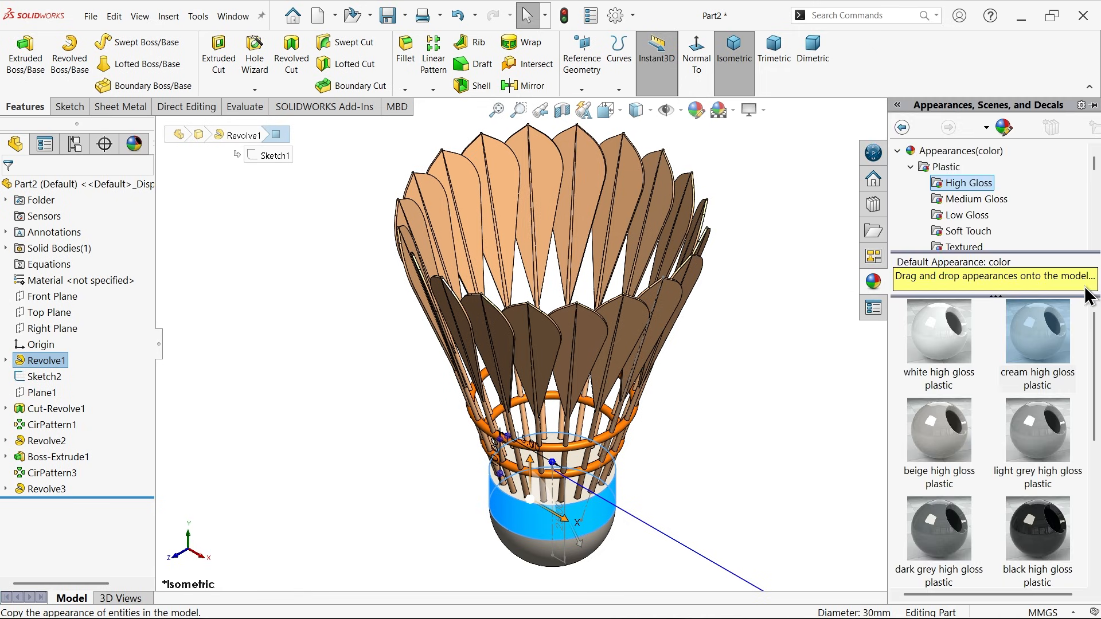
pyautogui.scroll(-3)
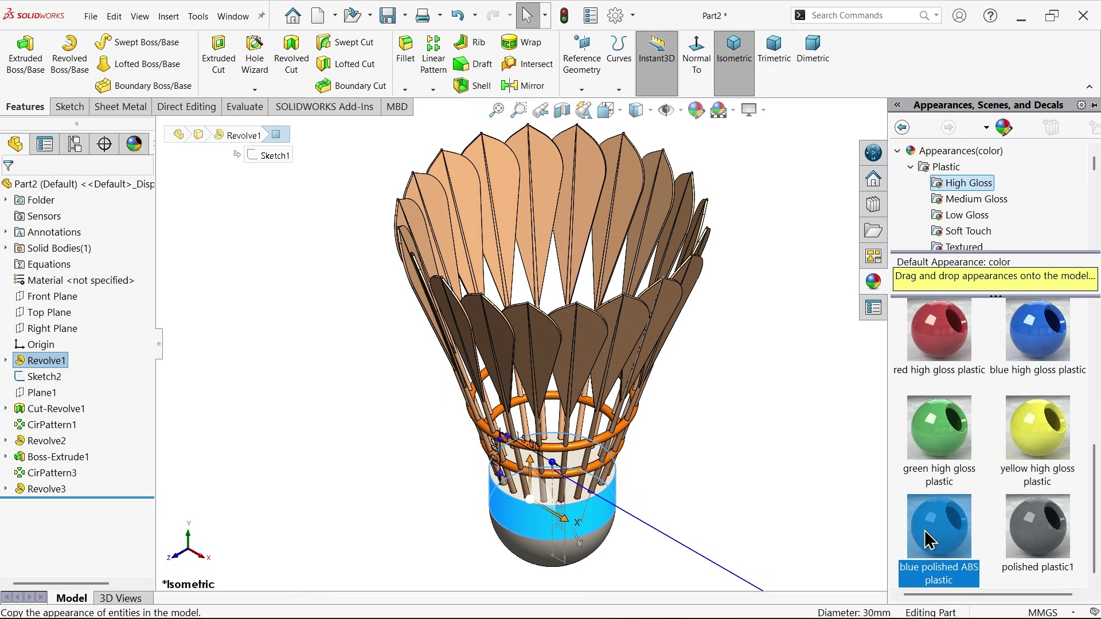